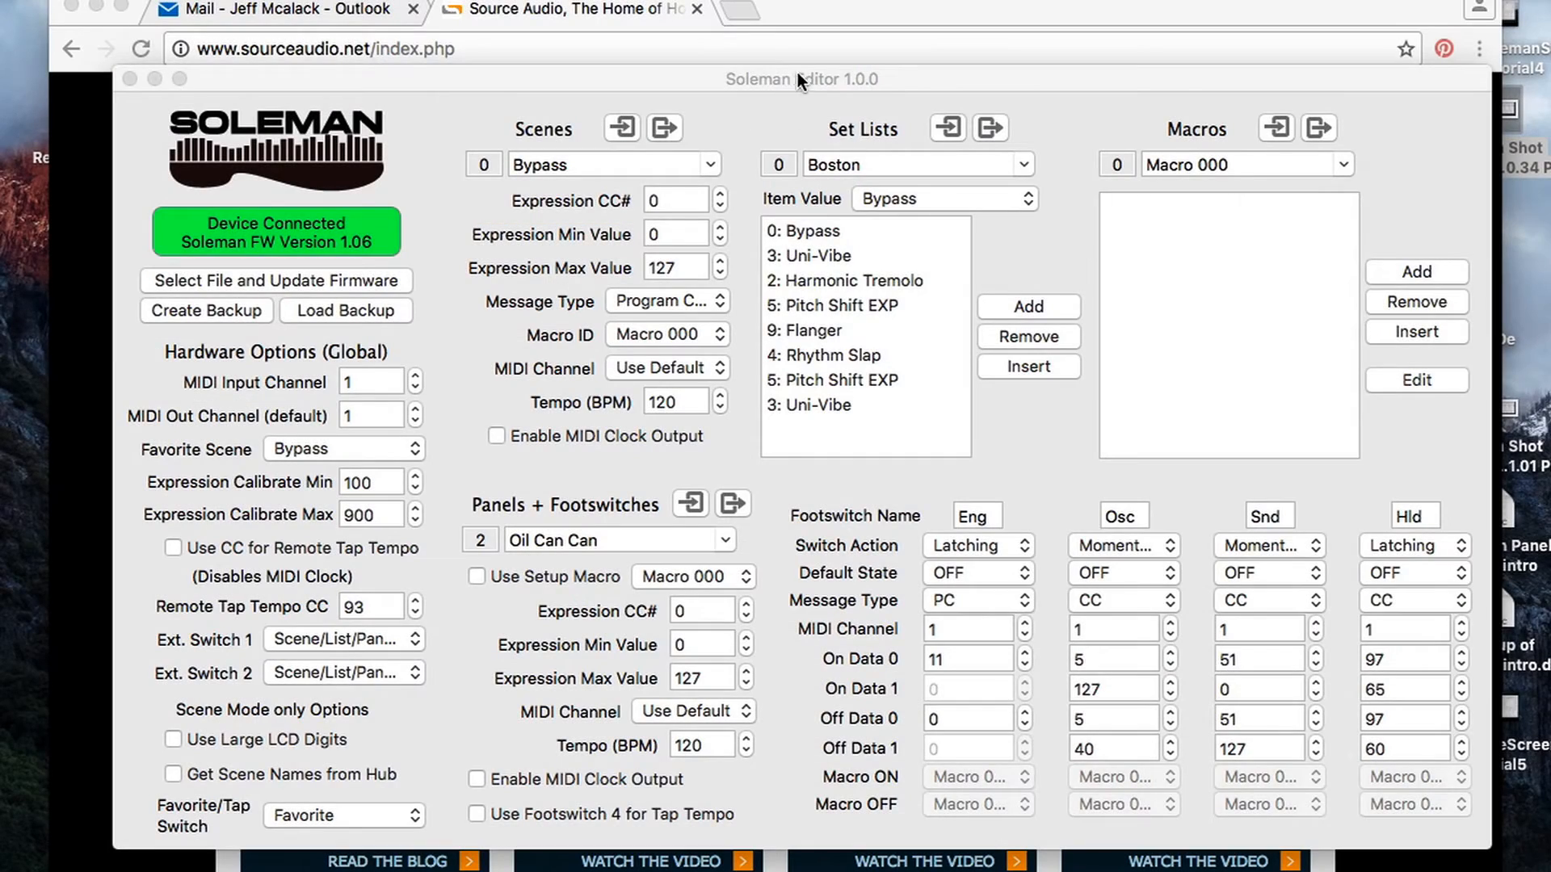
mouse_move(484, 369)
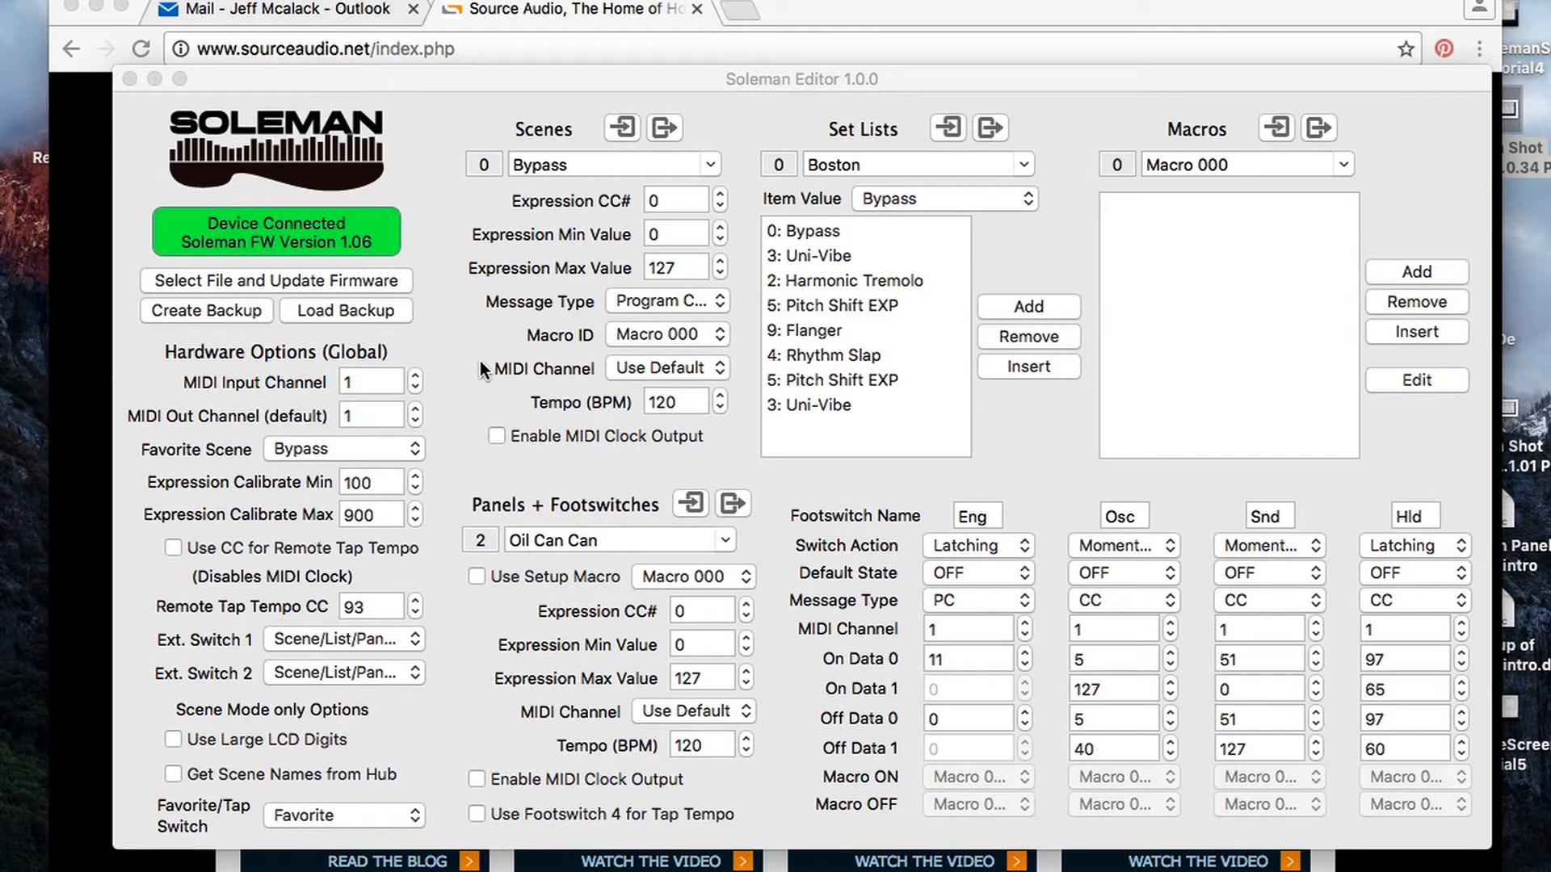
mouse_move(622, 508)
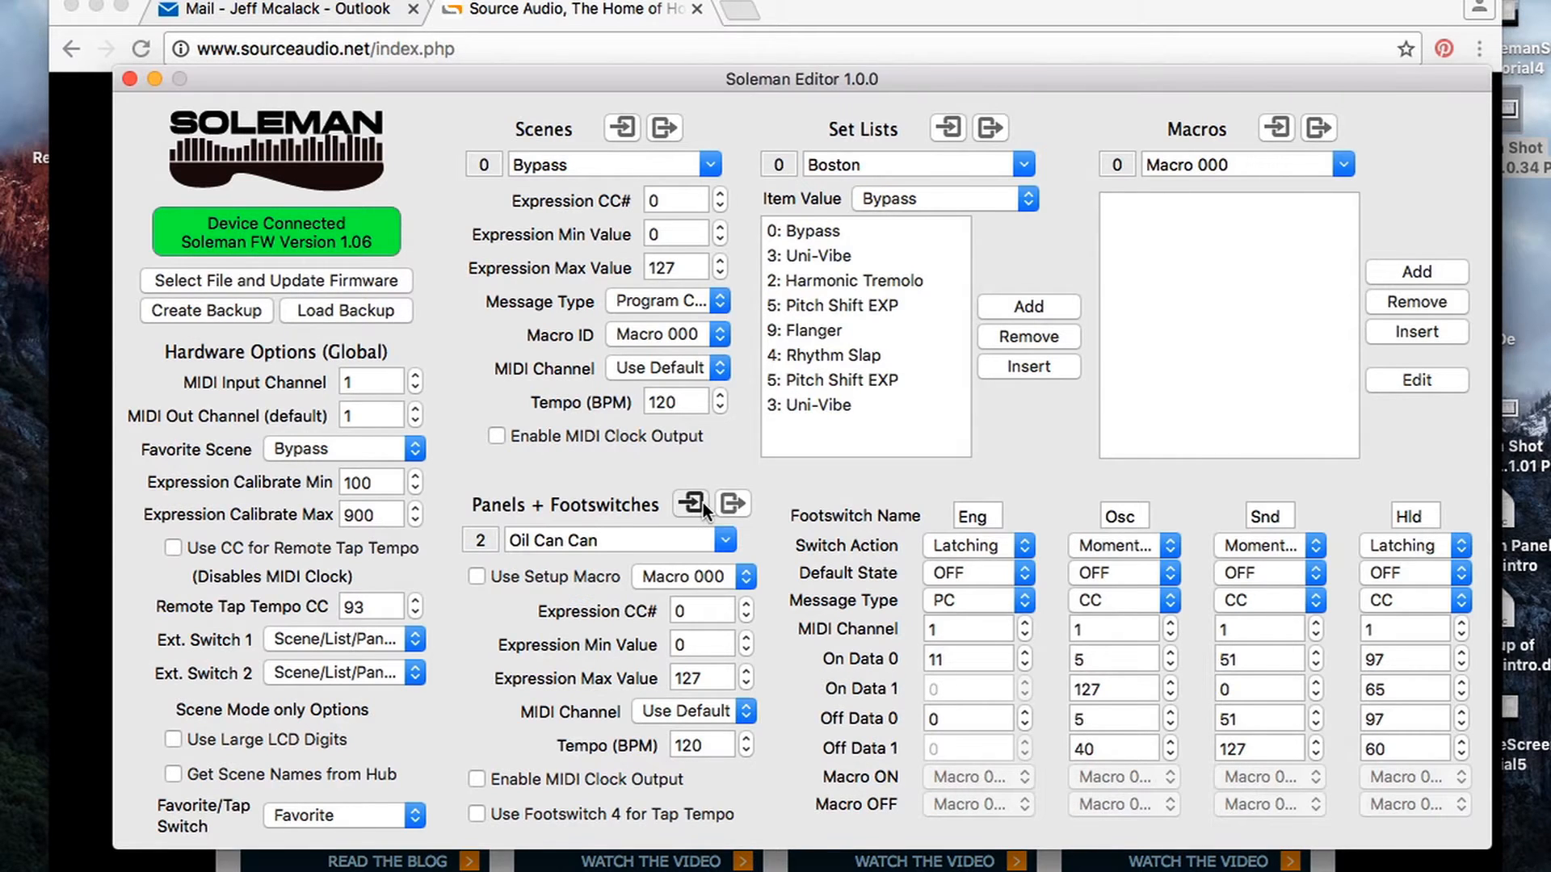
Import a panel from file, choosing 'Nemesis Panel - Mod Amount.smpc' from the example panels folder.
left_click(691, 504)
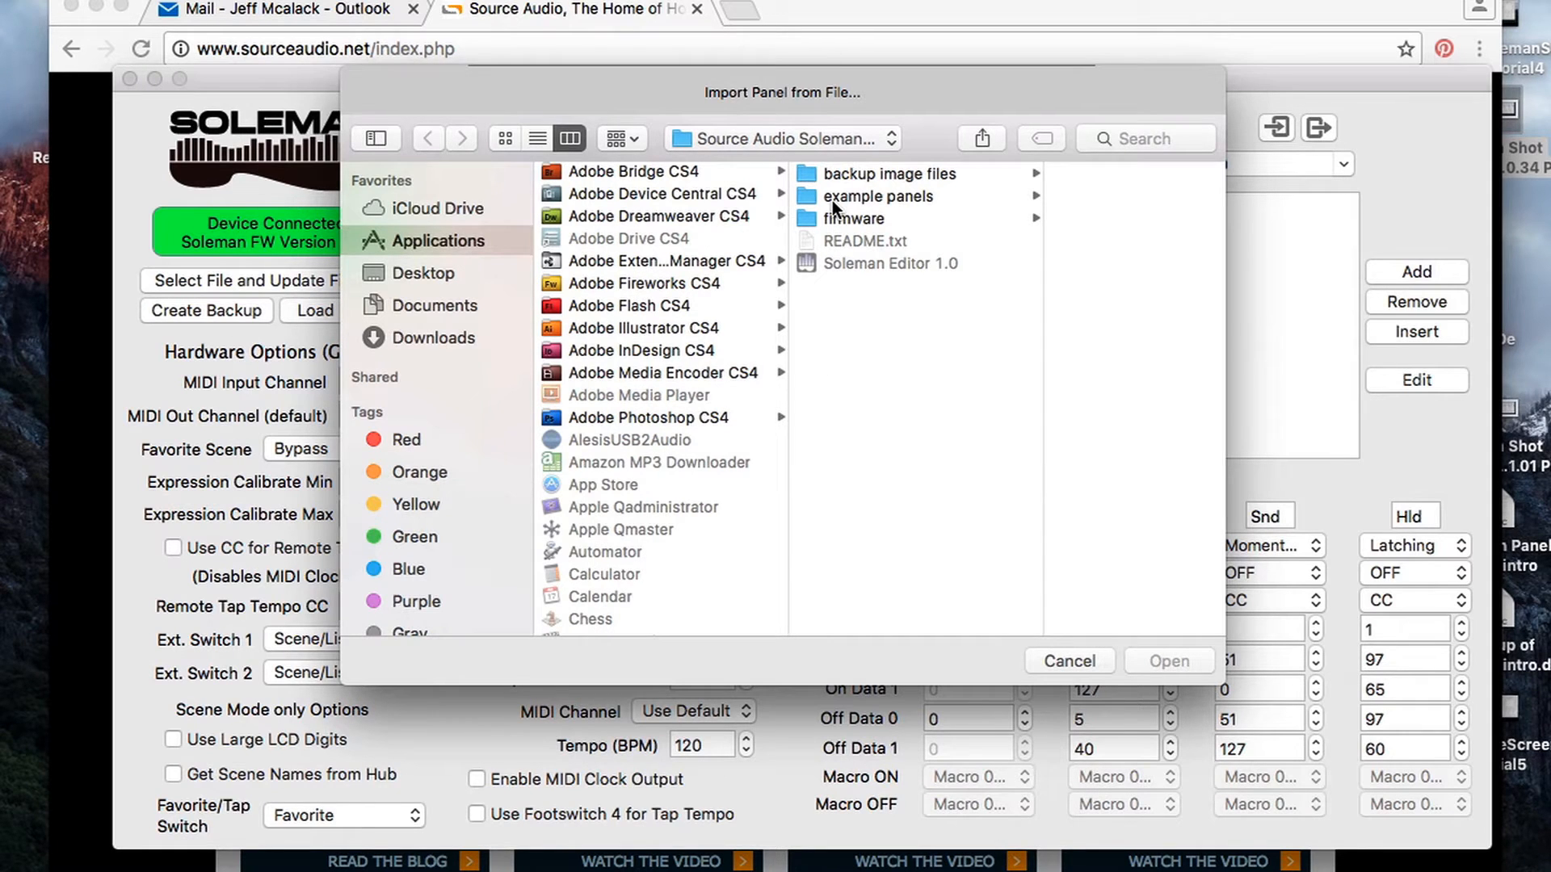
mouse_move(840, 204)
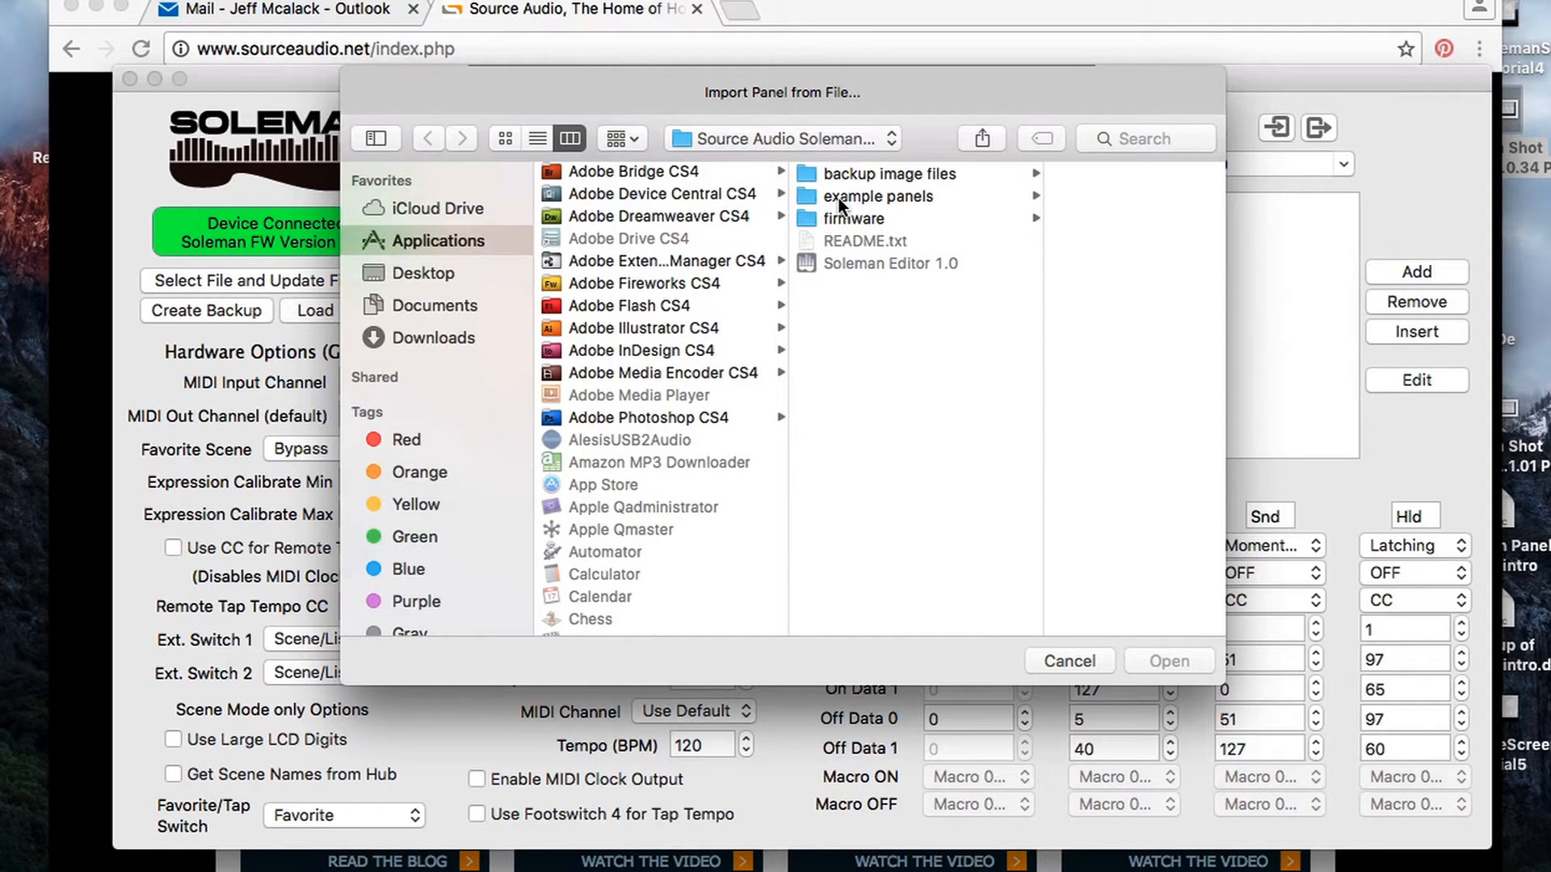
left_click(877, 195)
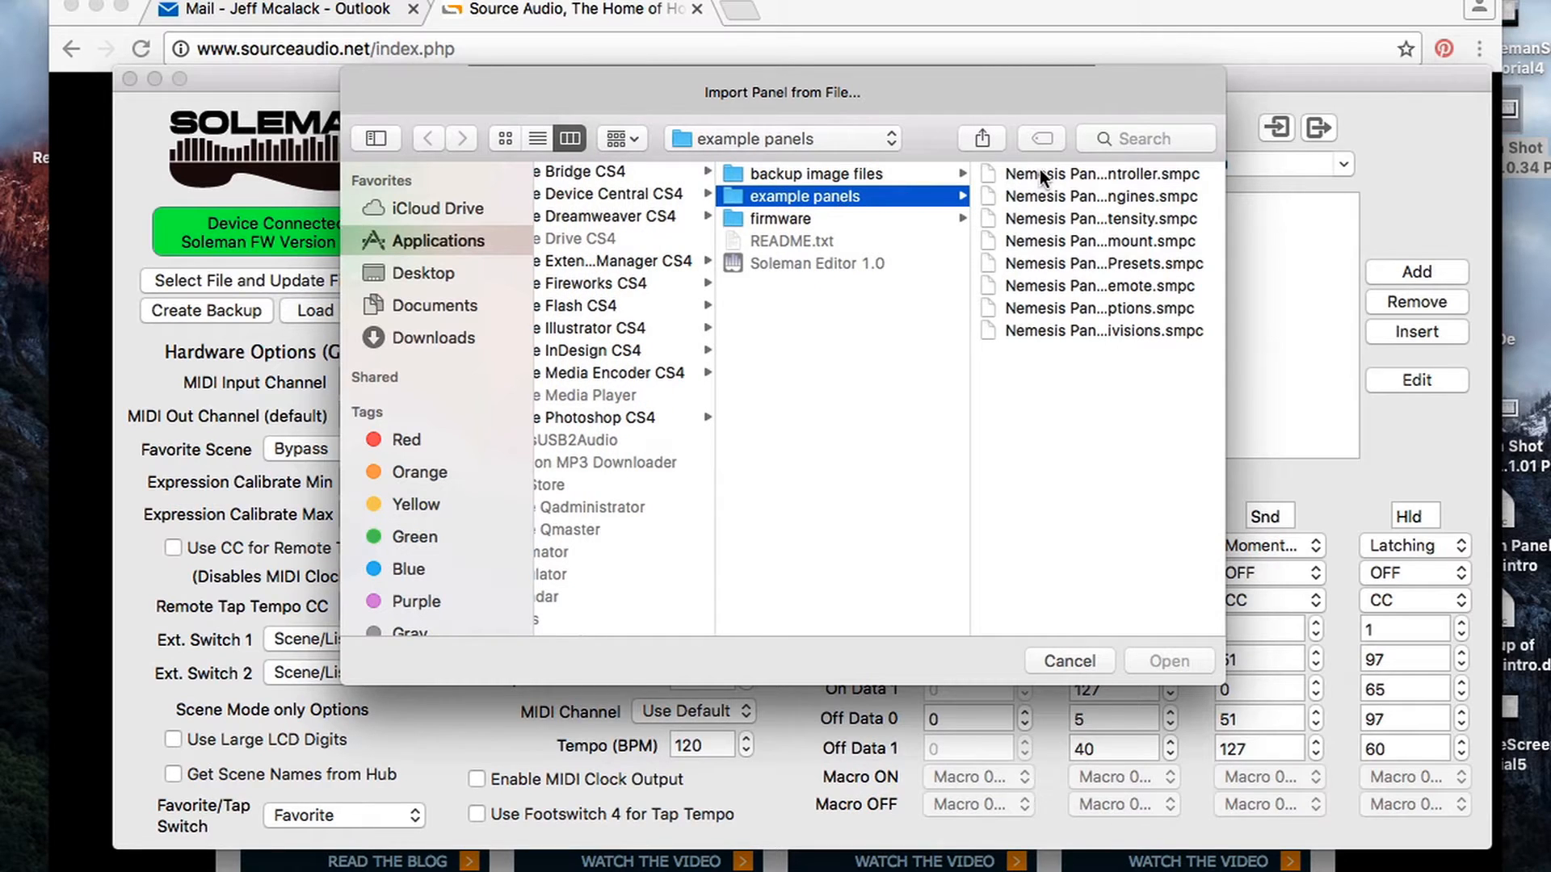
mouse_move(1044, 204)
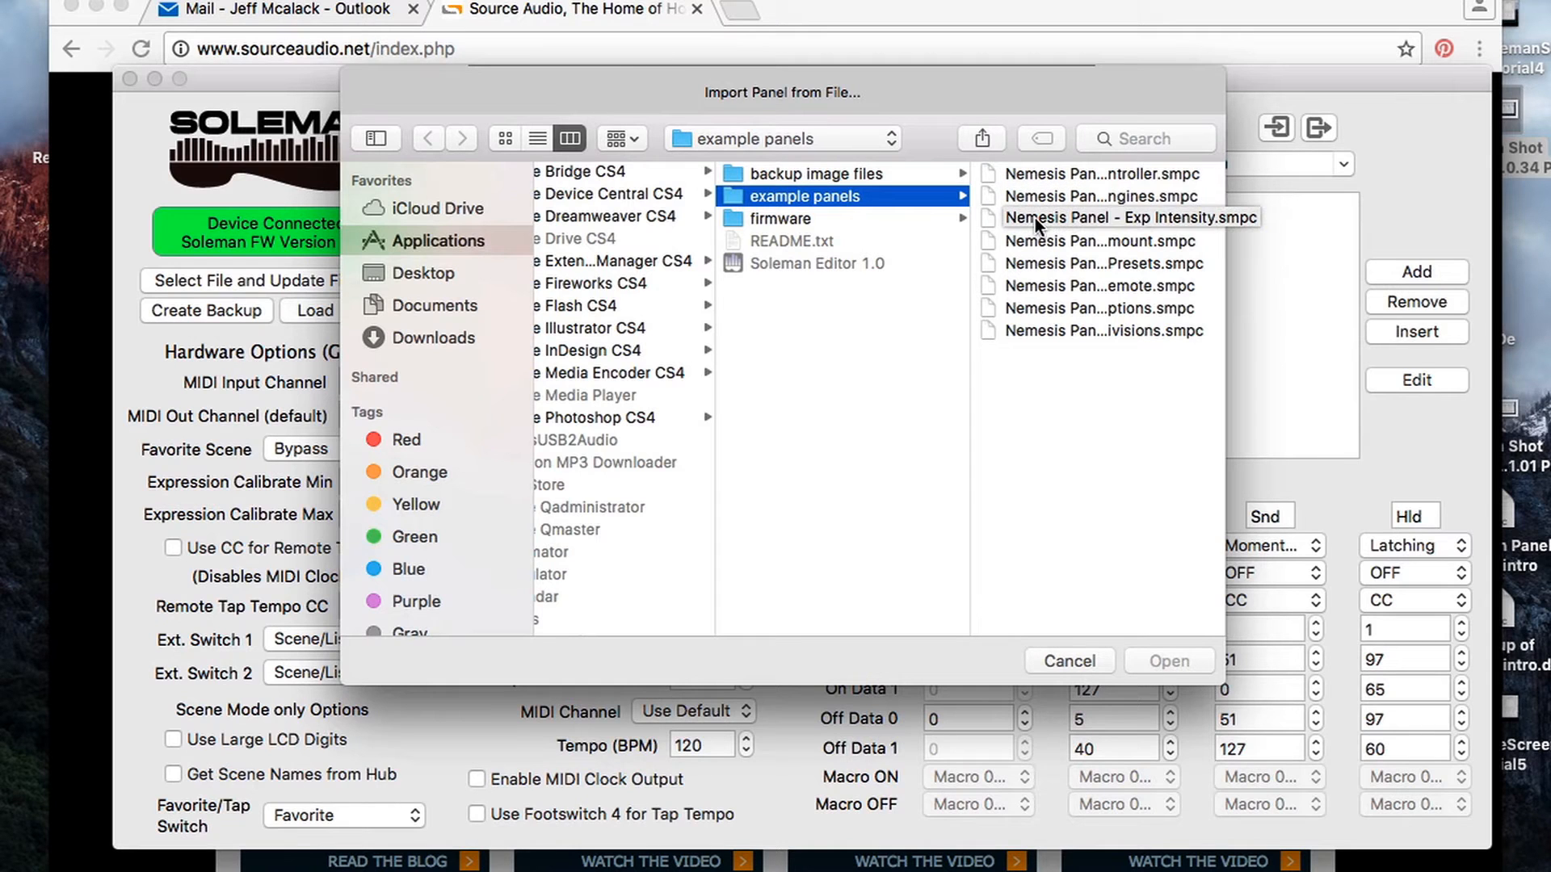
left_click(1131, 239)
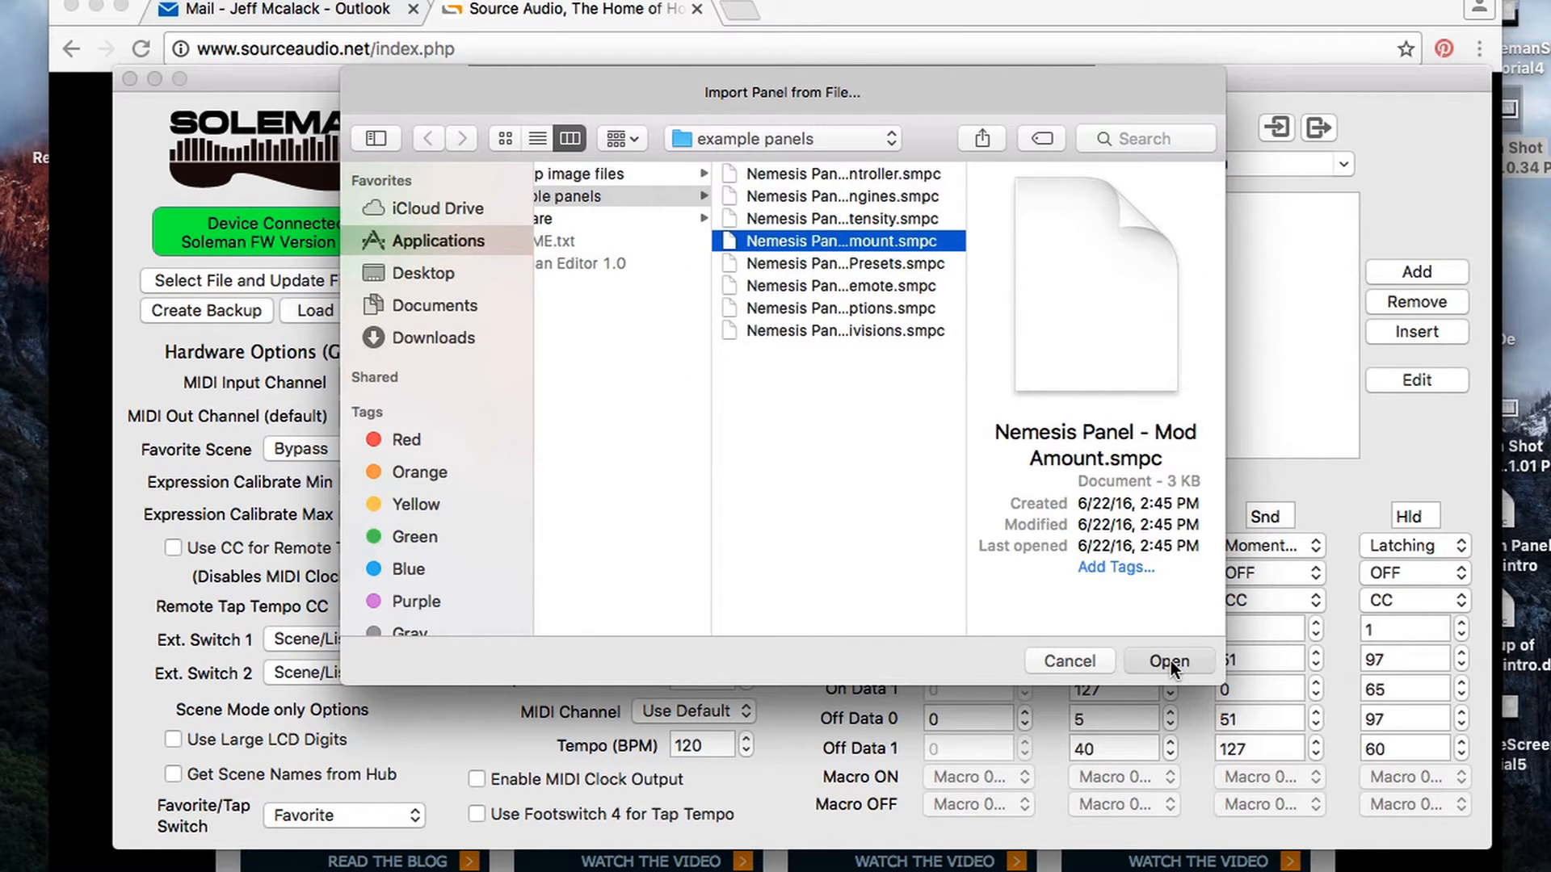
Open the Mod Amount panel file and import it into Panel 06.
left_click(1168, 661)
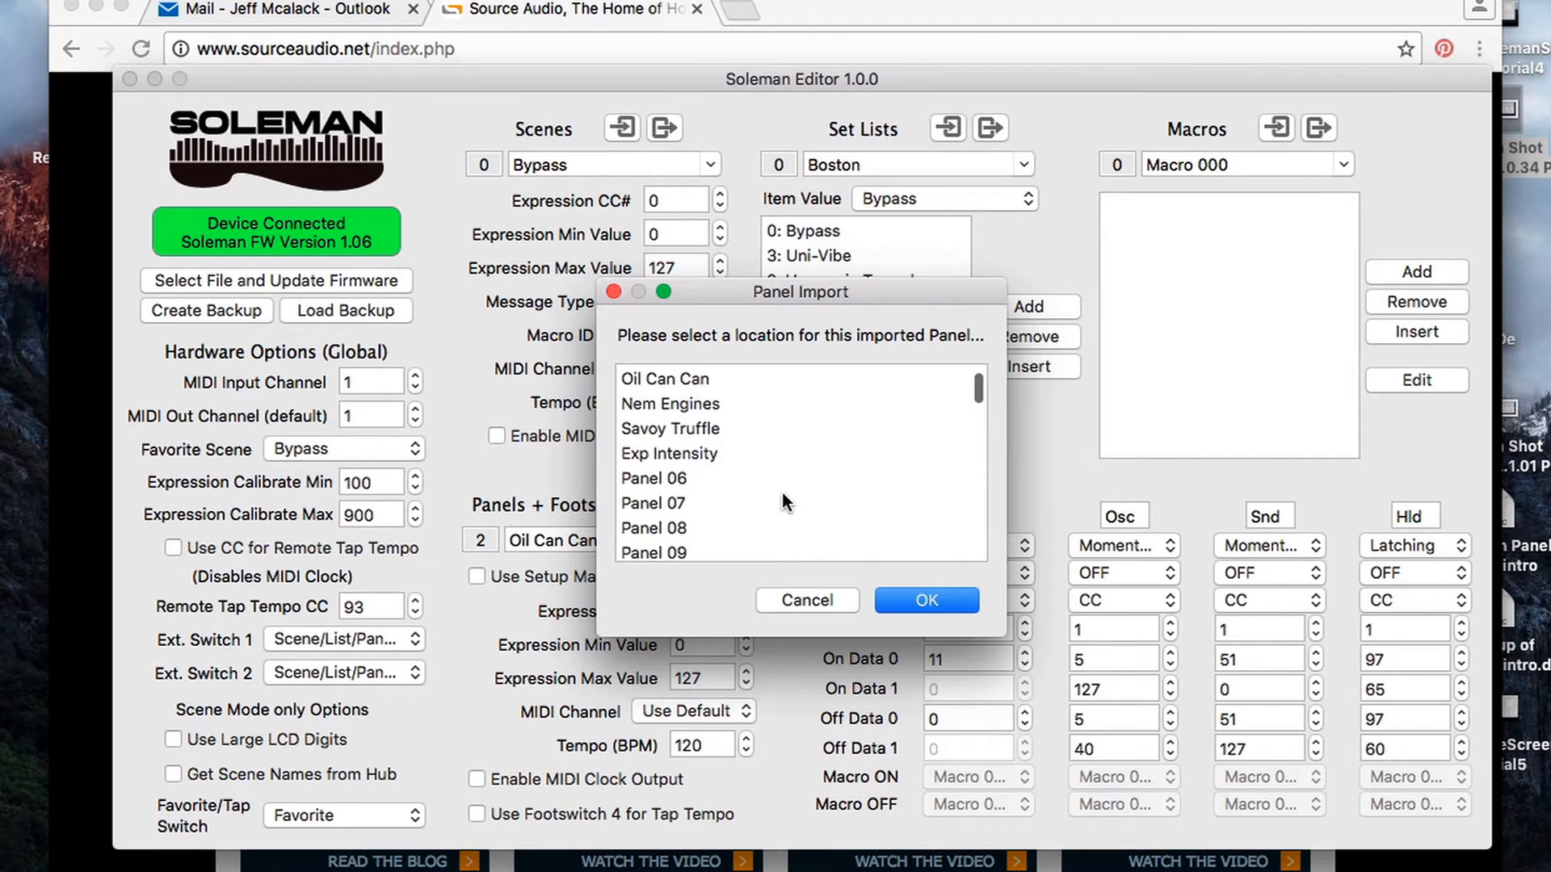
scroll("down", 3)
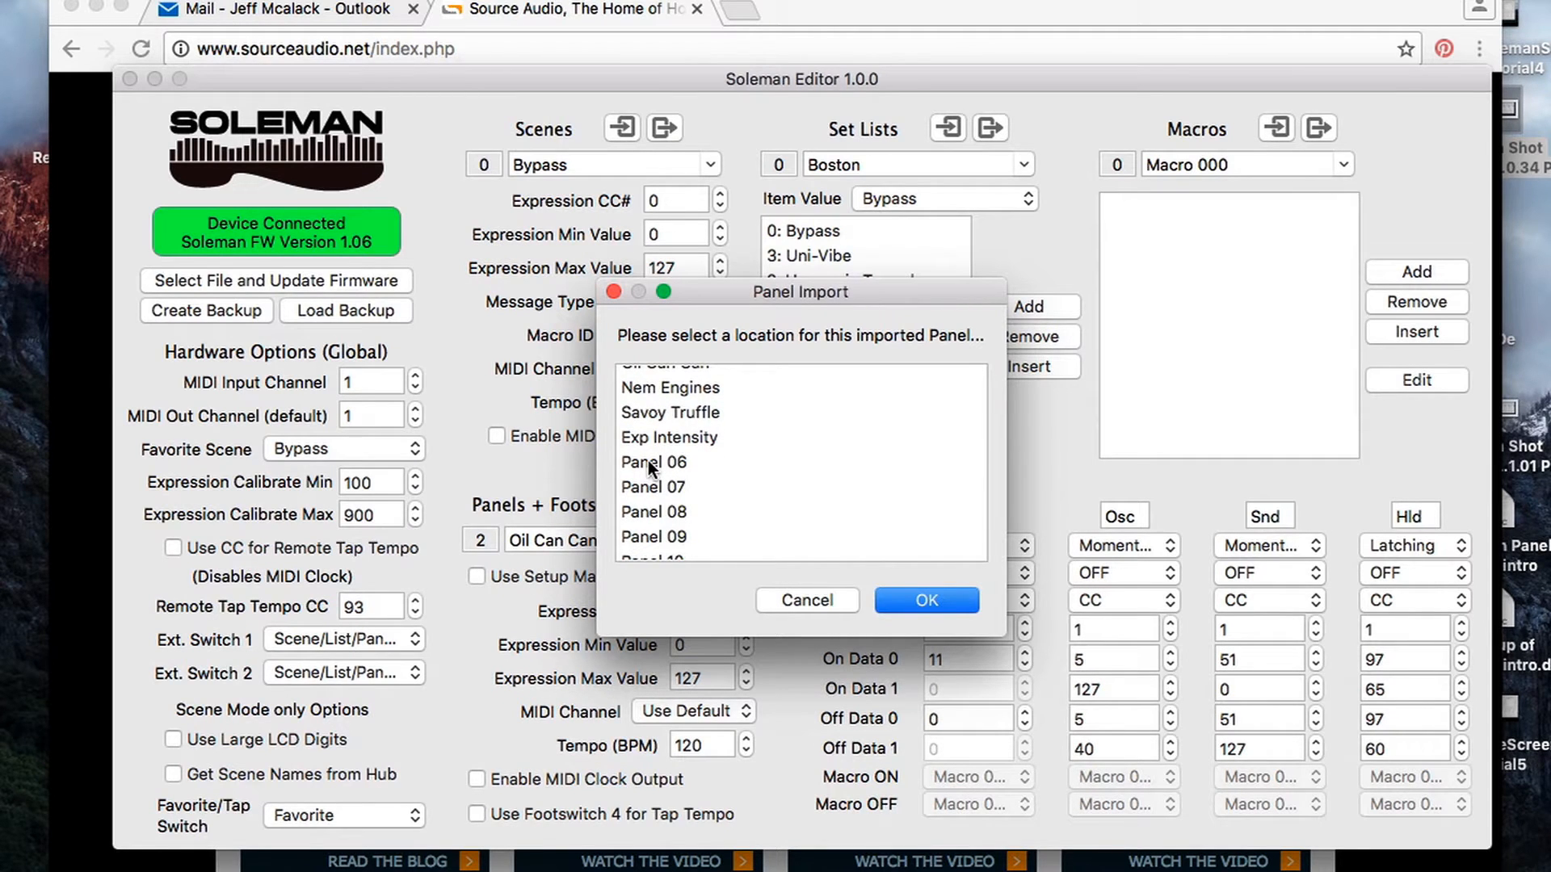
left_click(653, 462)
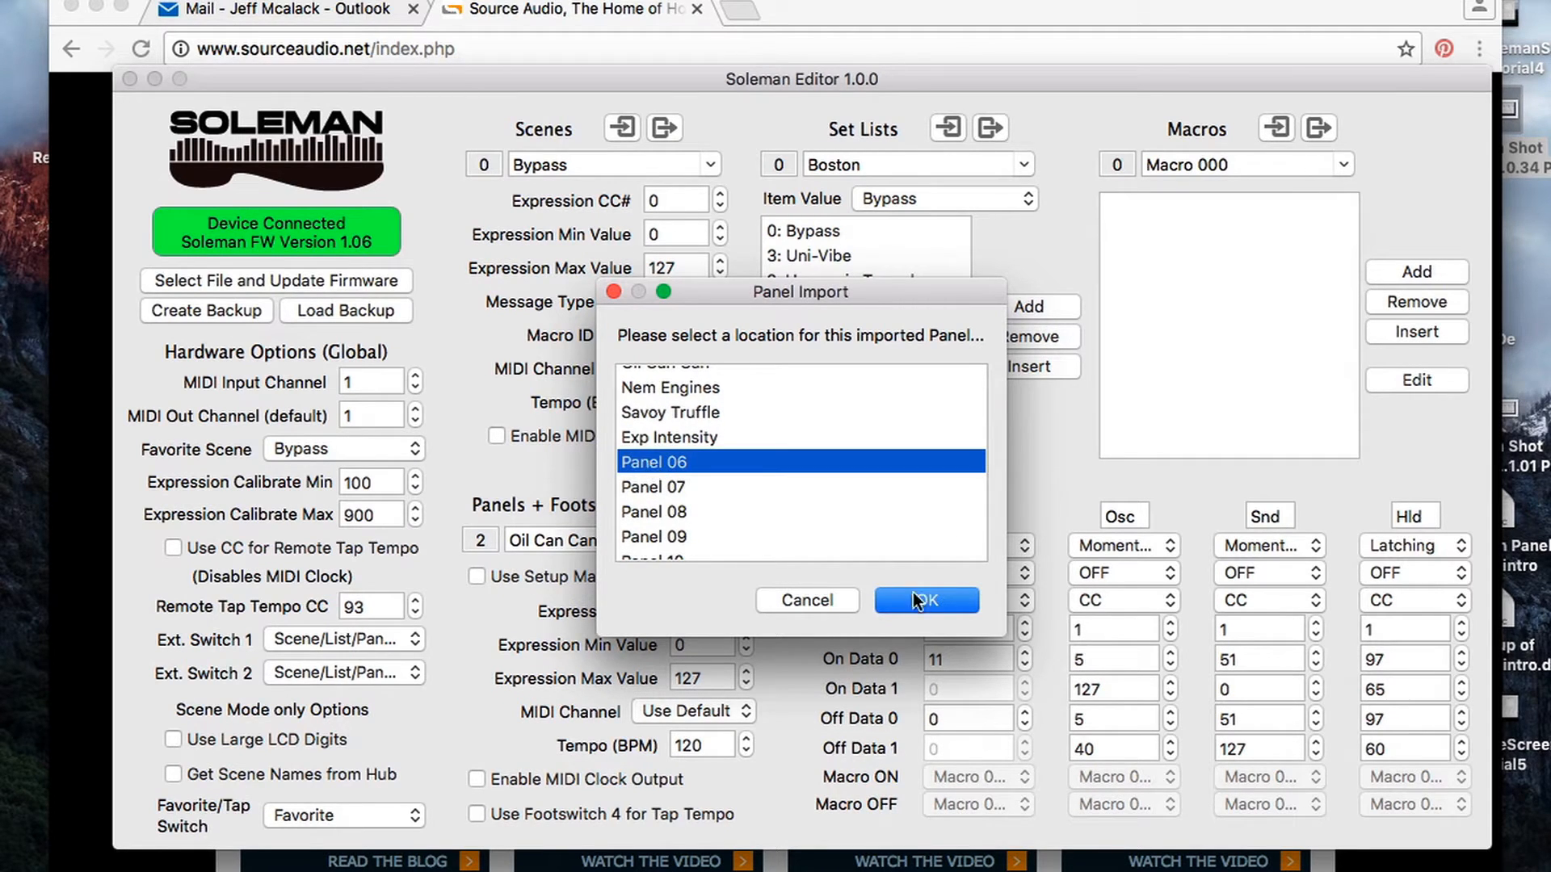
left_click(925, 600)
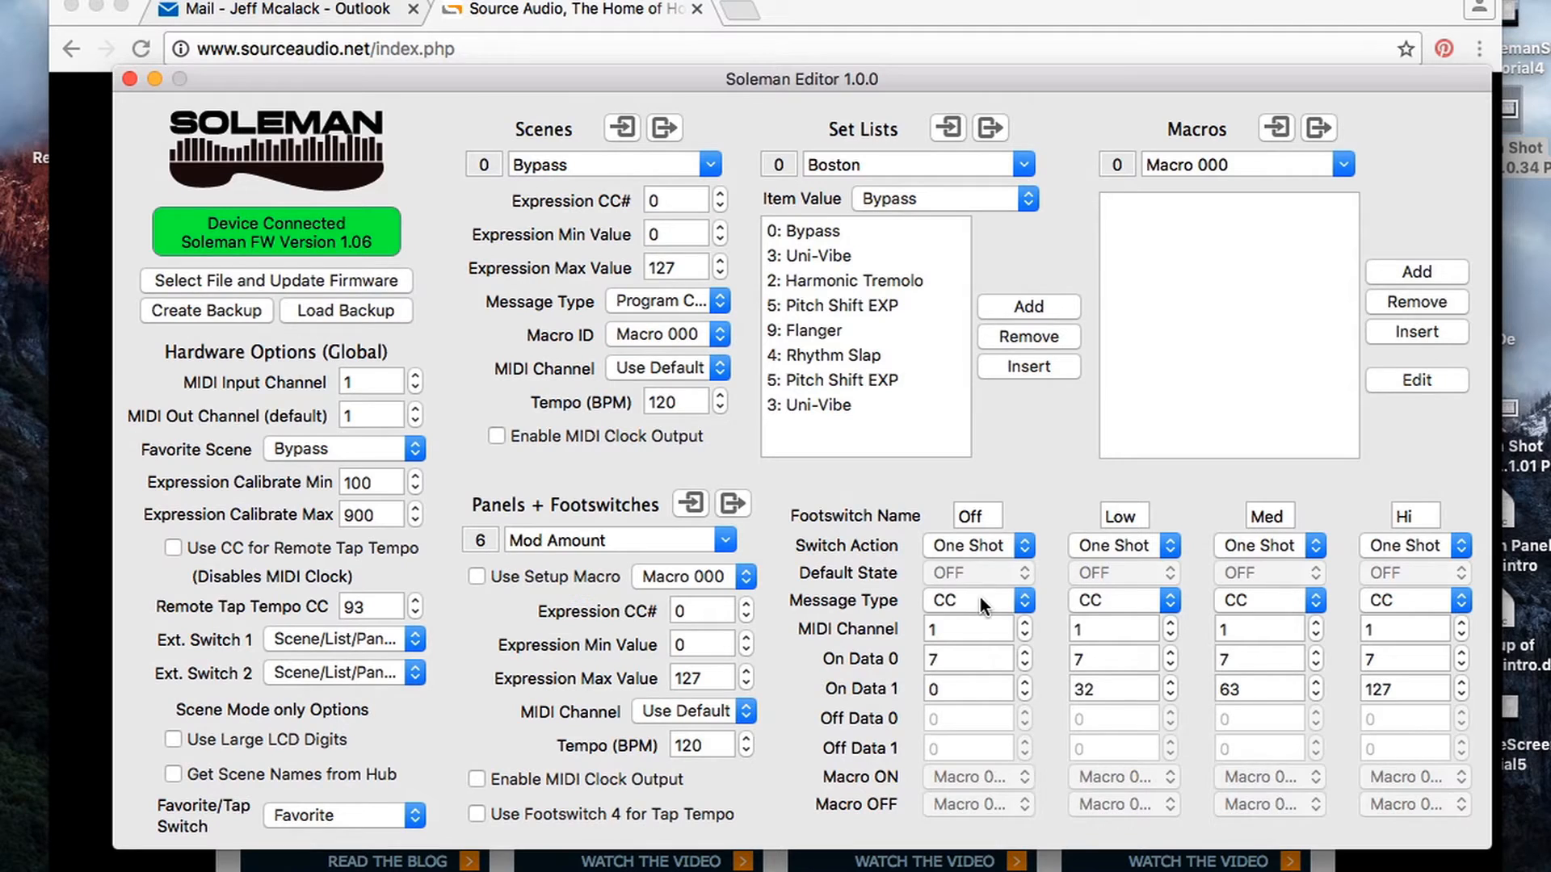
mouse_move(1031, 583)
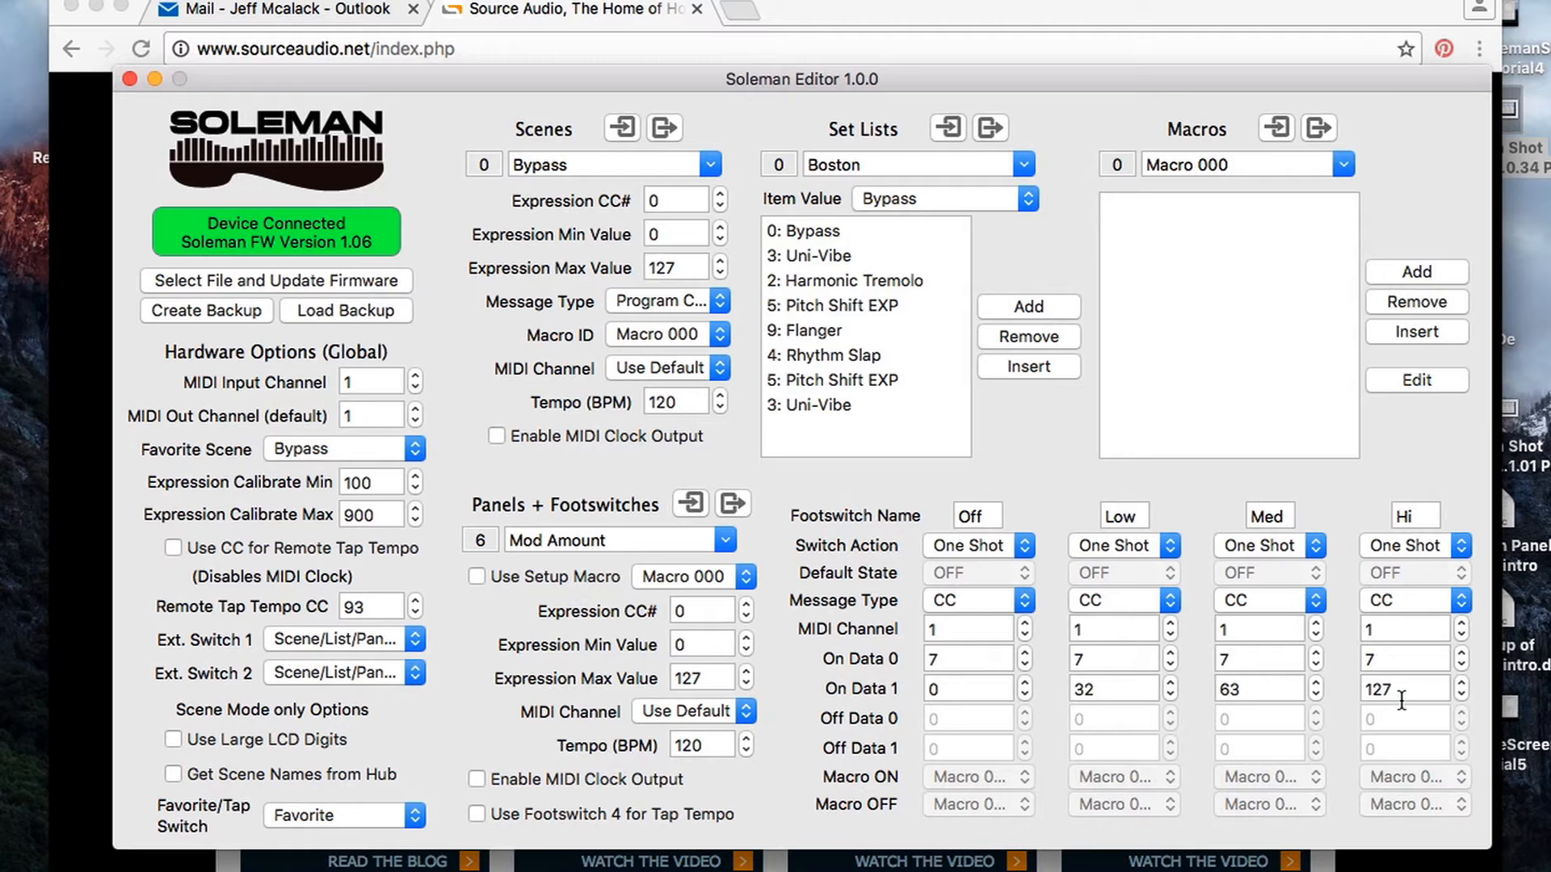
mouse_move(1350, 611)
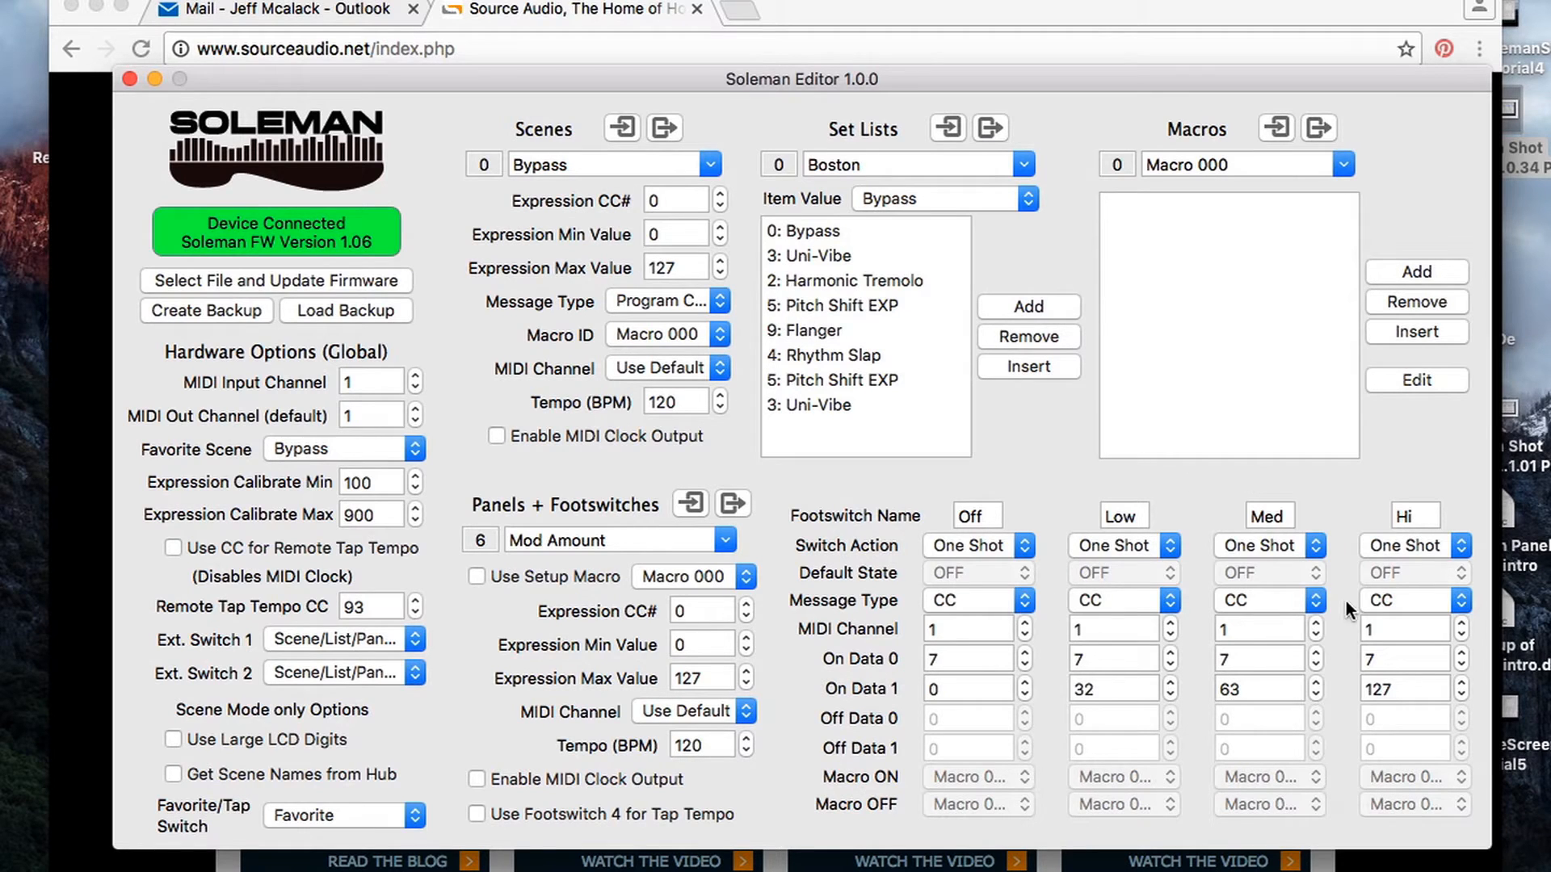
mouse_move(1351, 717)
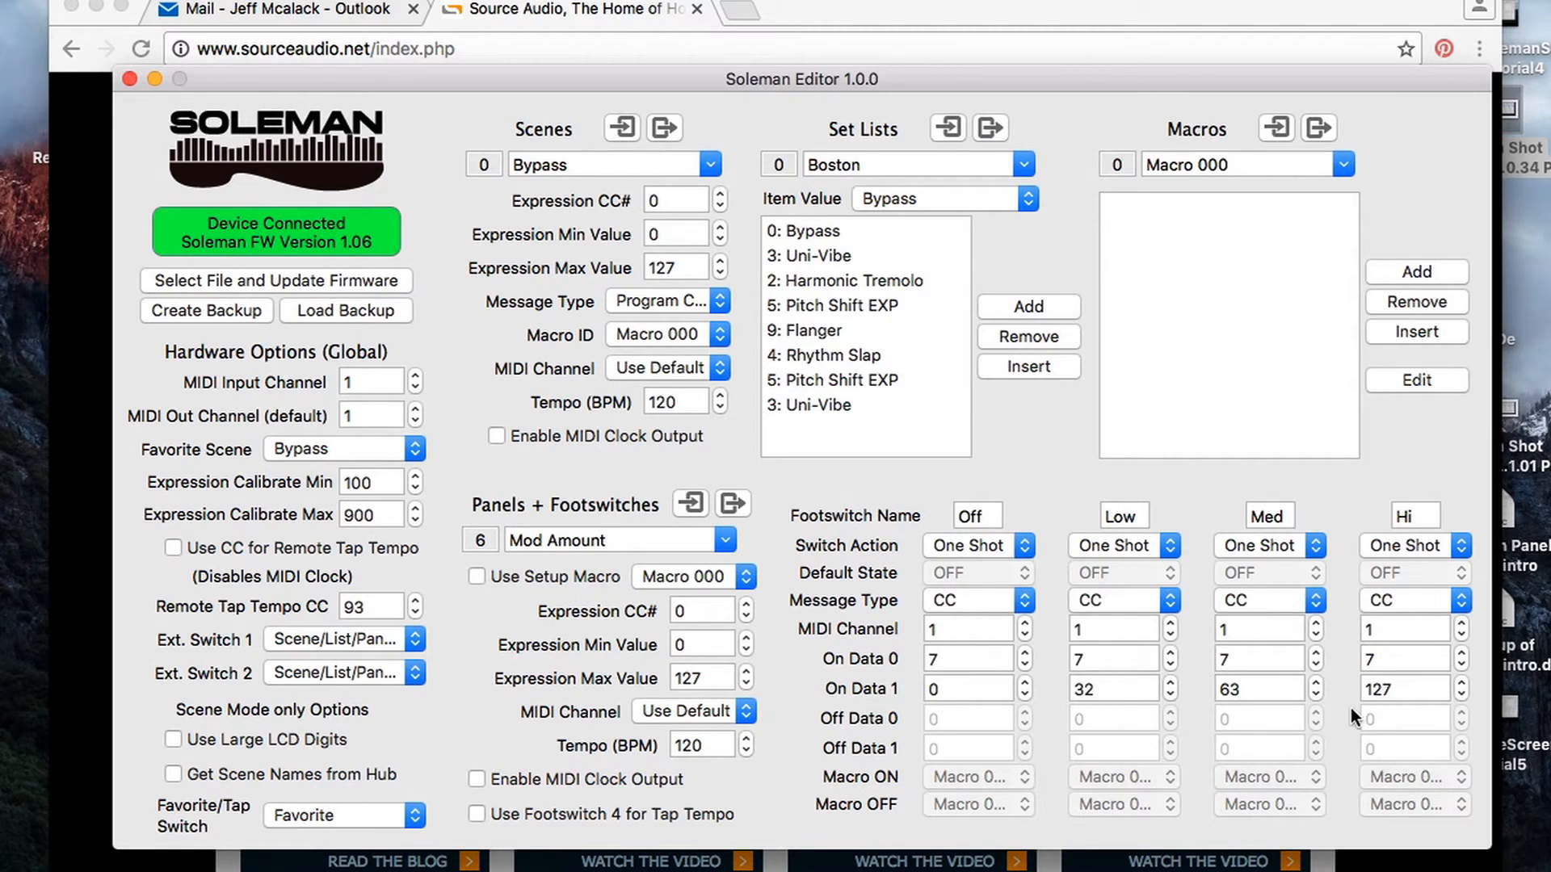
mouse_move(1198, 697)
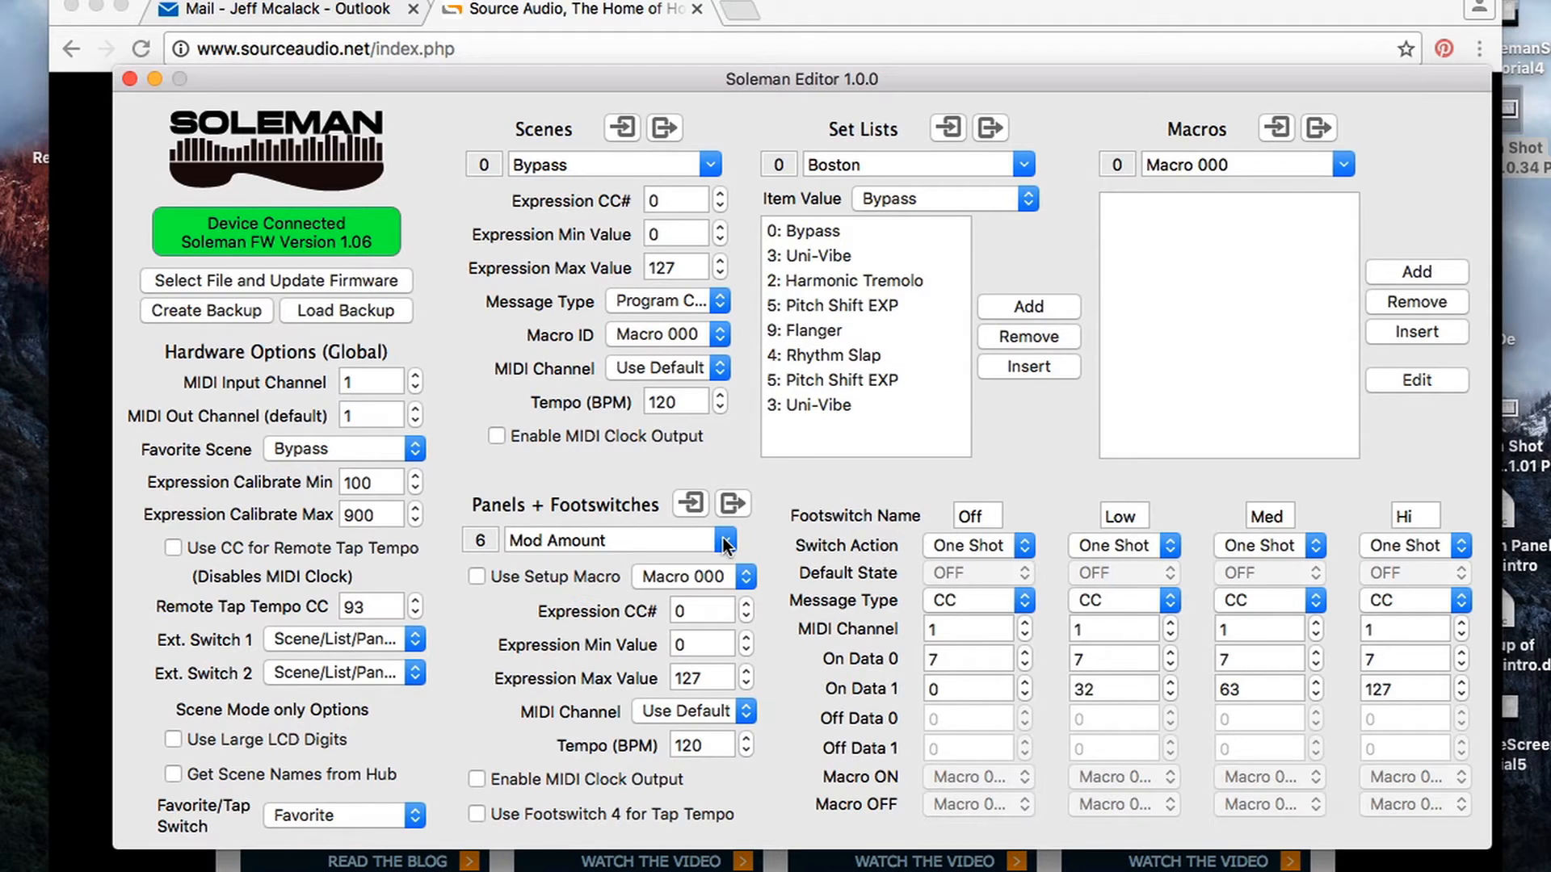
Switch the Panels + Footswitches dropdown to Oil Can Can (Panel 2).
left_click(725, 541)
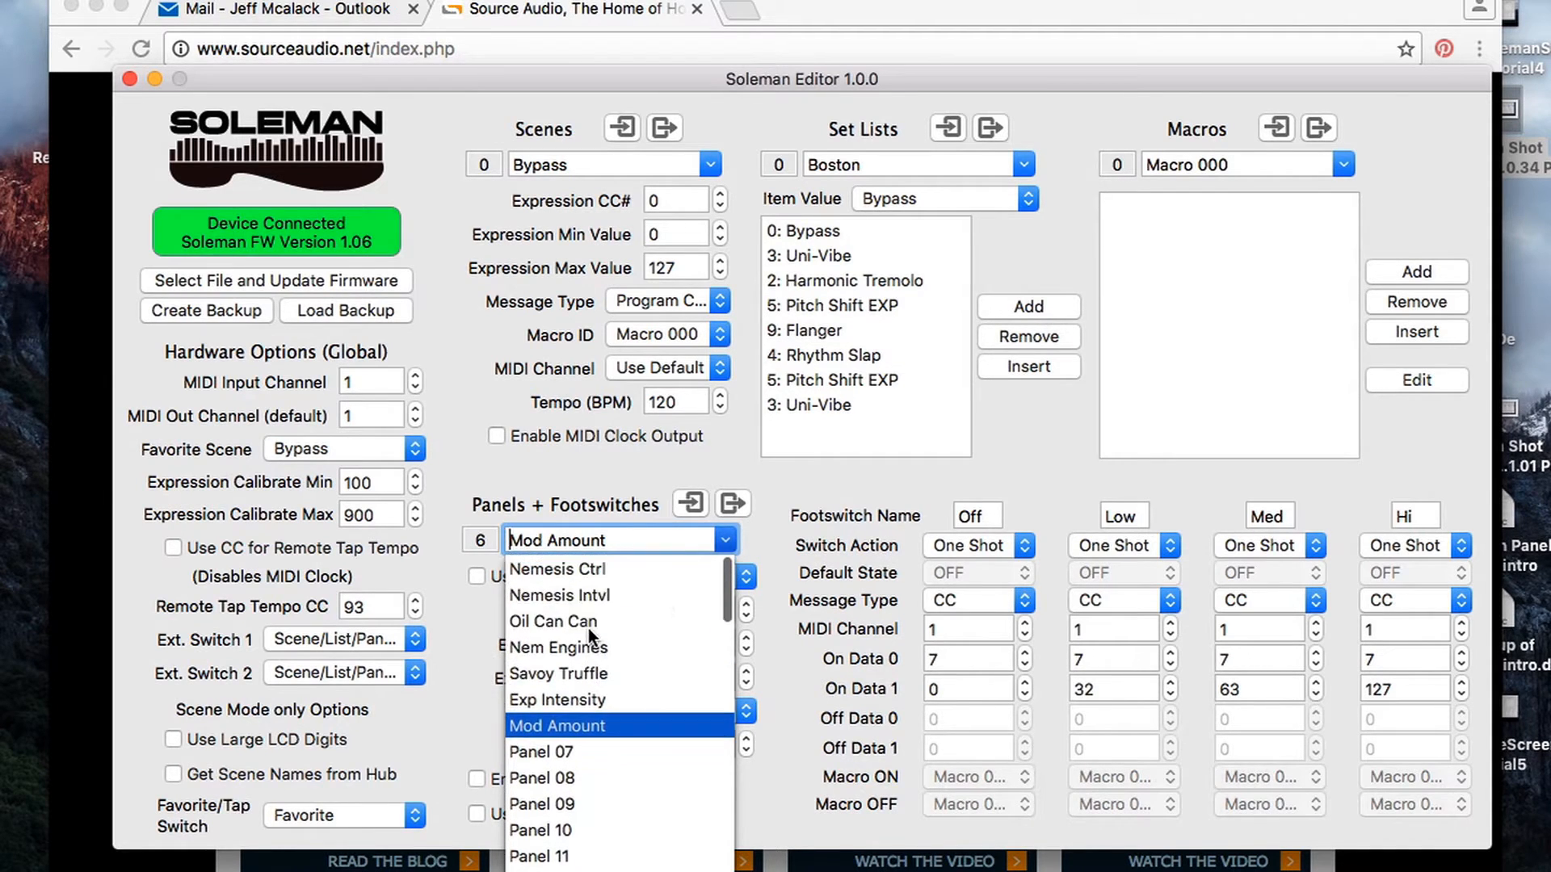
mouse_move(555, 622)
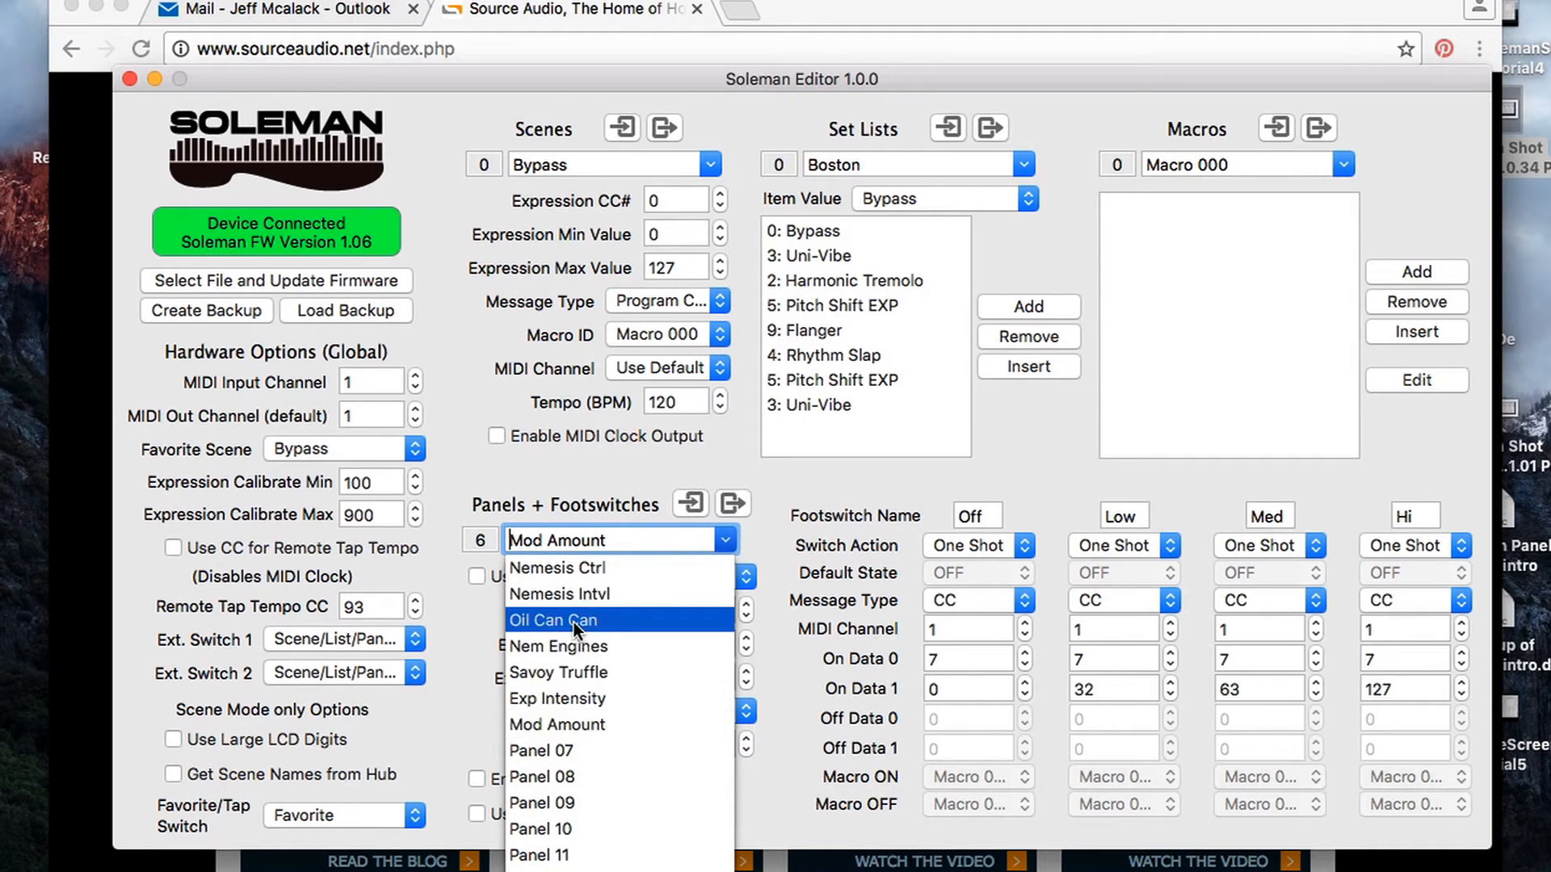
left_click(555, 619)
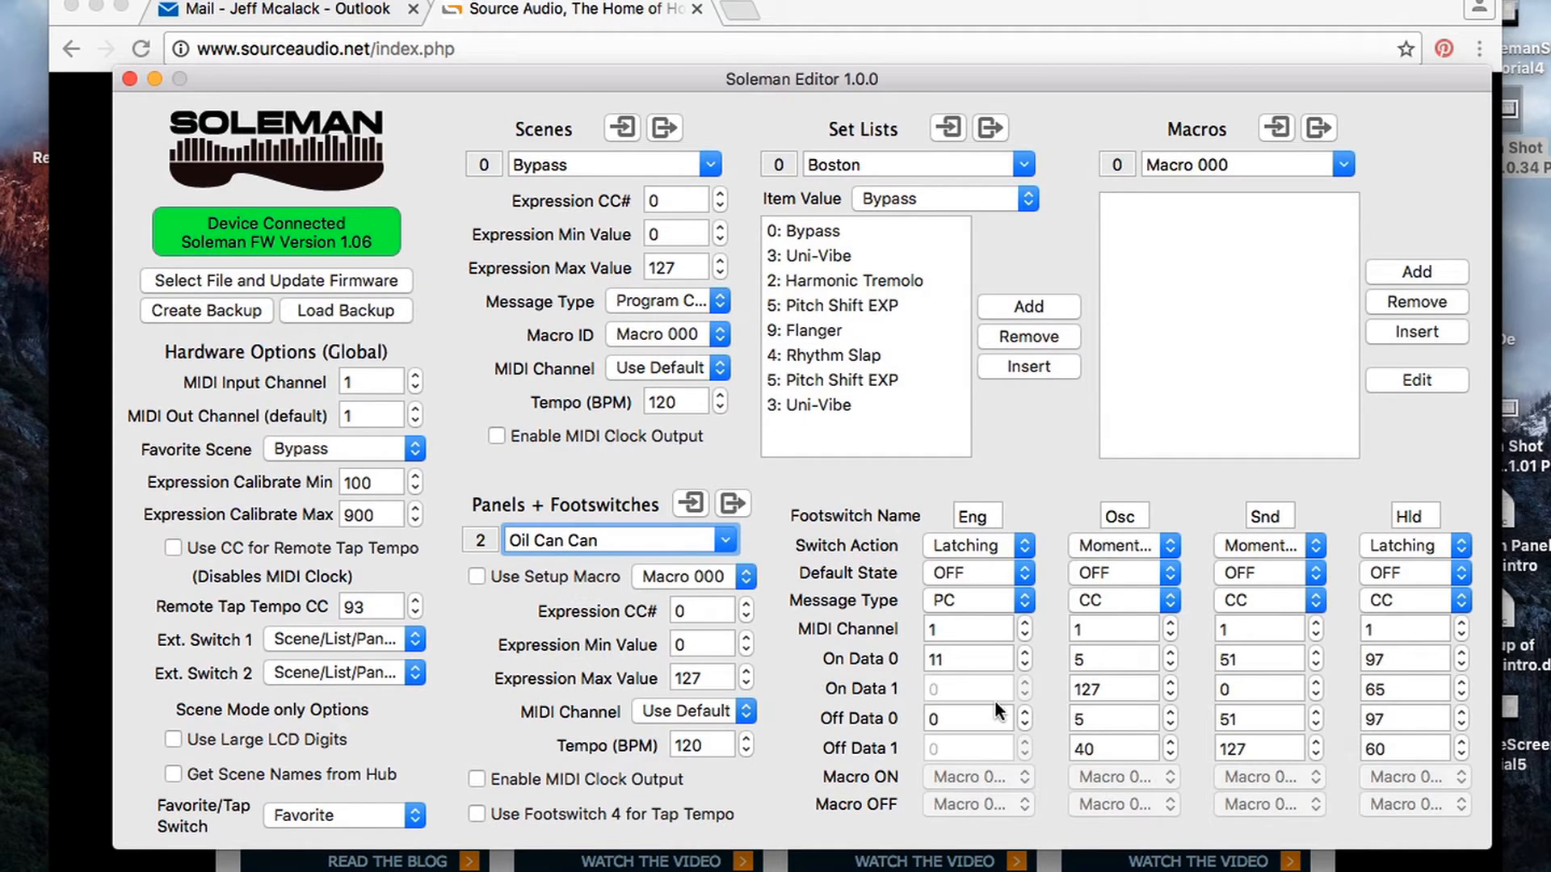
mouse_move(1243, 524)
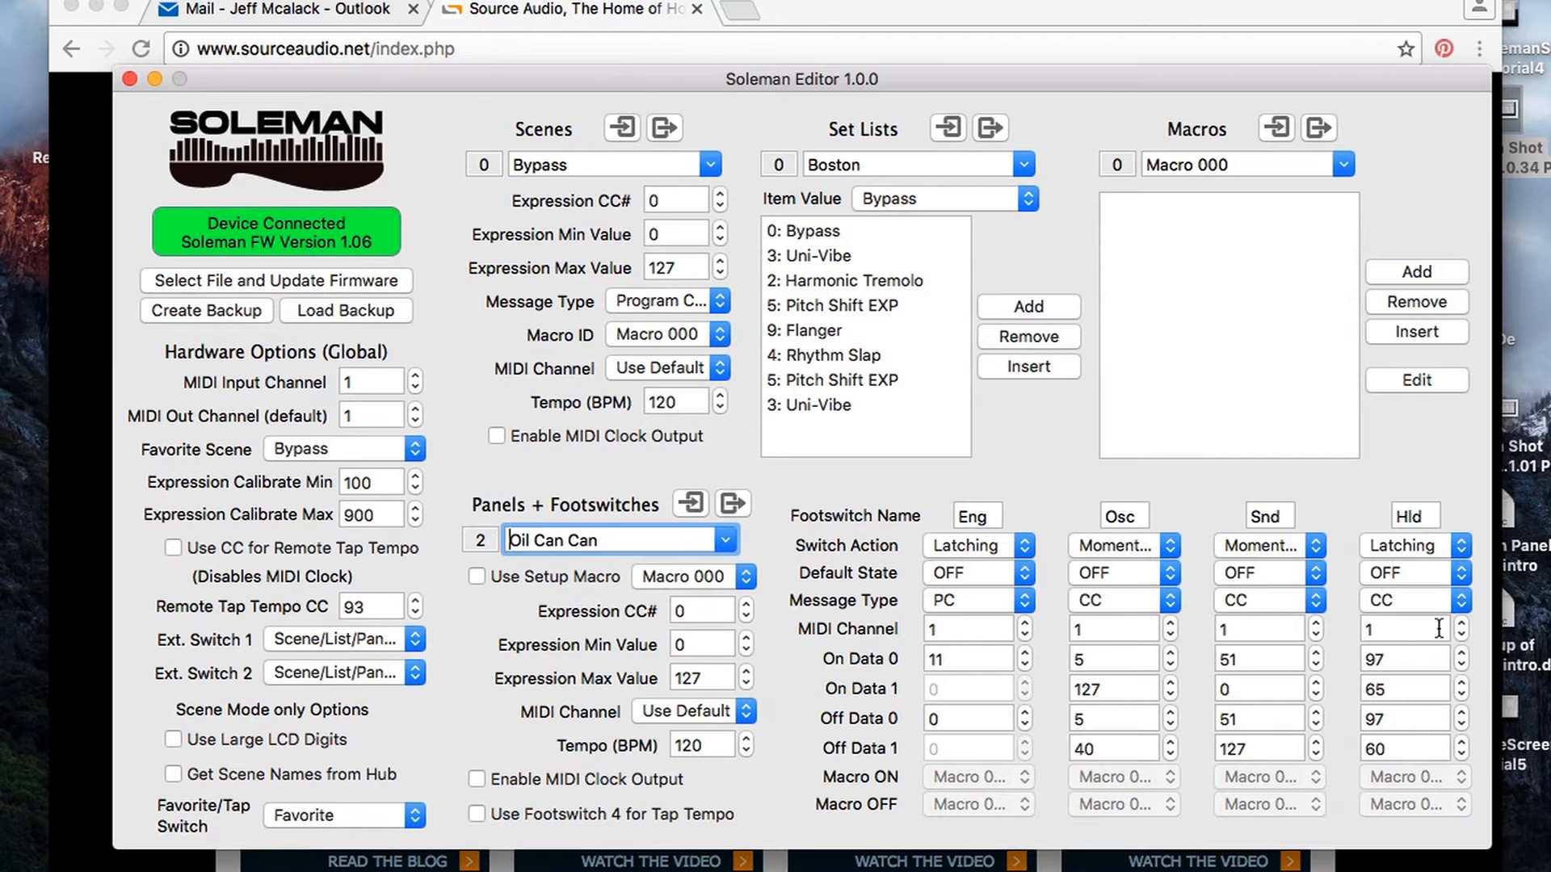
mouse_move(969, 502)
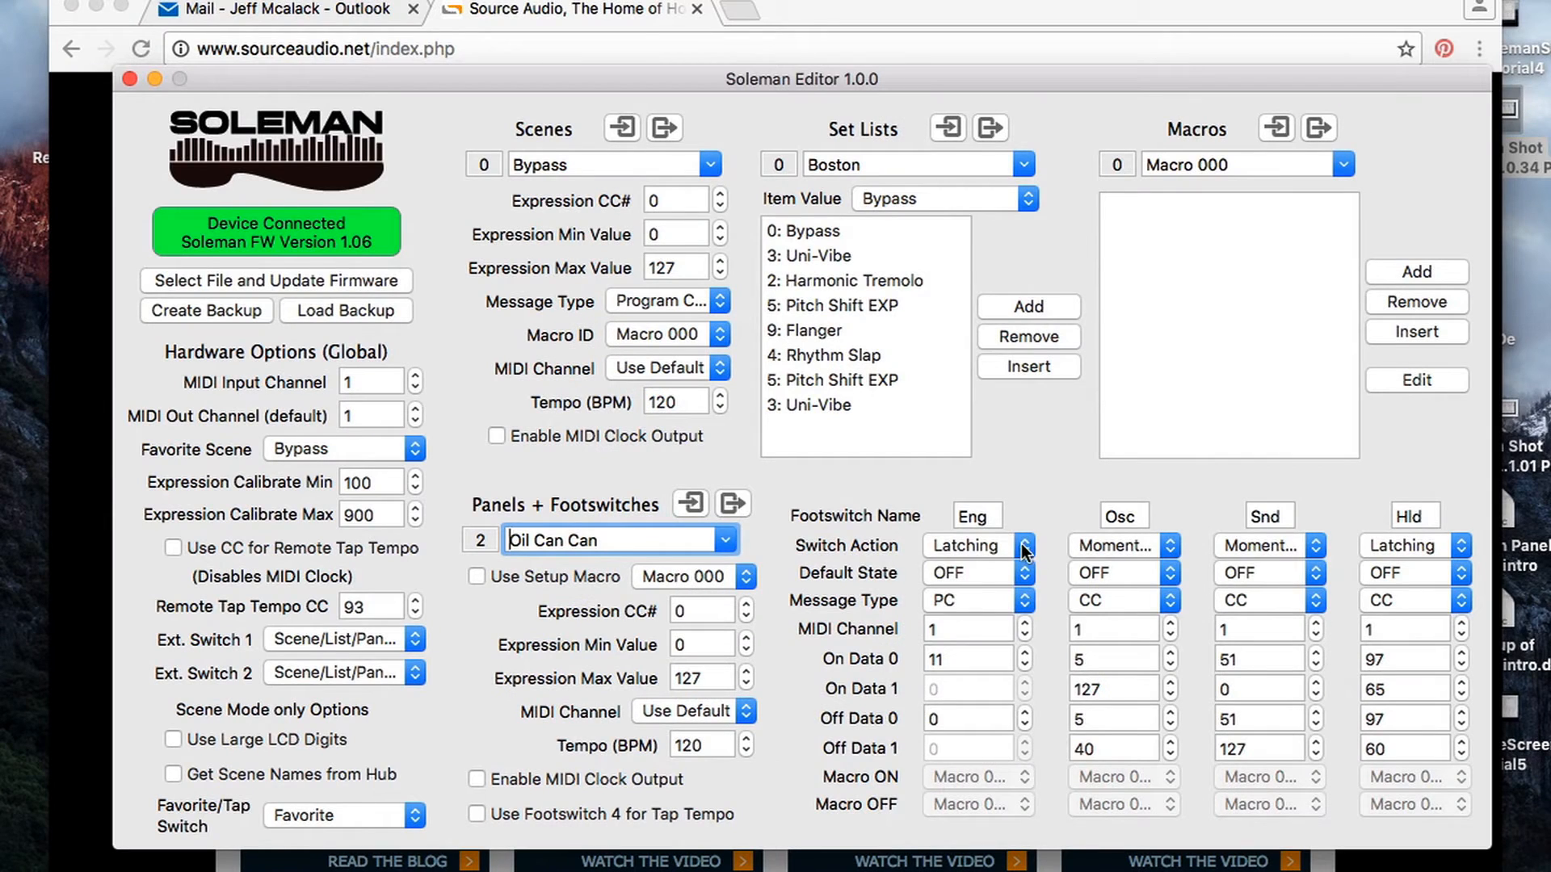
left_click(974, 545)
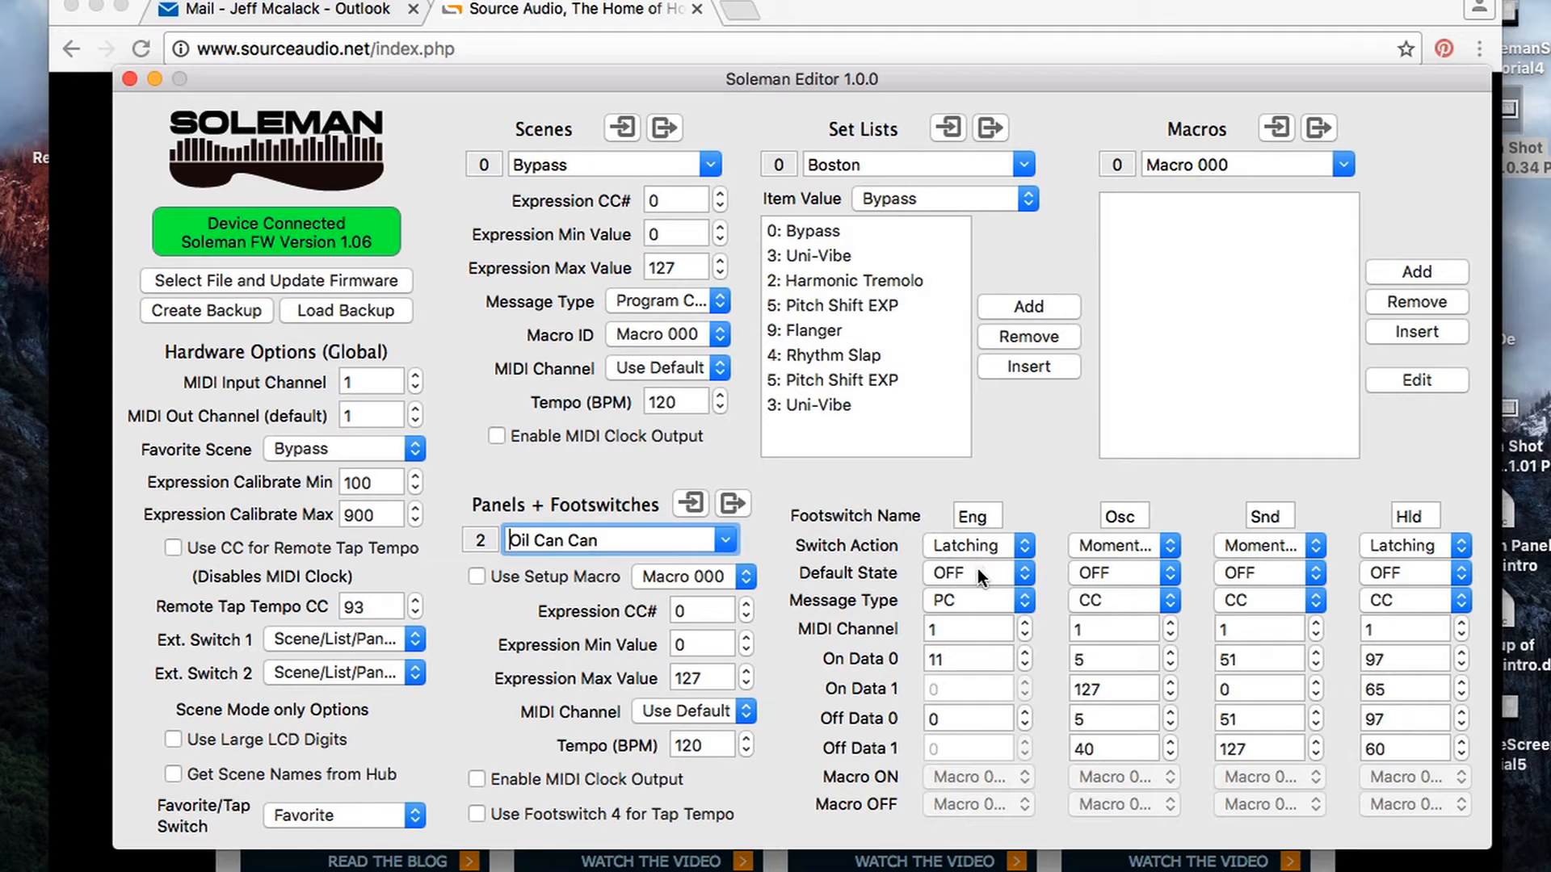
mouse_move(882, 720)
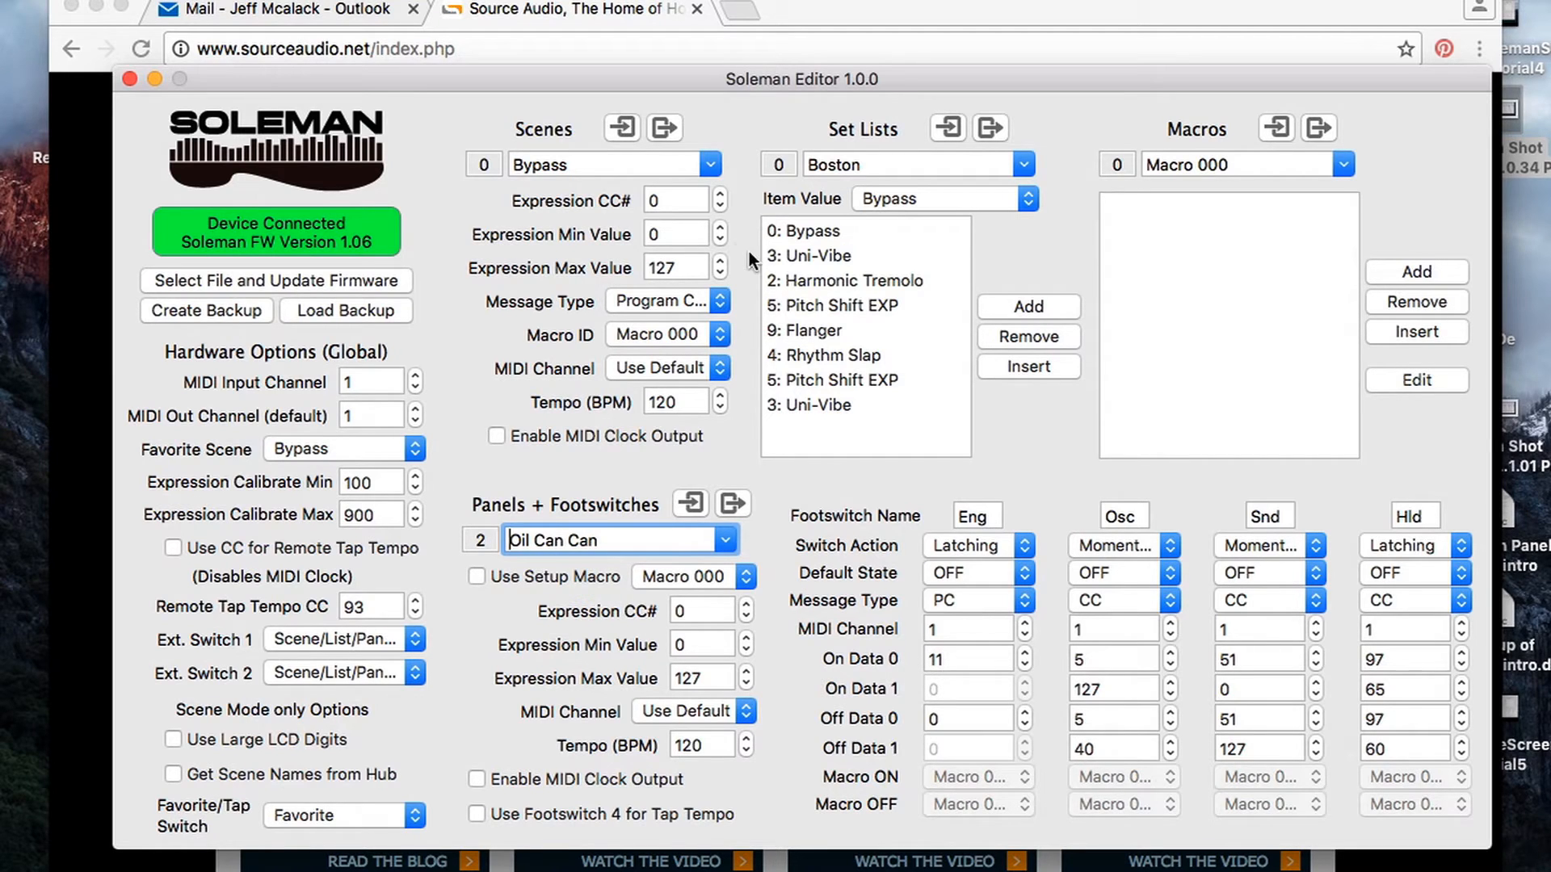
left_click(709, 164)
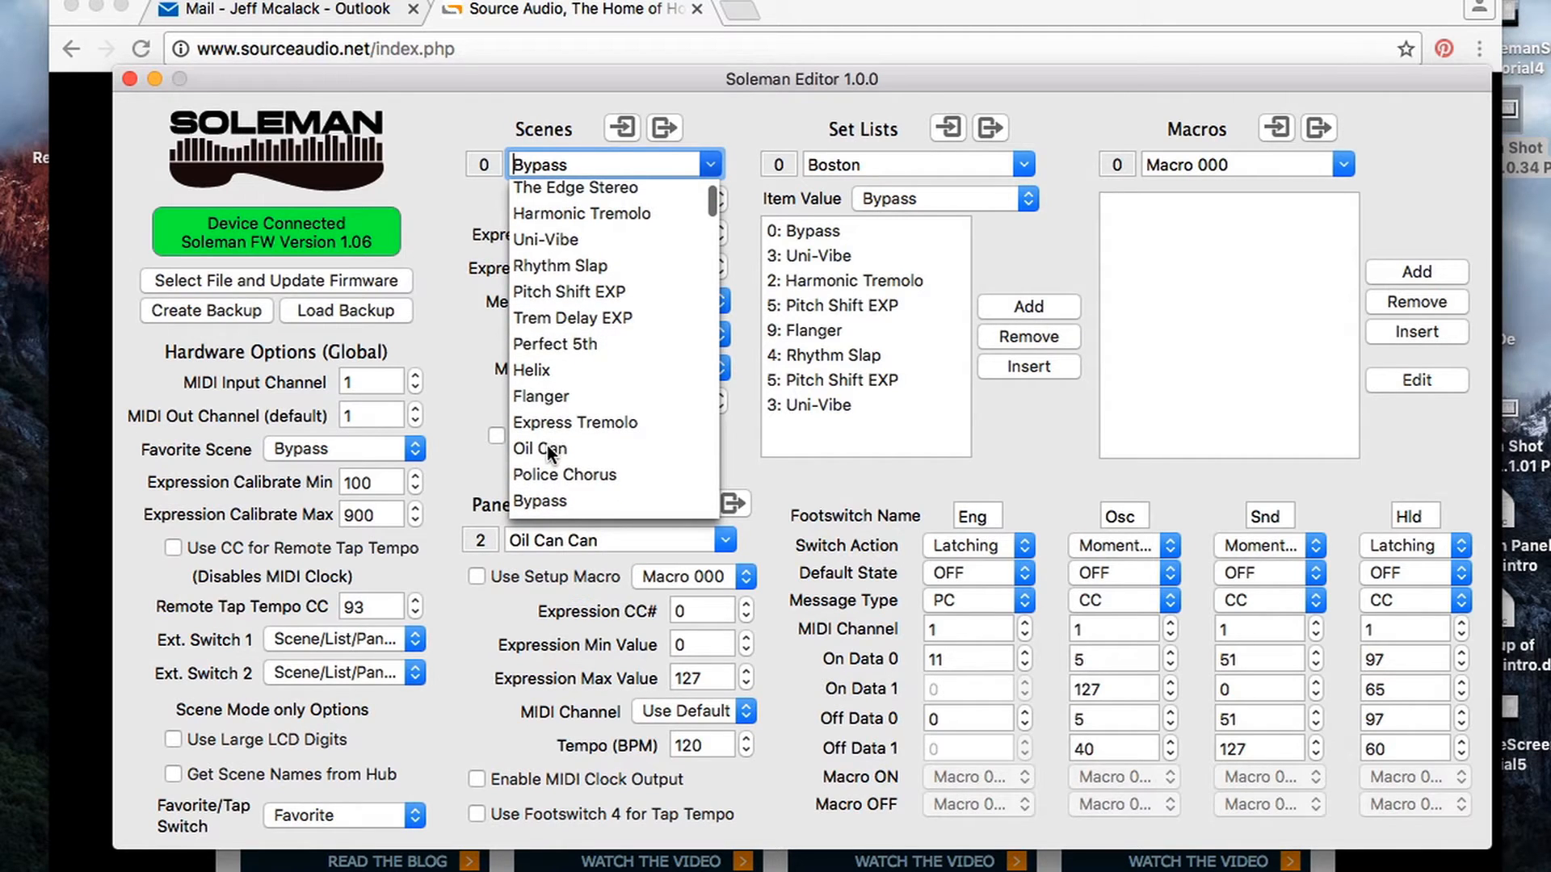
left_click(540, 448)
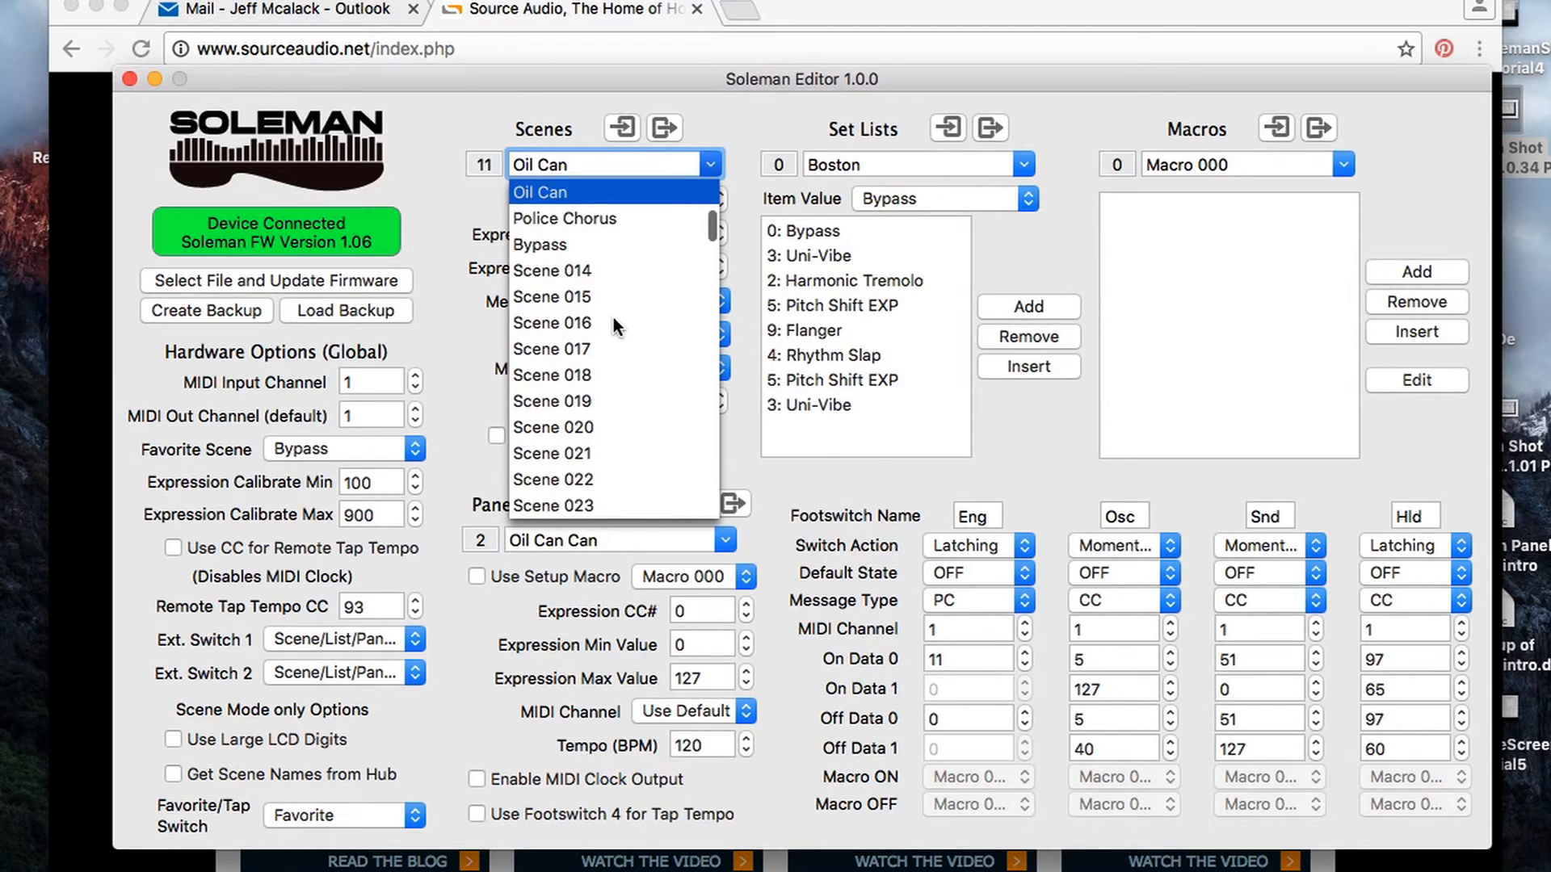
scroll("down", 3)
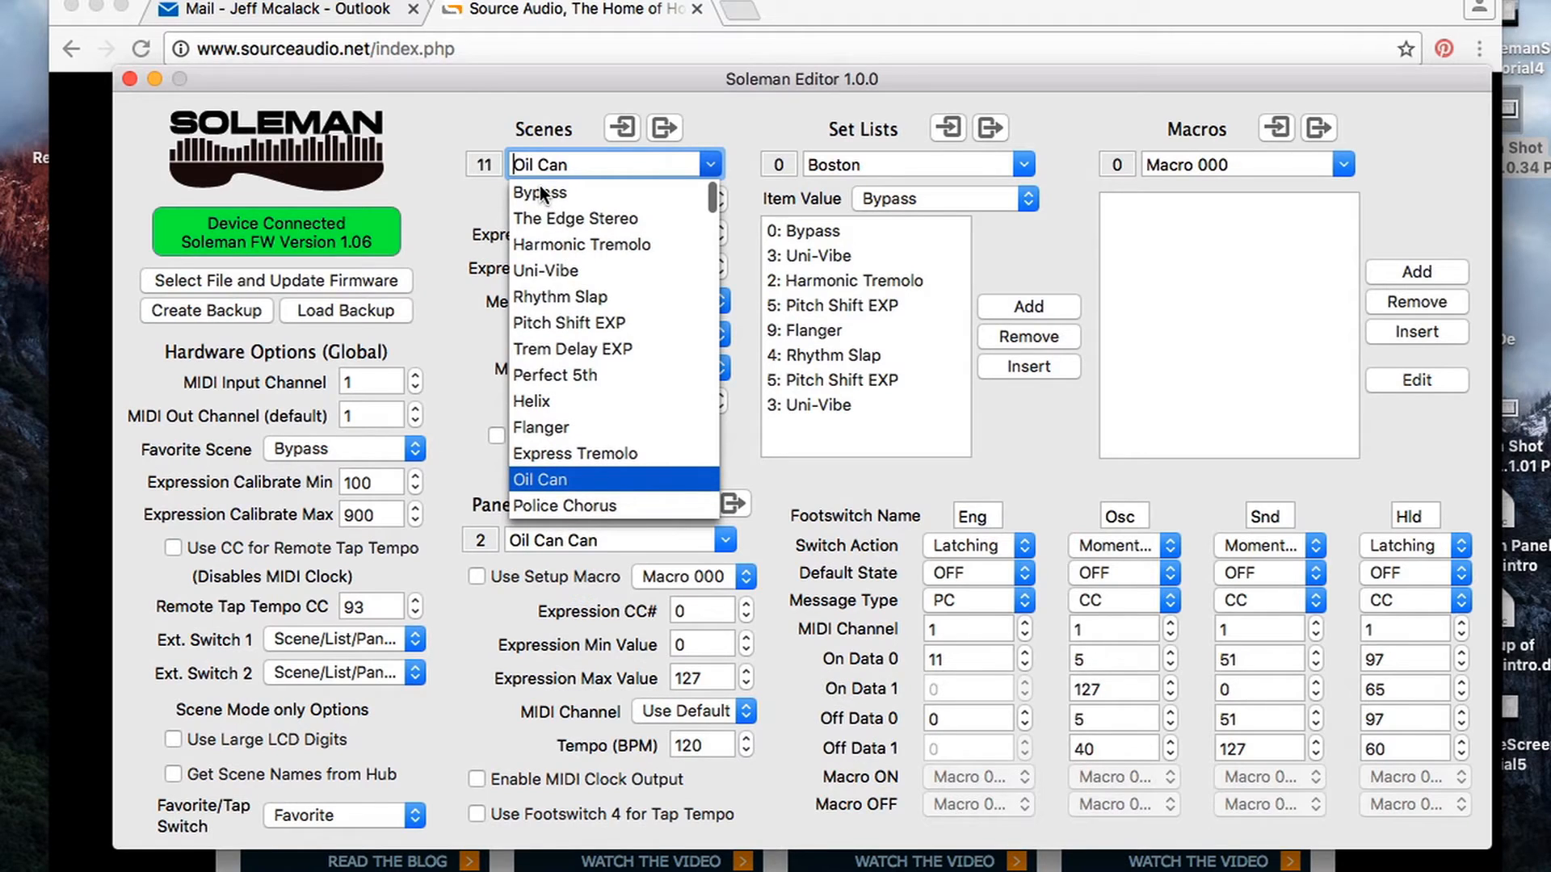
left_click(540, 192)
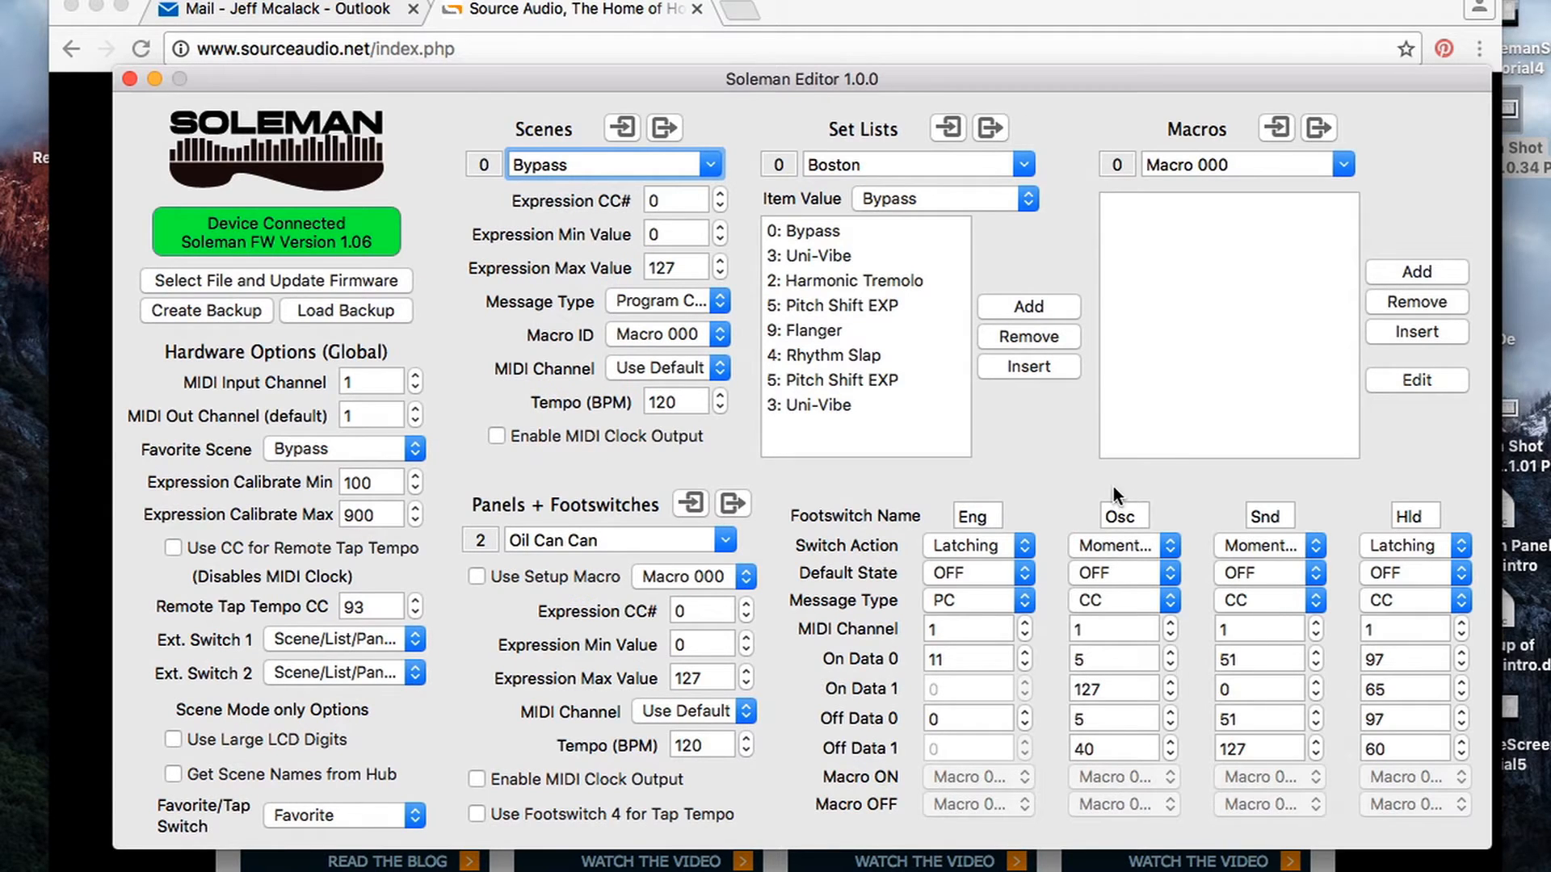
mouse_move(1180, 777)
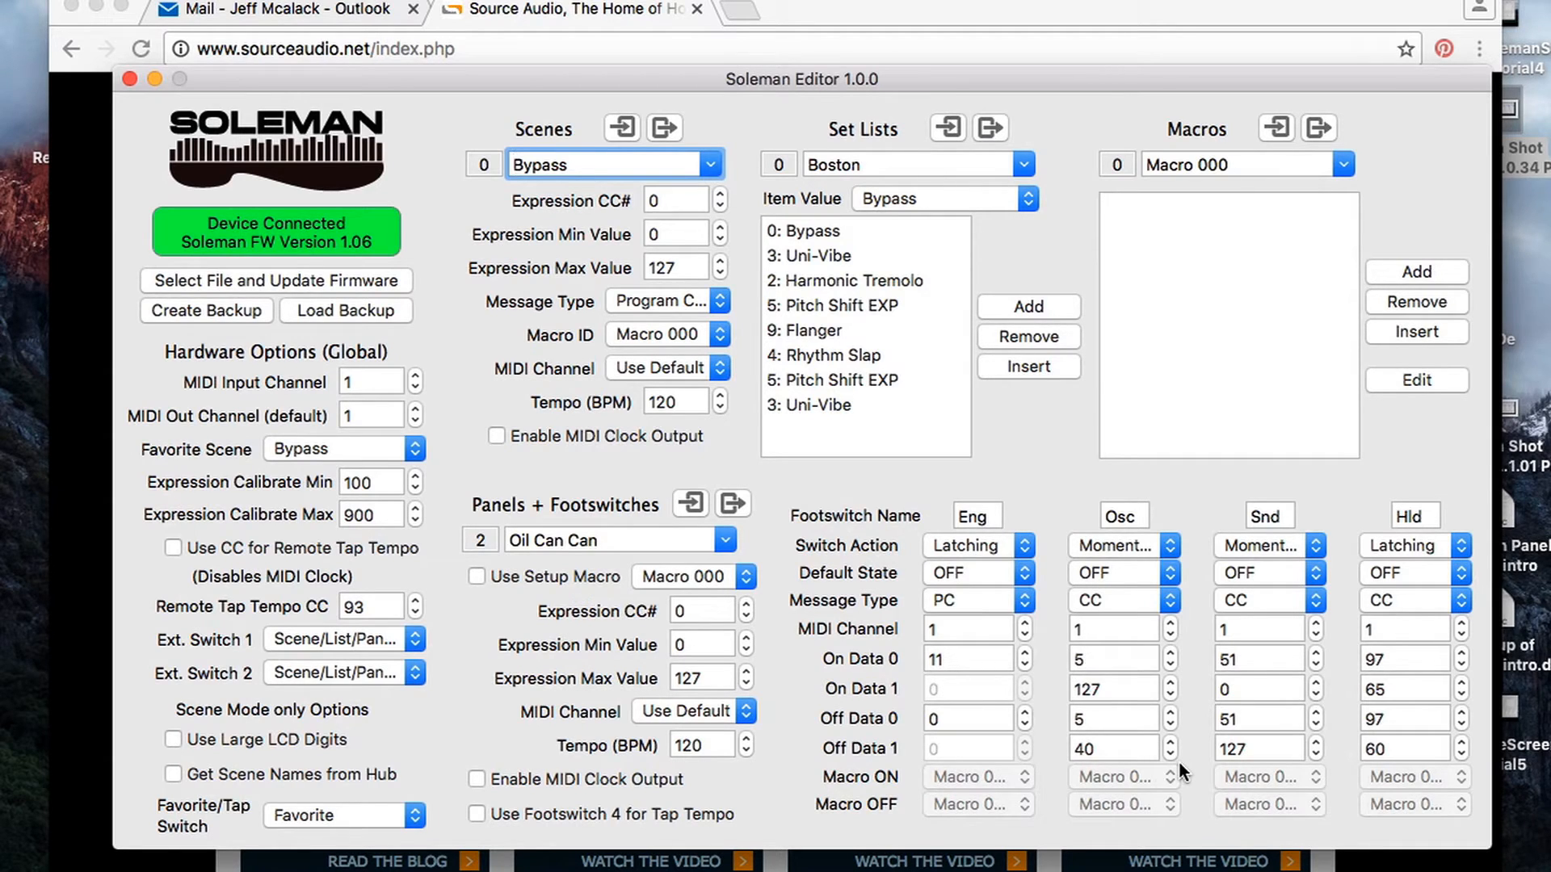
mouse_move(1172, 562)
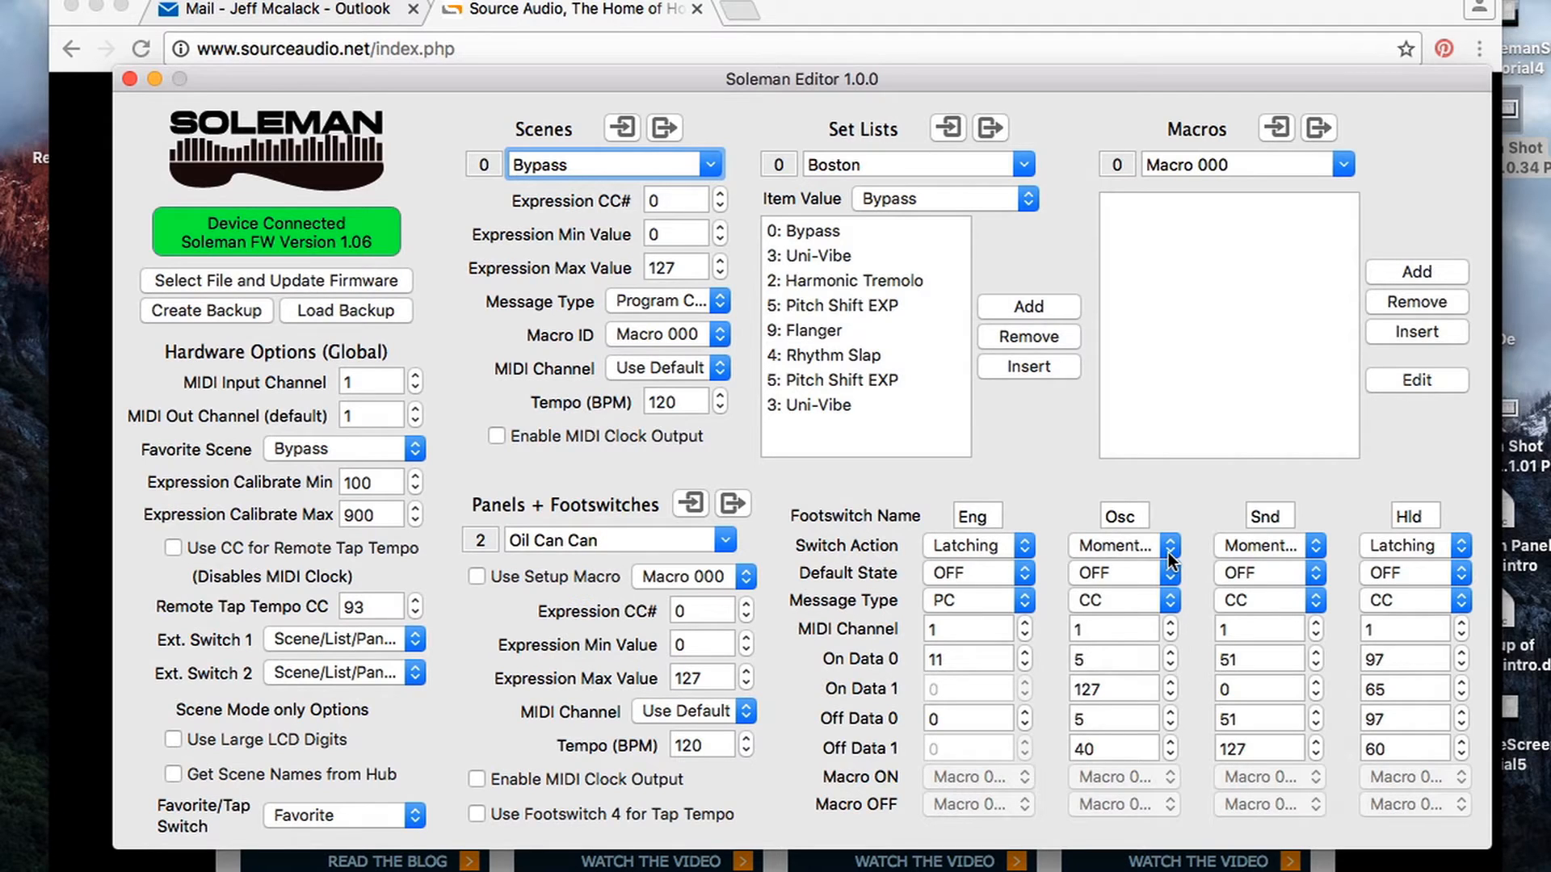
left_click(1122, 545)
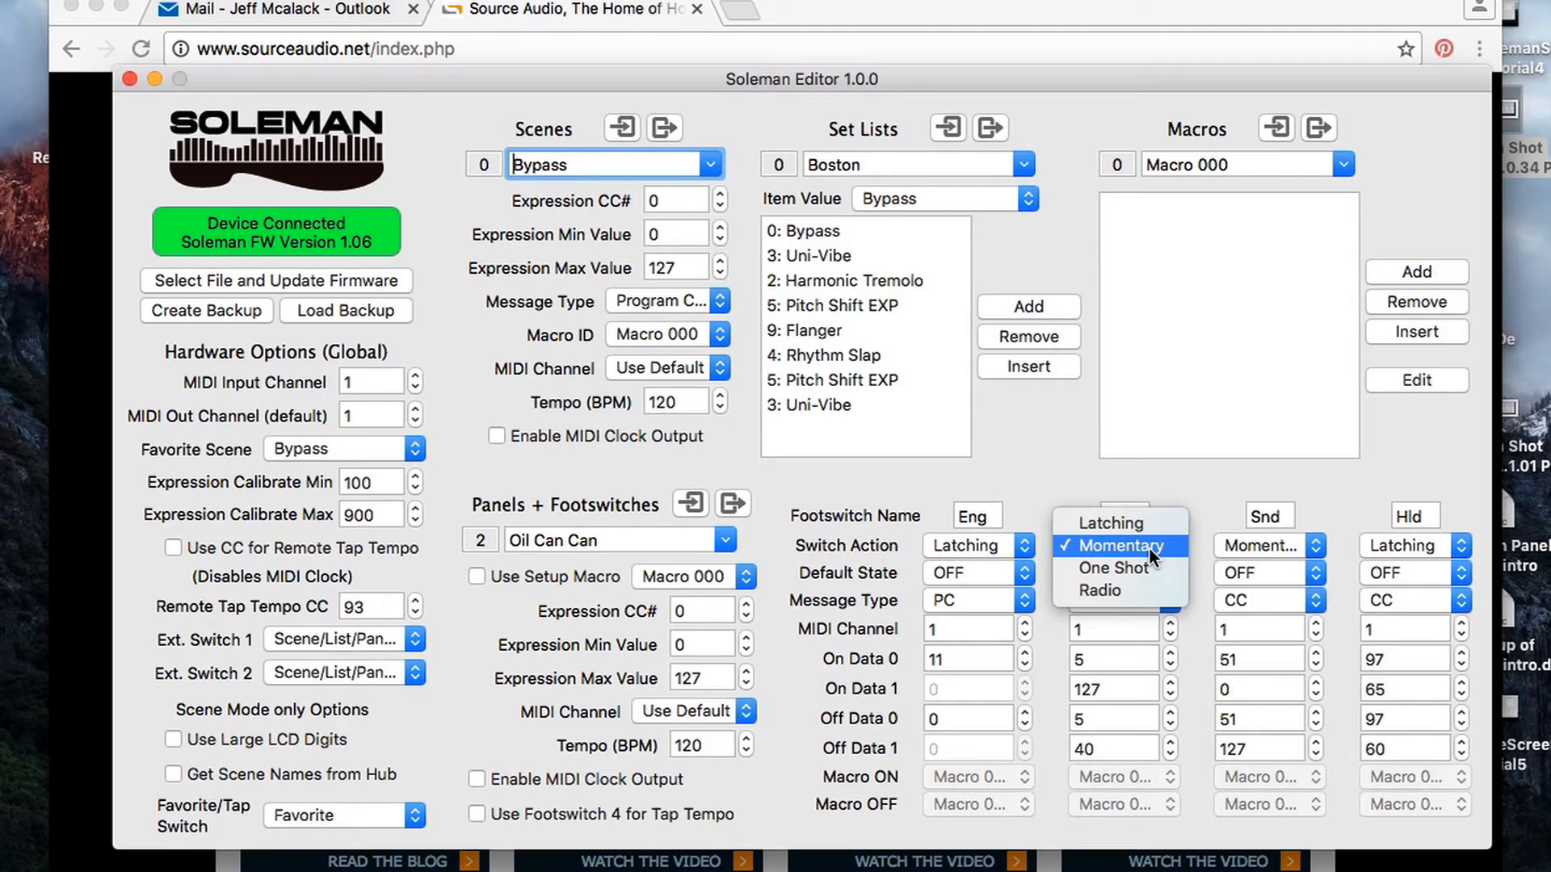
left_click(1118, 546)
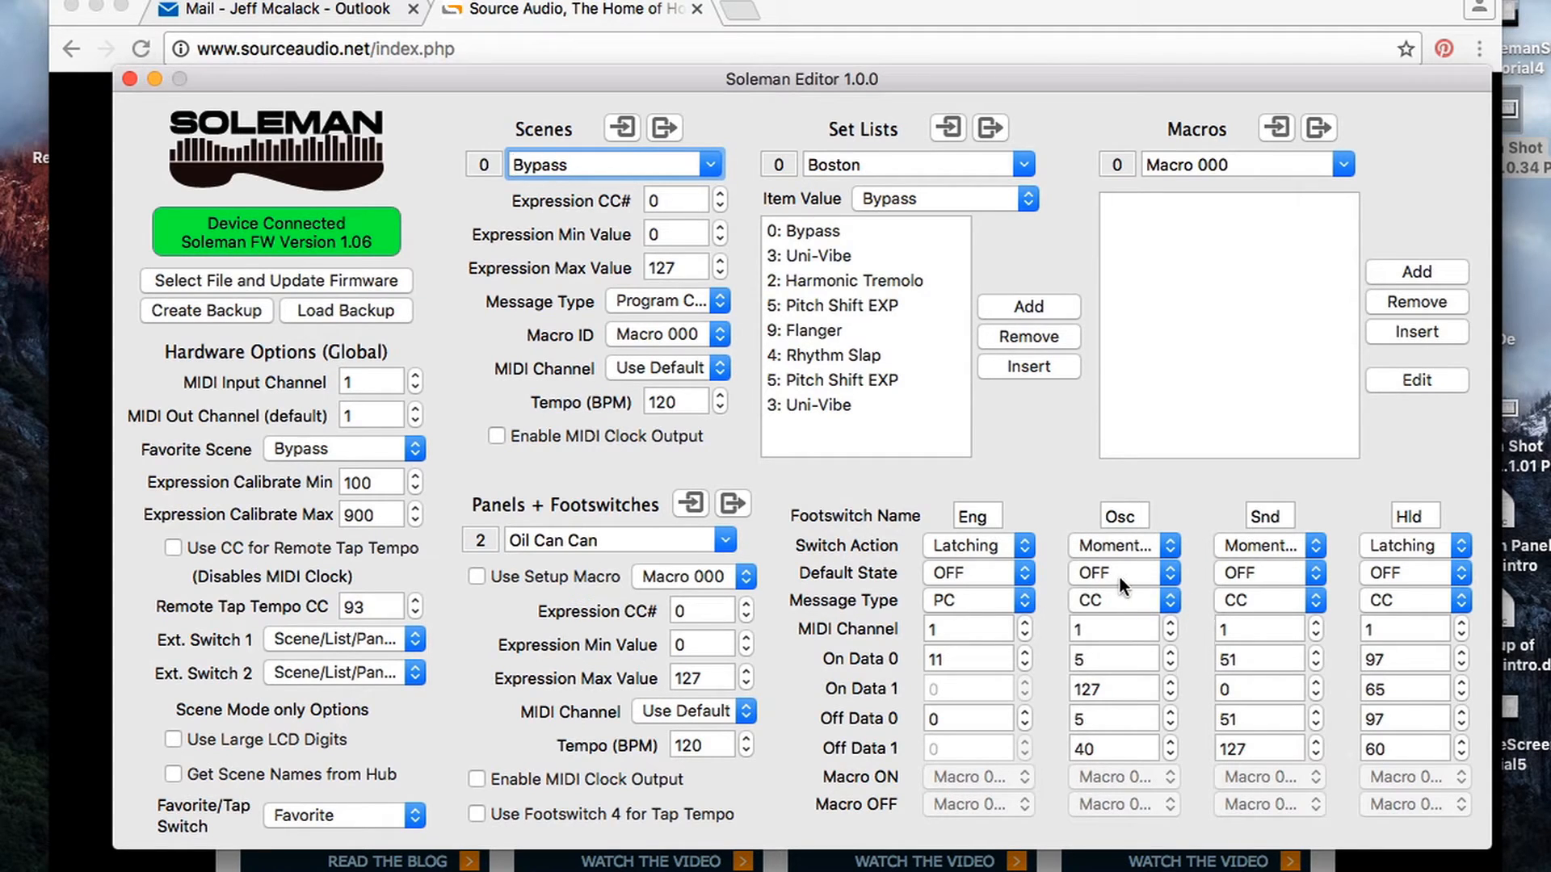
mouse_move(1123, 607)
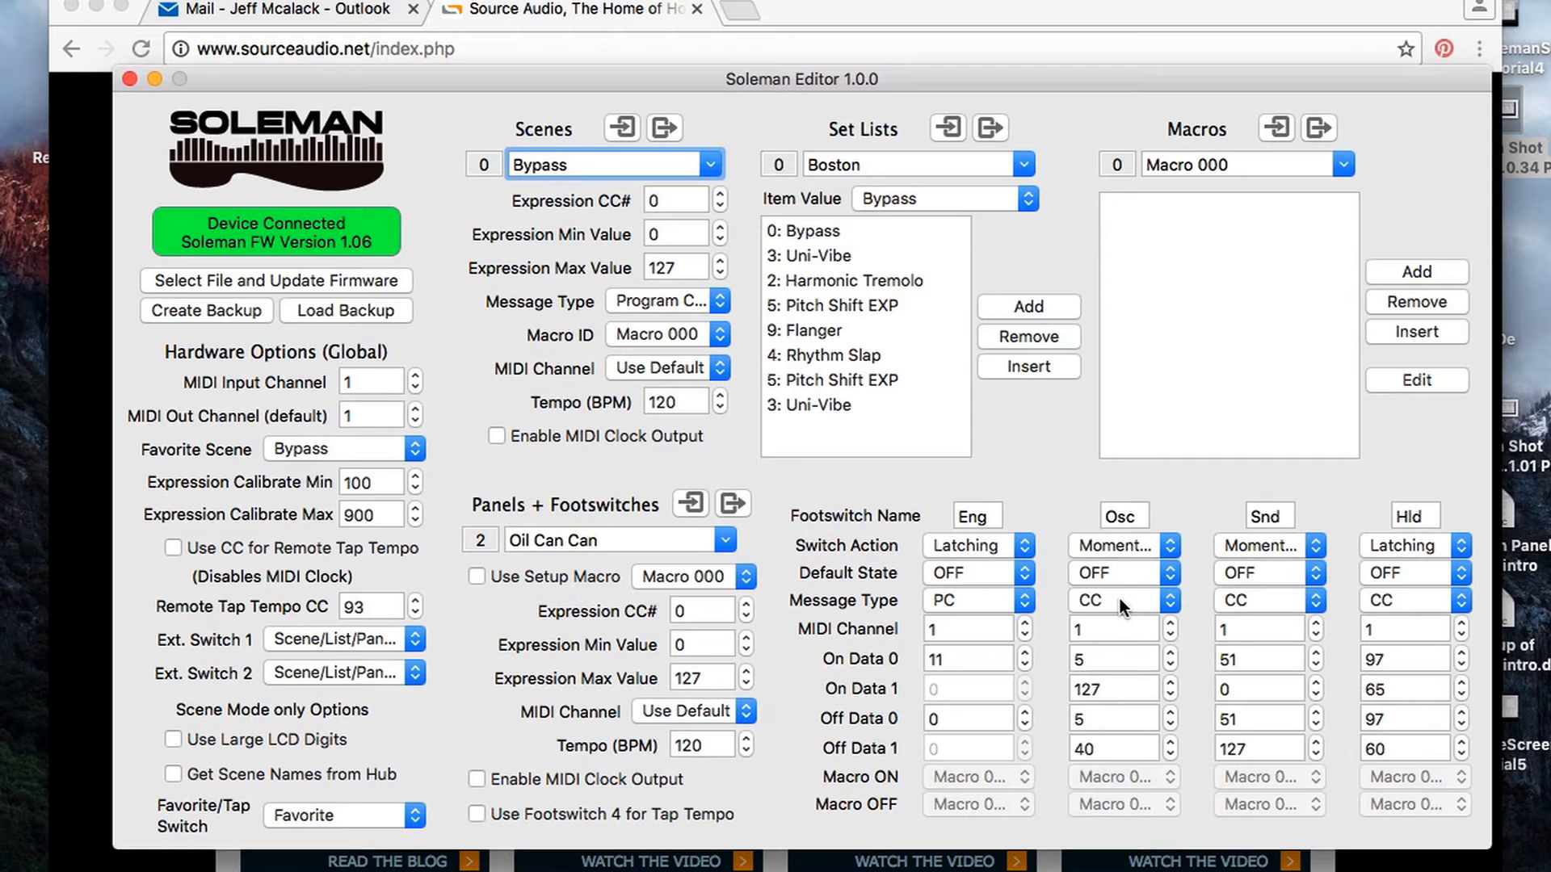
mouse_move(1053, 640)
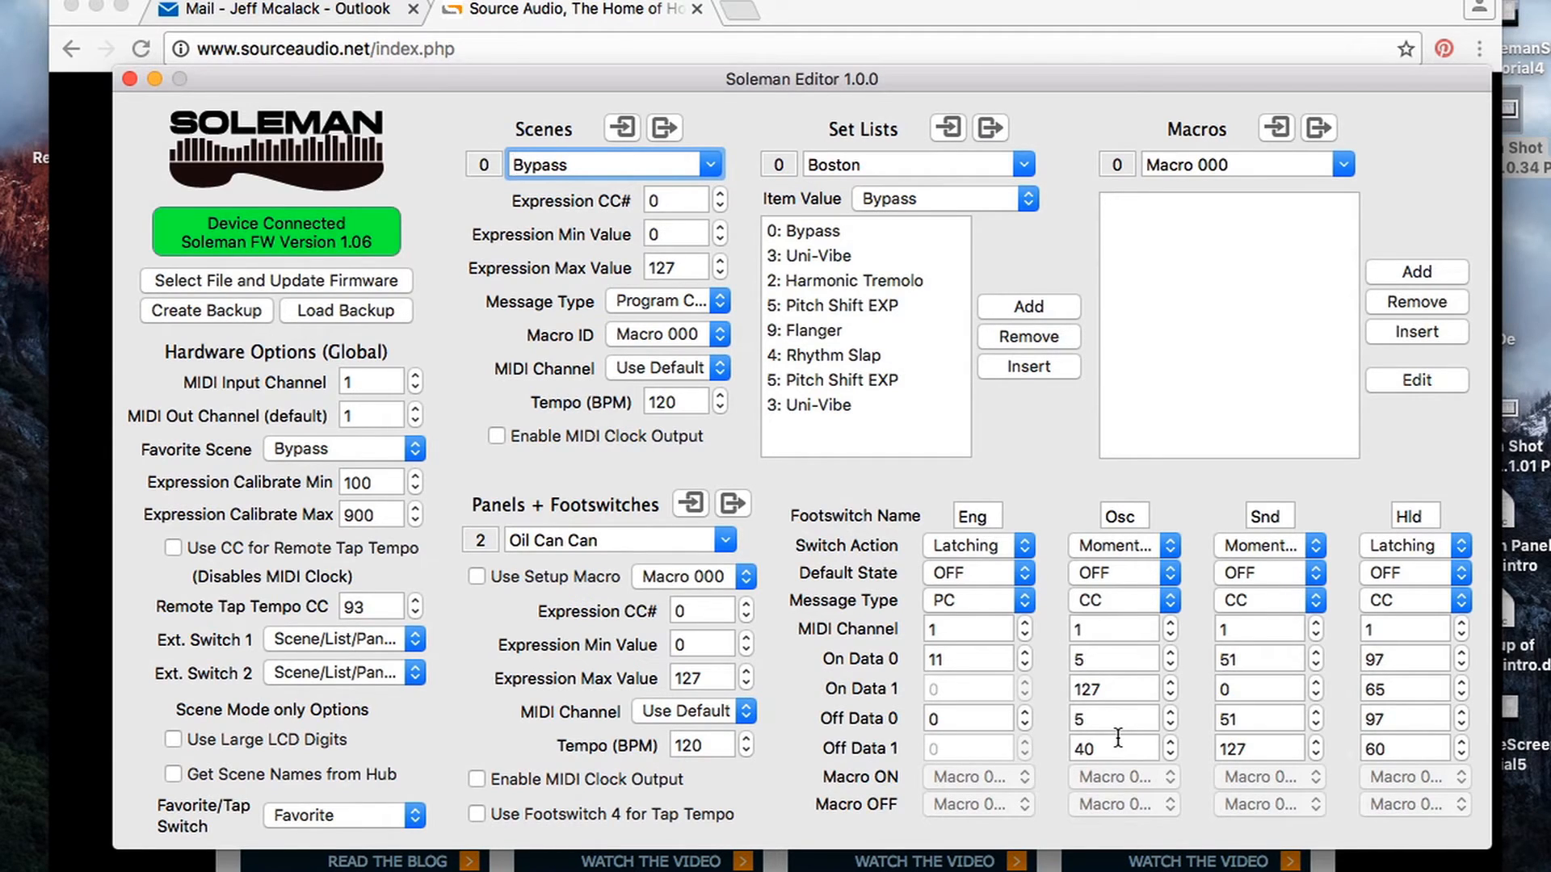
mouse_move(1136, 677)
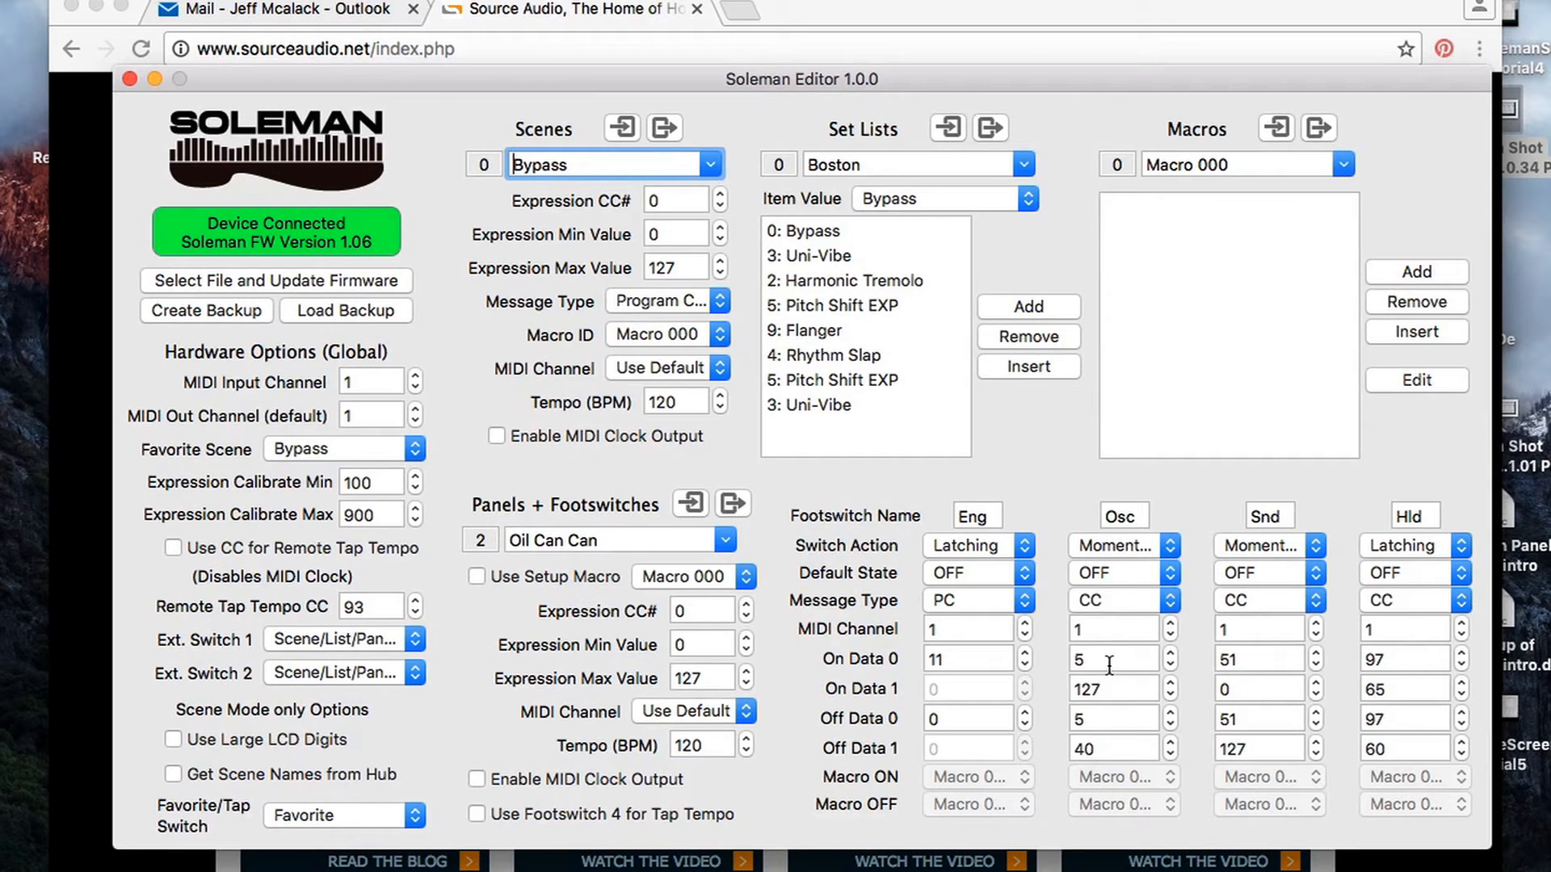
mouse_move(1106, 665)
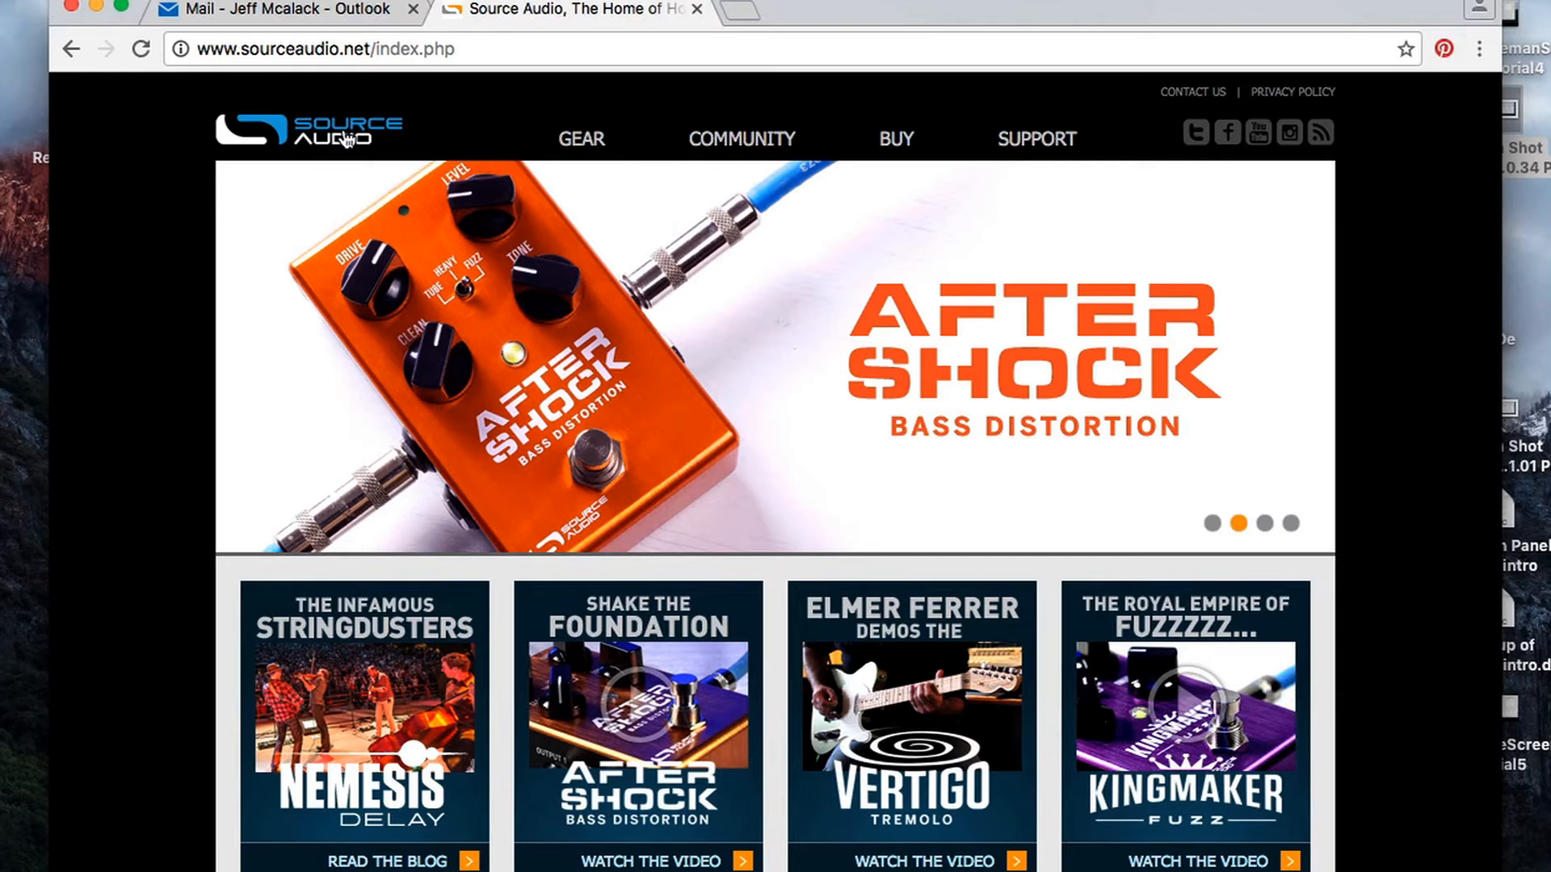
mouse_move(344, 147)
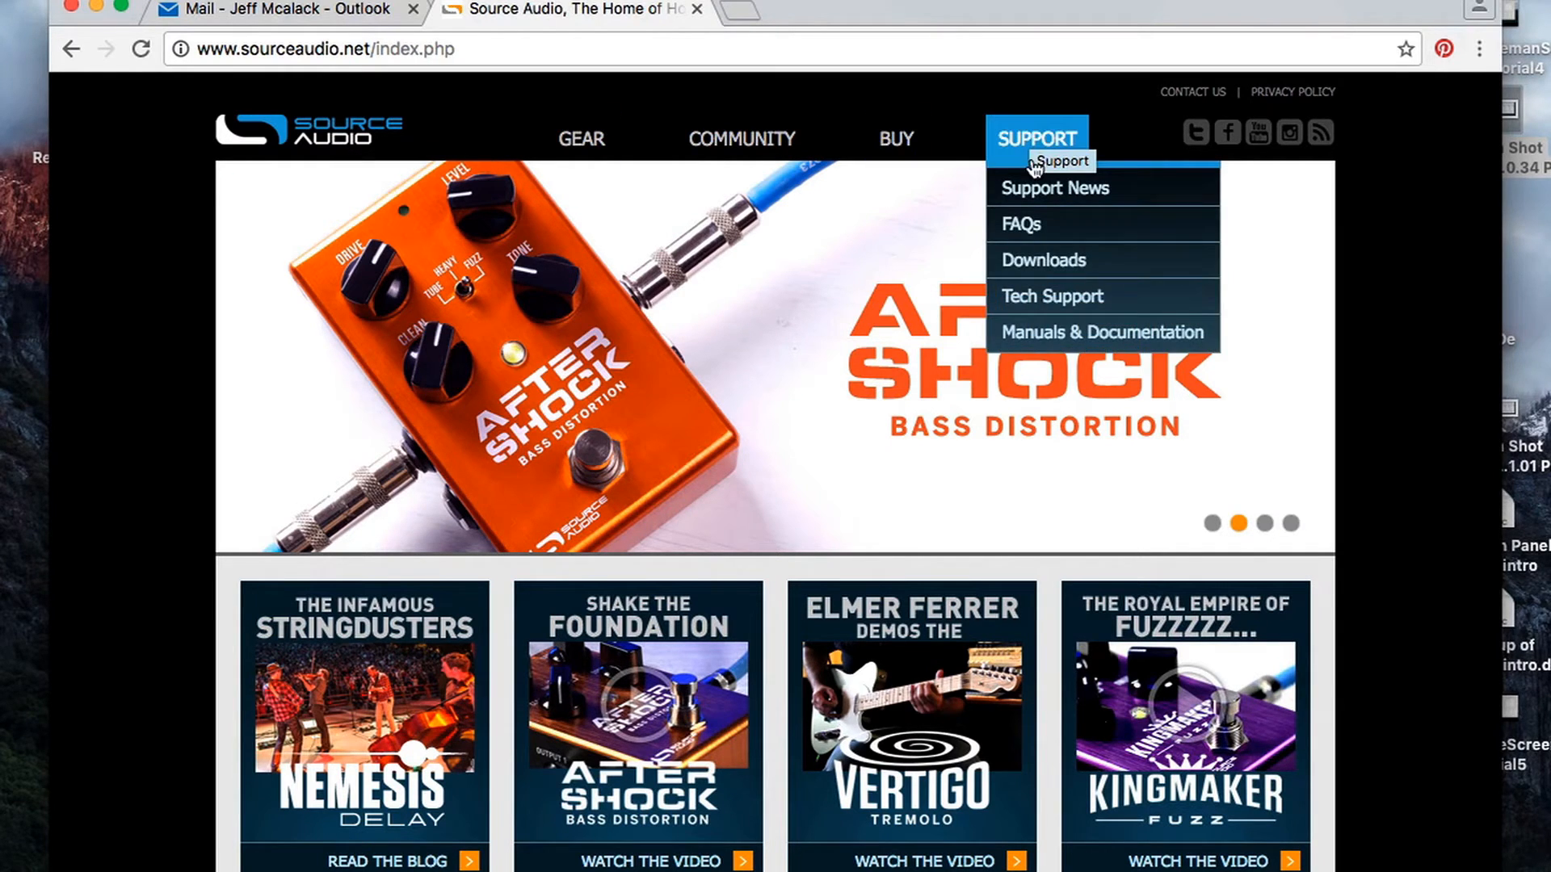
Open 'One Series Nemesis Delay MIDI Implementation' from Support's Manuals & Documentation page.
left_click(1101, 332)
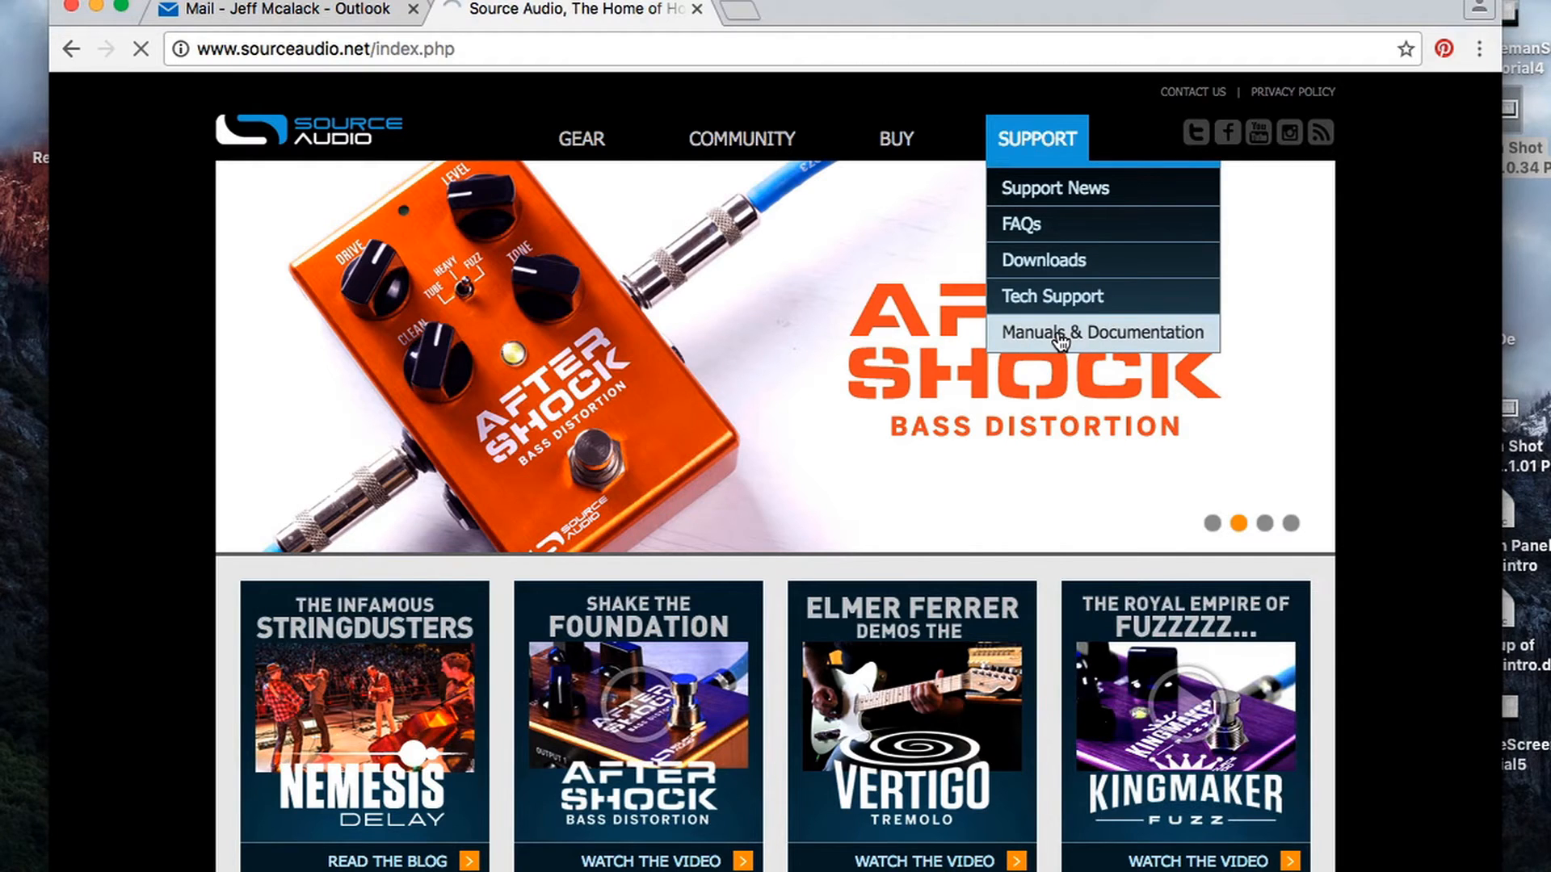
left_click(1101, 332)
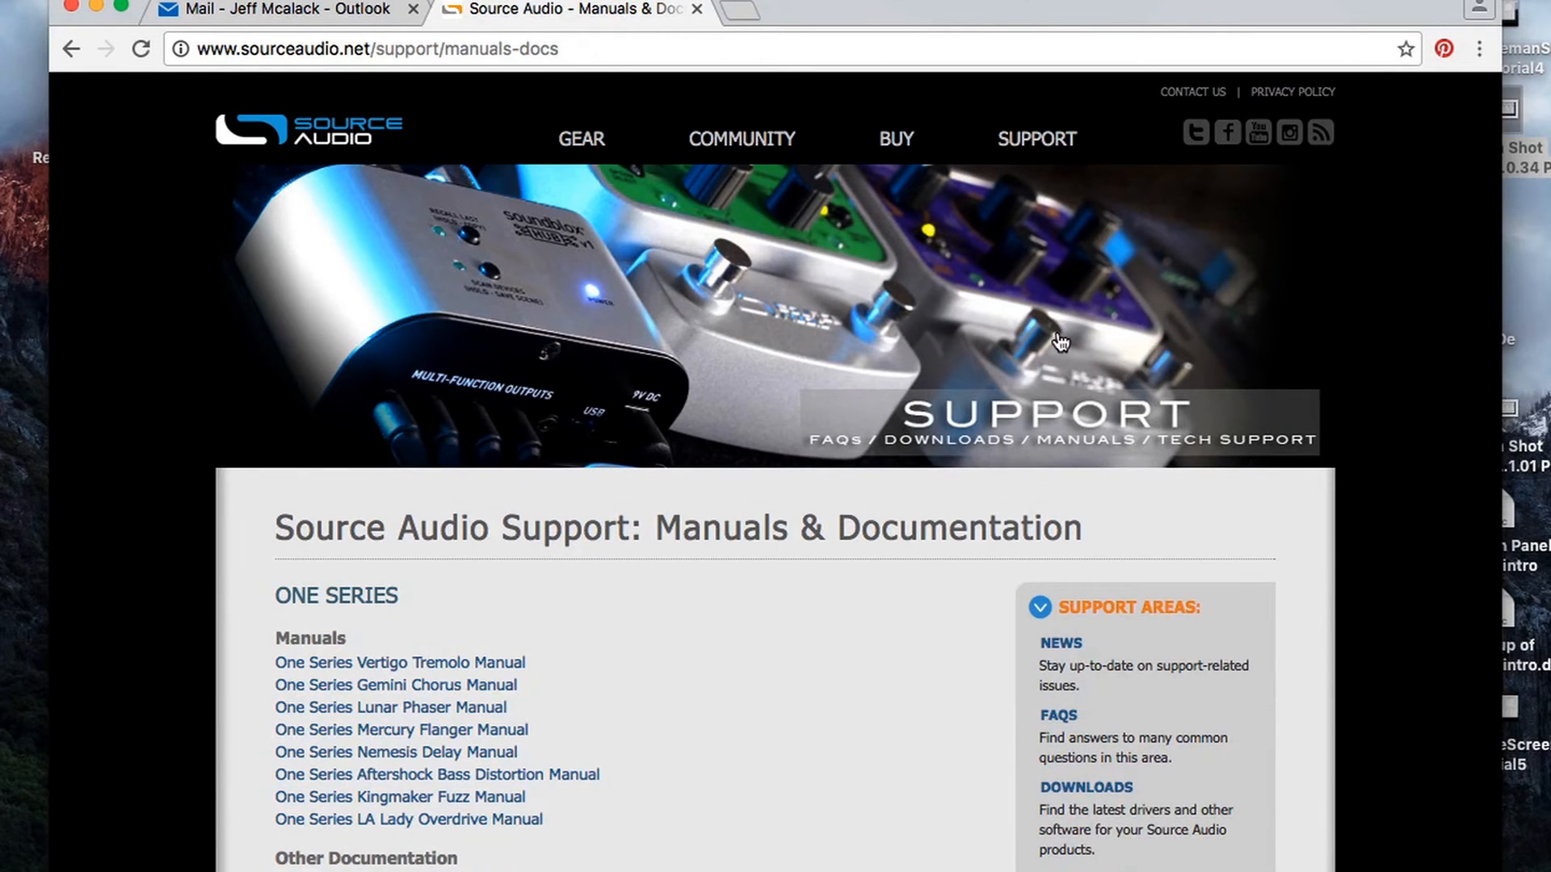
scroll("down", 3)
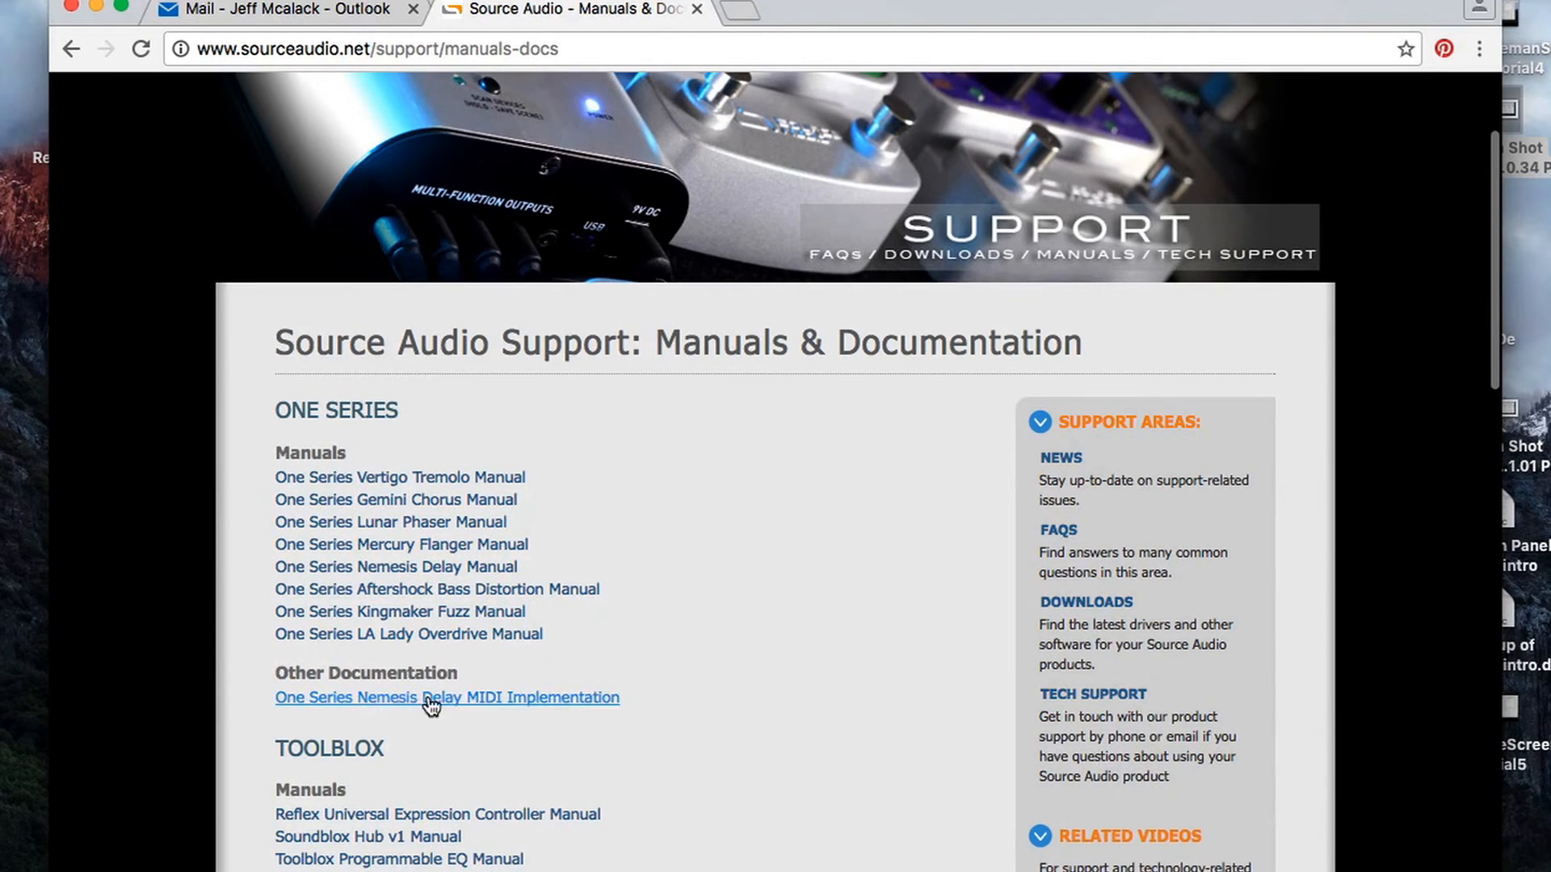
left_click(446, 697)
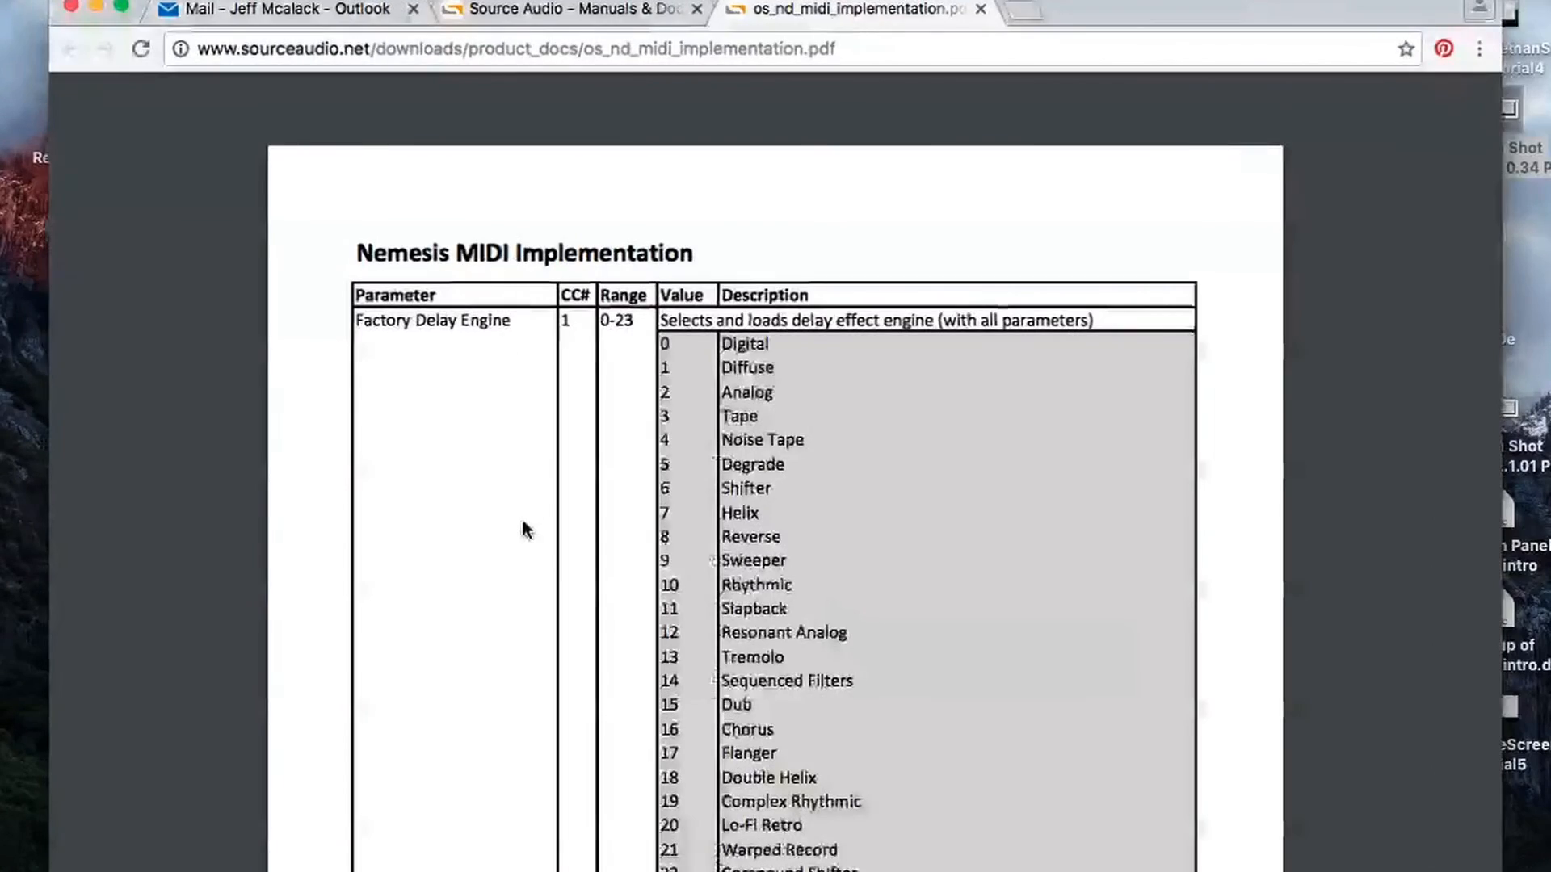
scroll("down", 3)
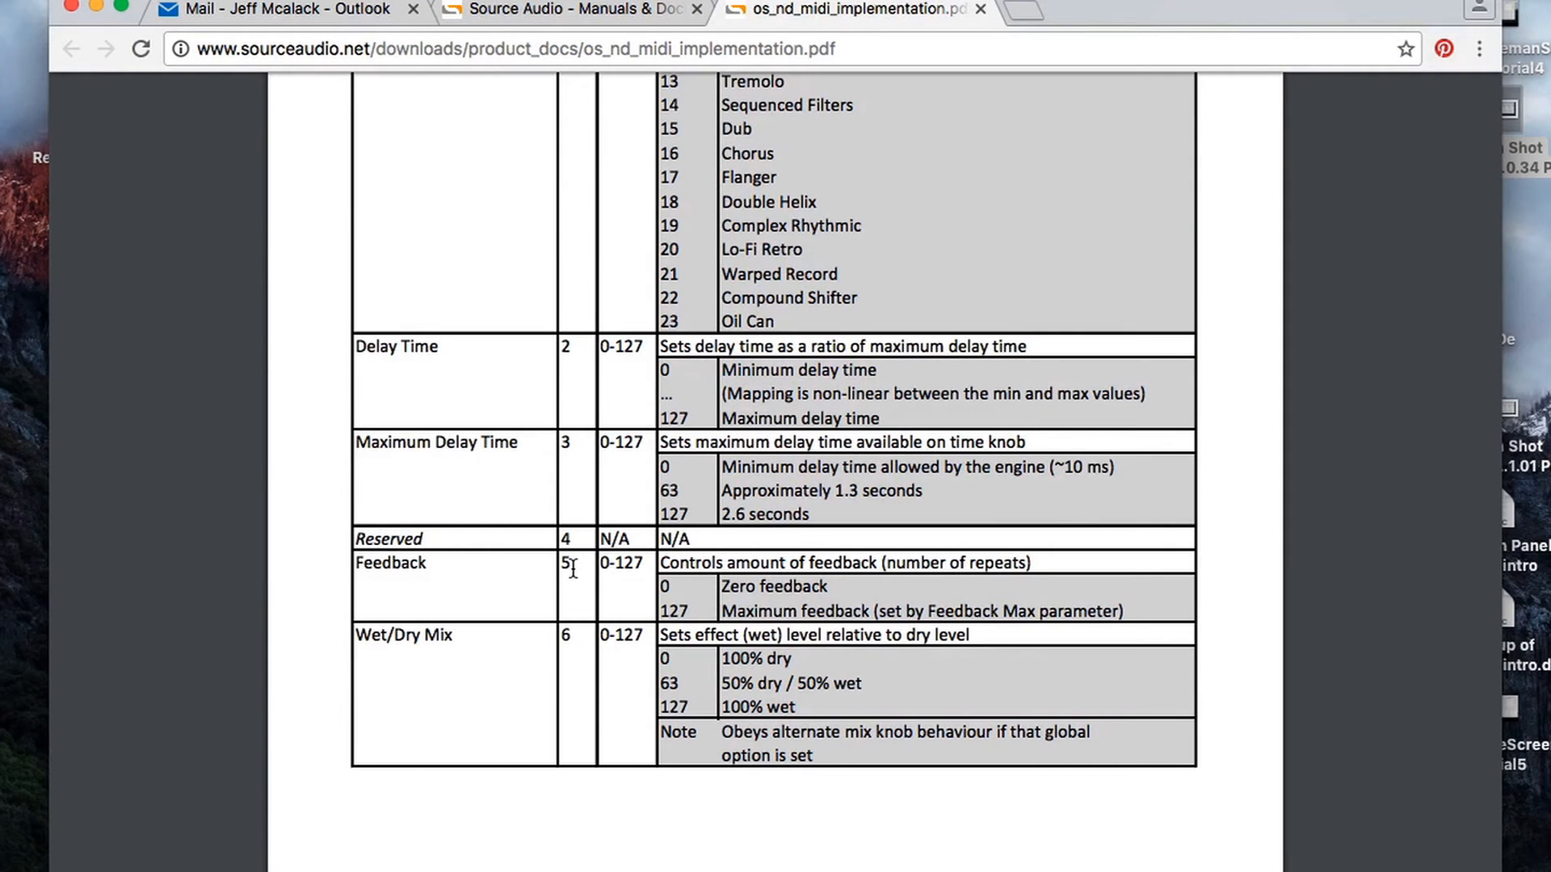
mouse_move(427, 564)
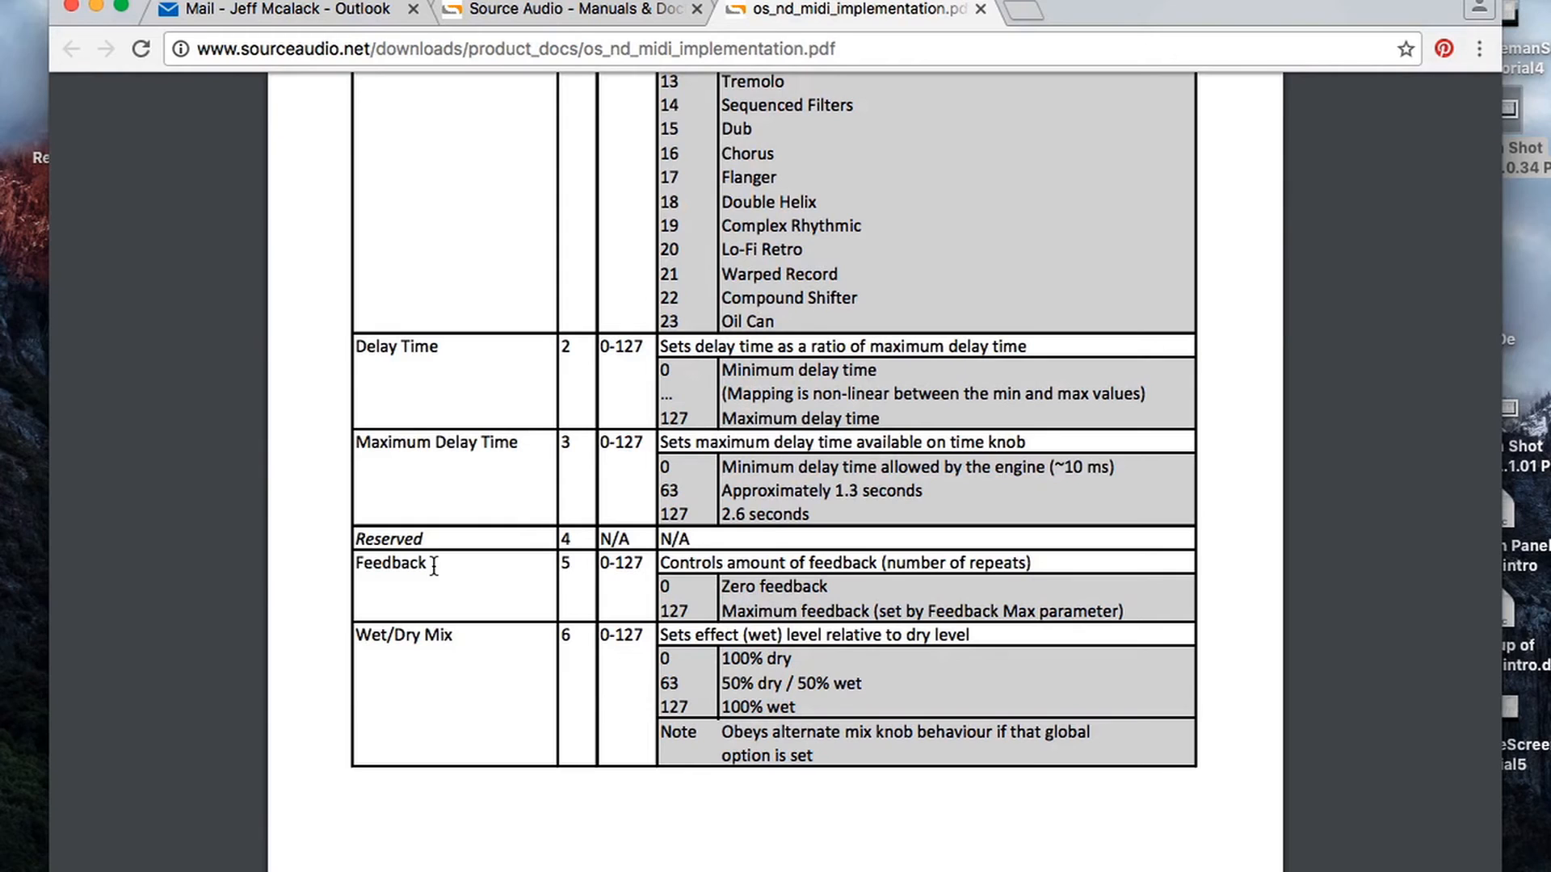
mouse_move(621, 577)
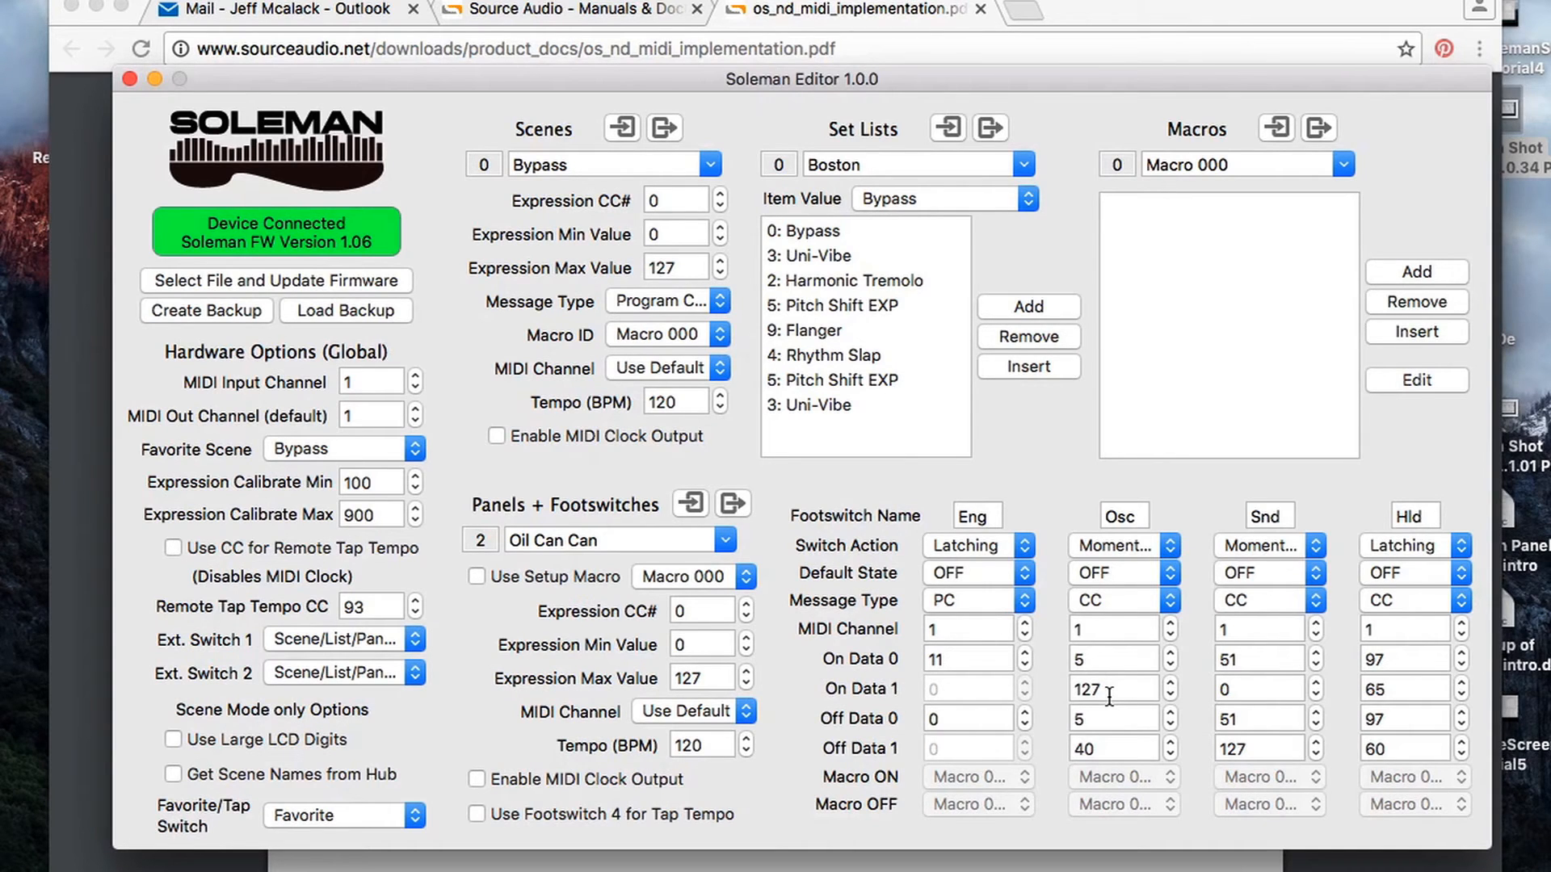
mouse_move(1110, 712)
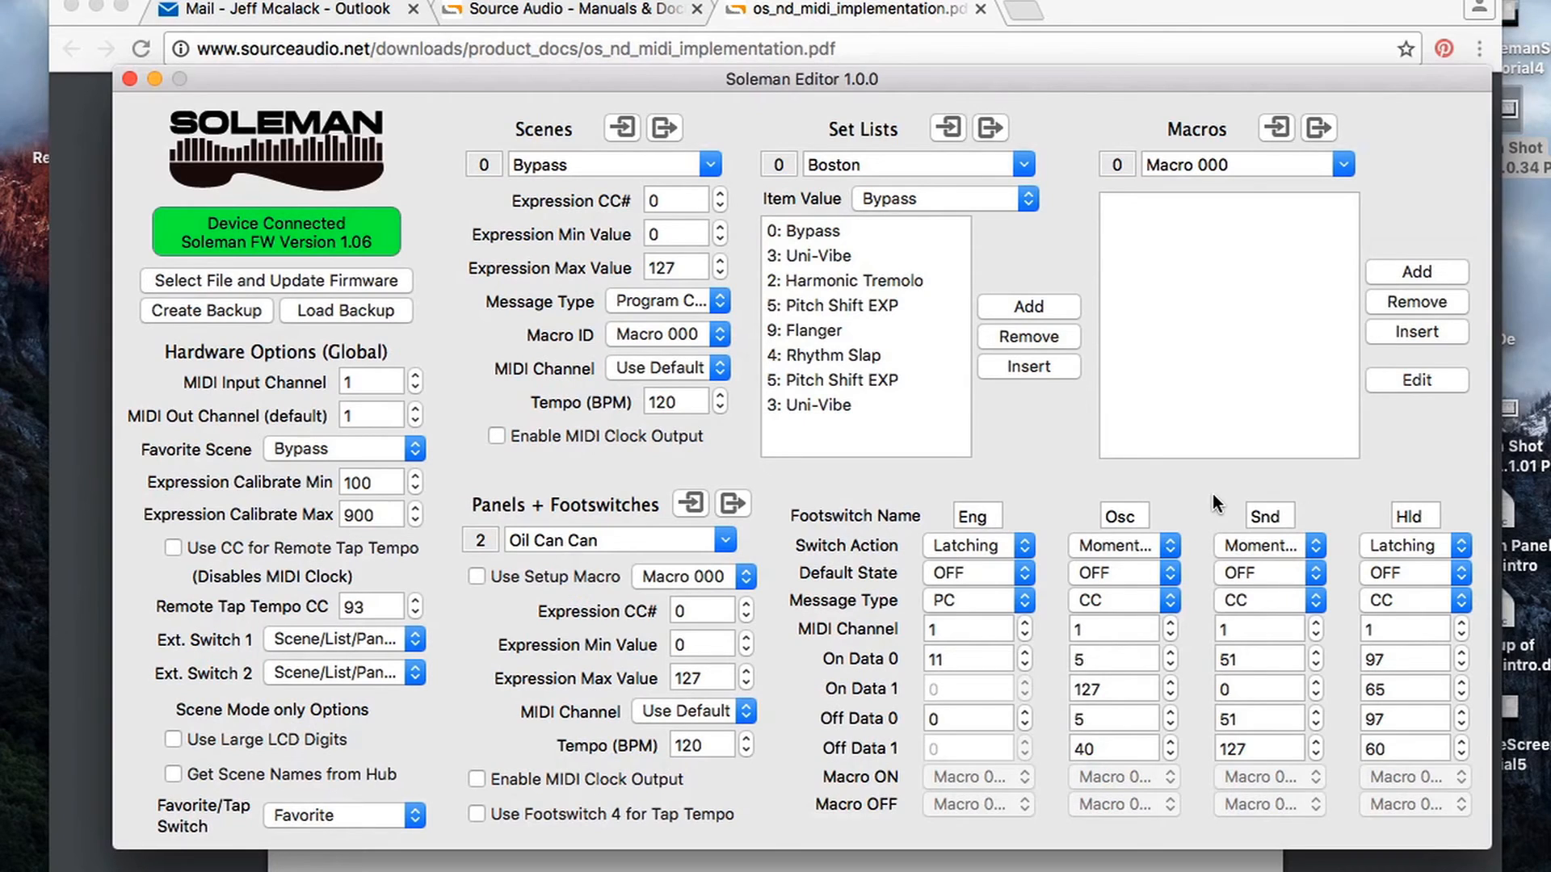
mouse_move(1336, 762)
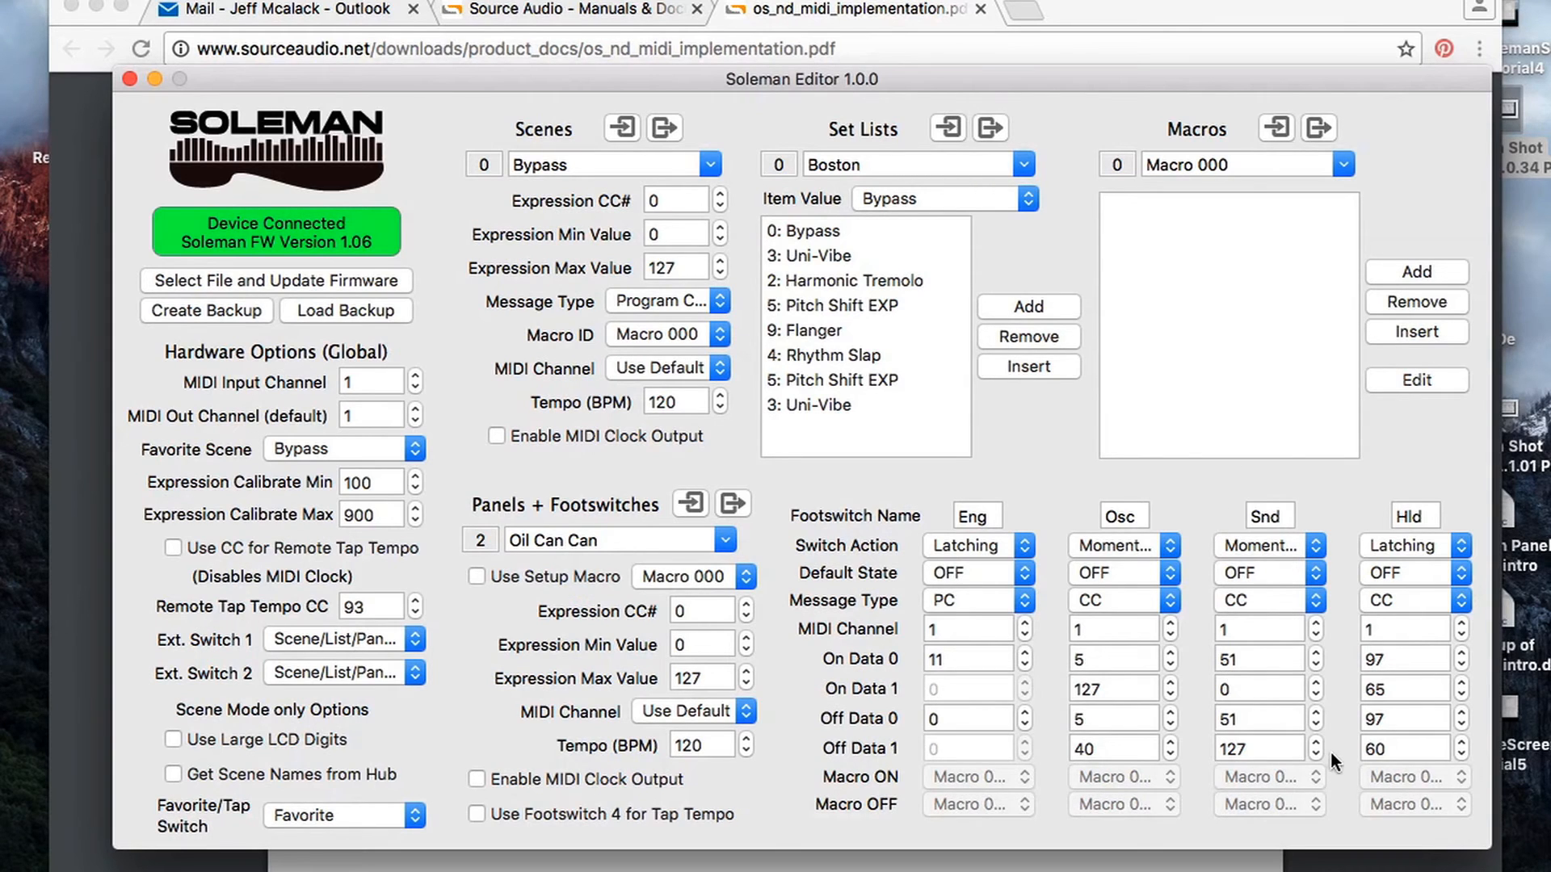
mouse_move(1224, 621)
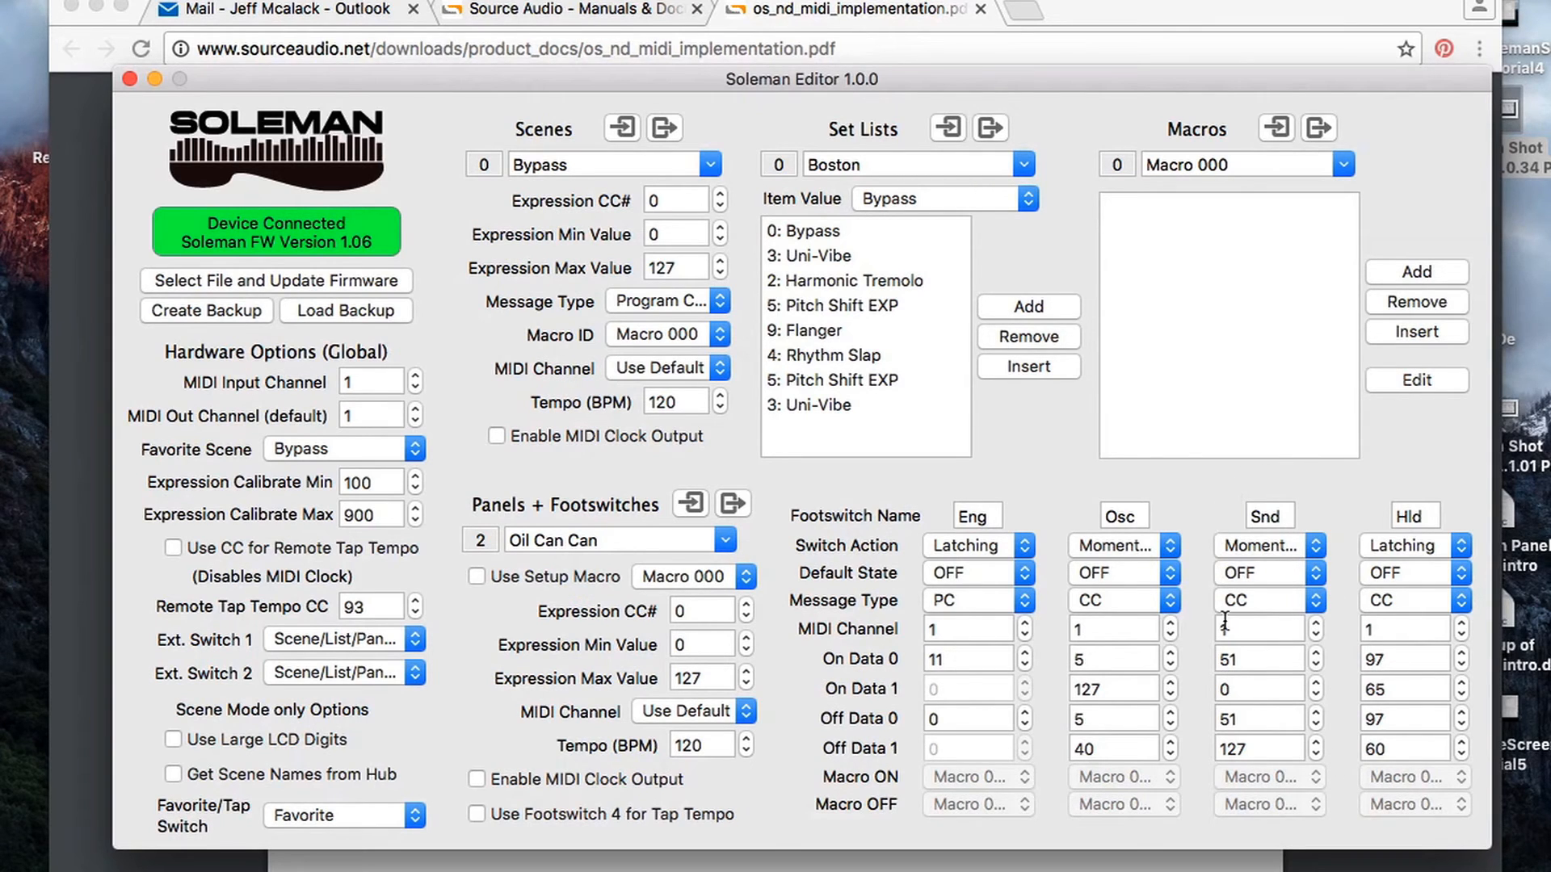
mouse_move(1283, 759)
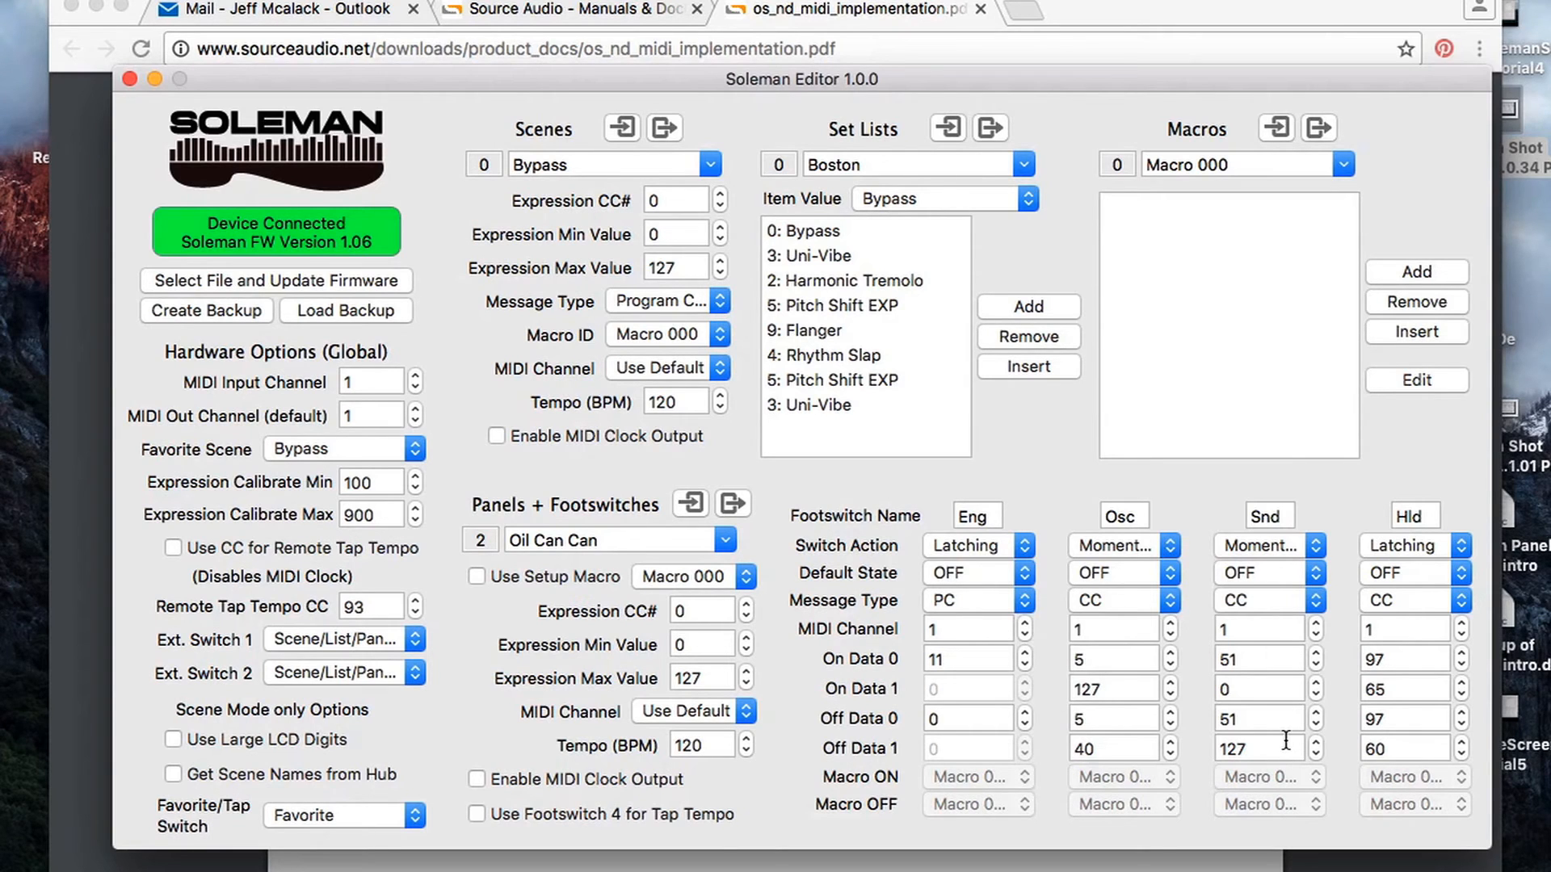
mouse_move(1284, 749)
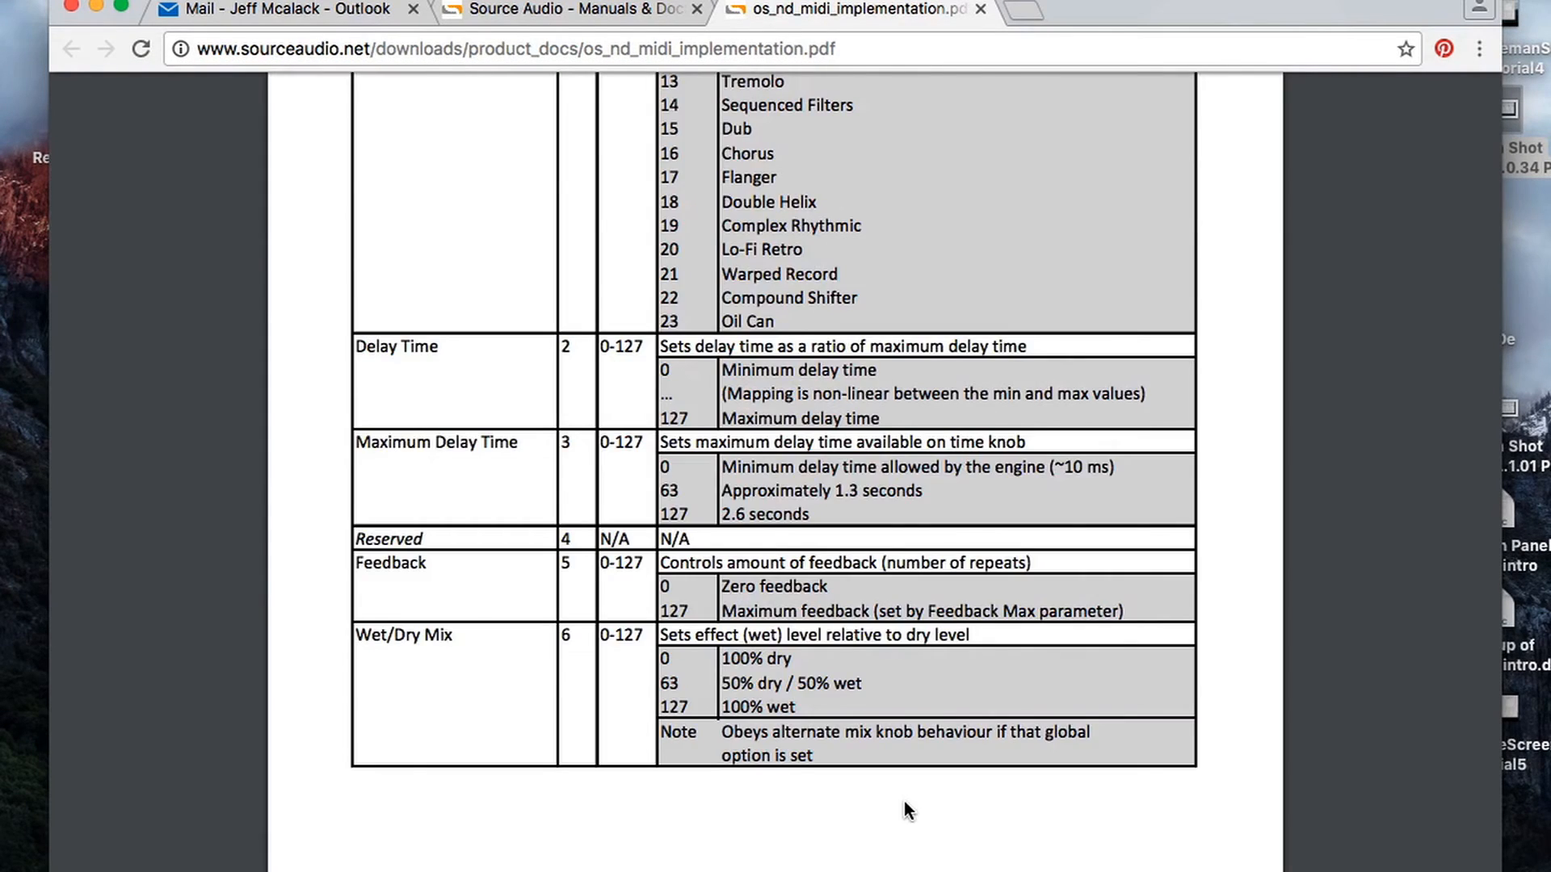
scroll("down", 3)
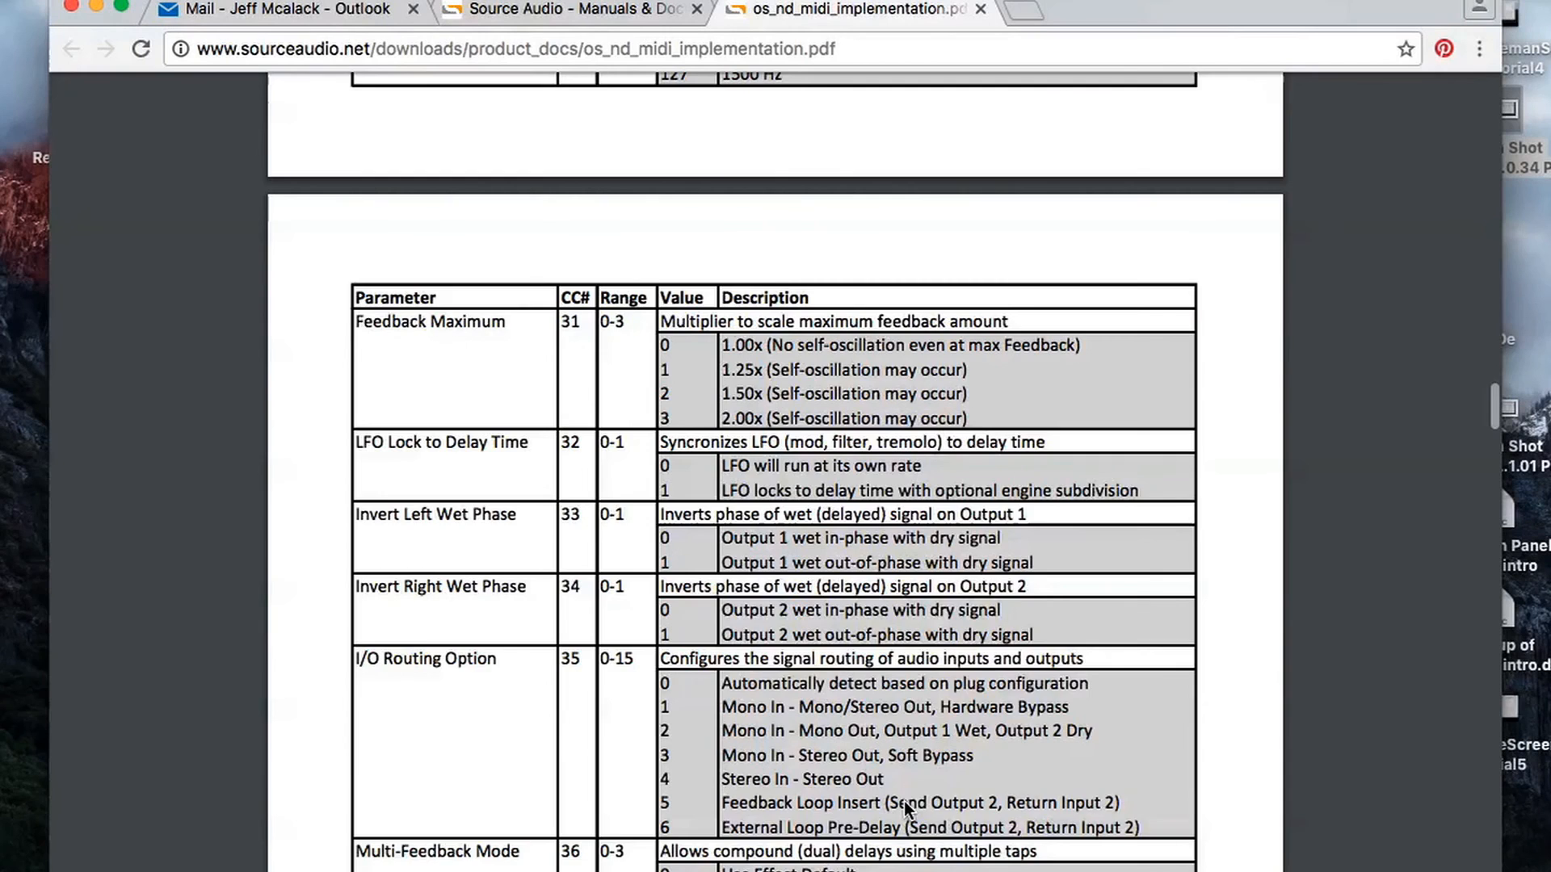
scroll("down", 3)
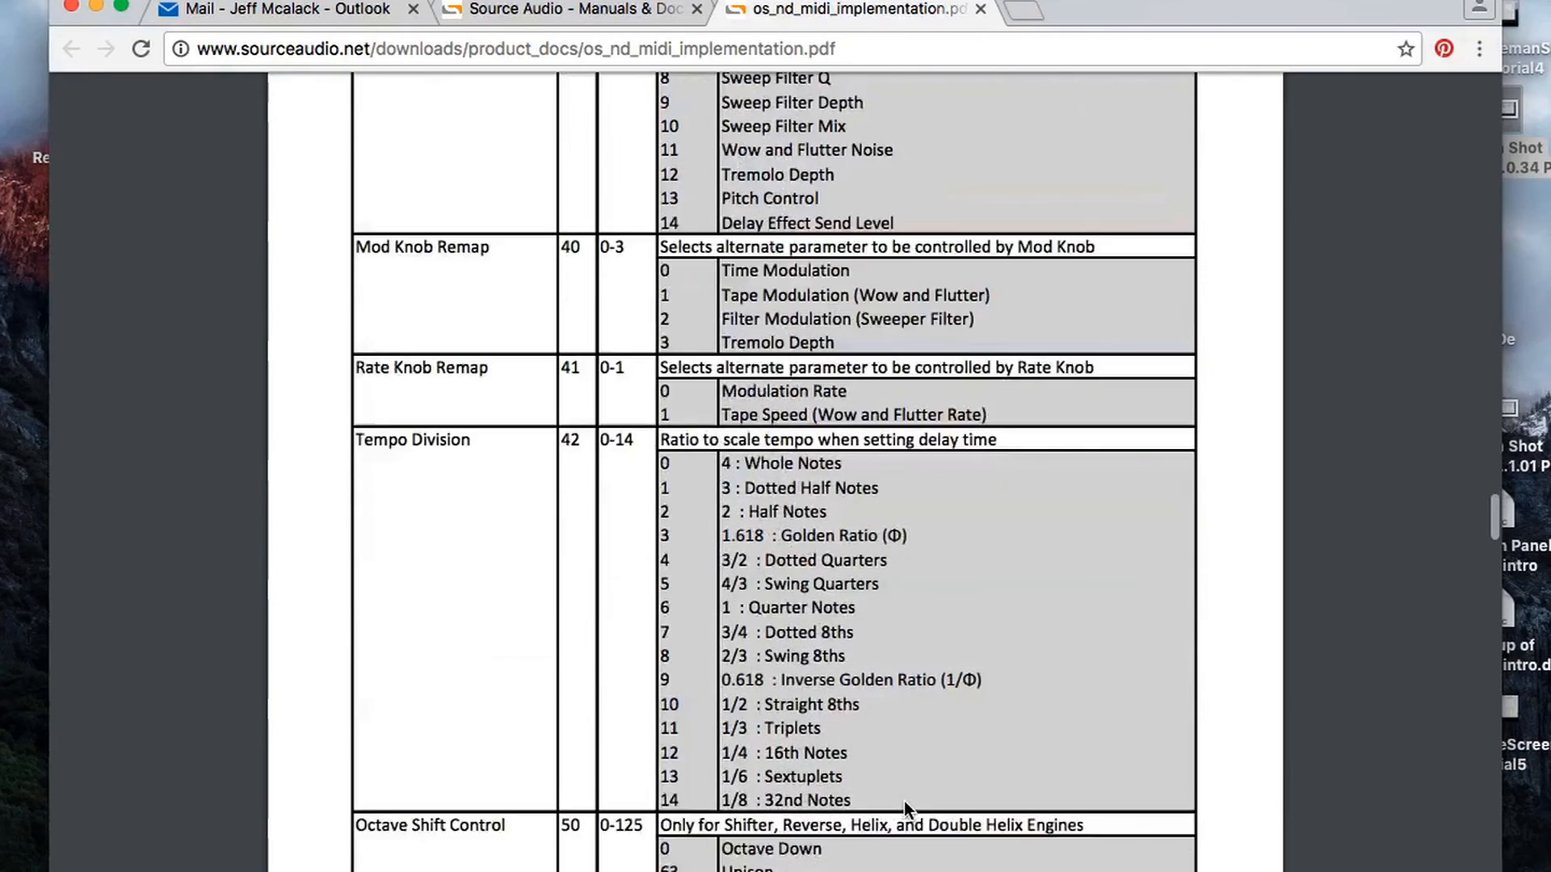
scroll("down", 3)
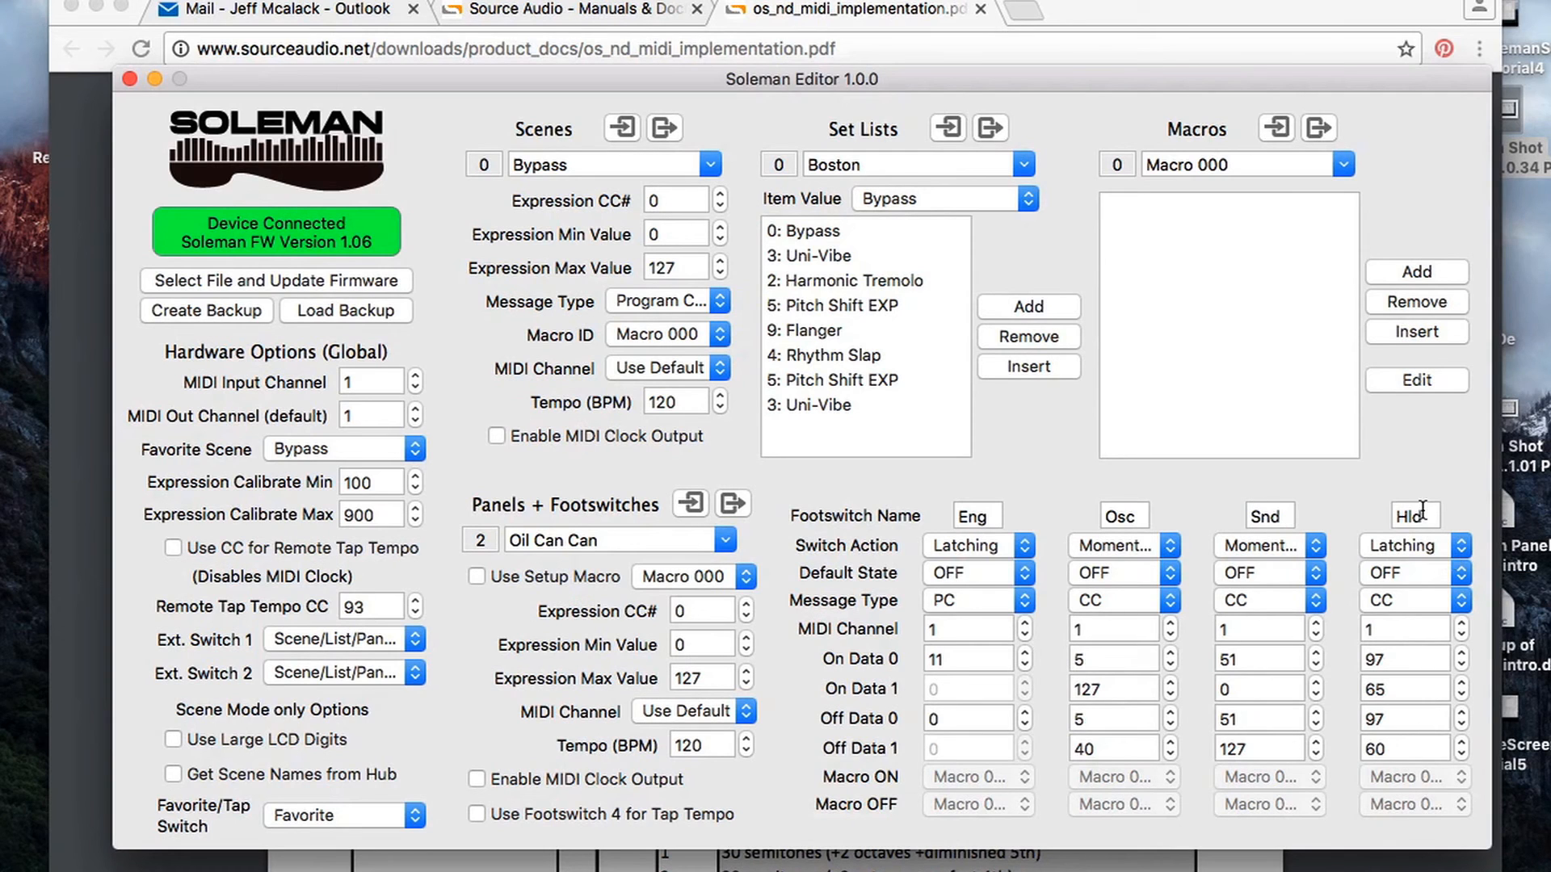
mouse_move(1429, 519)
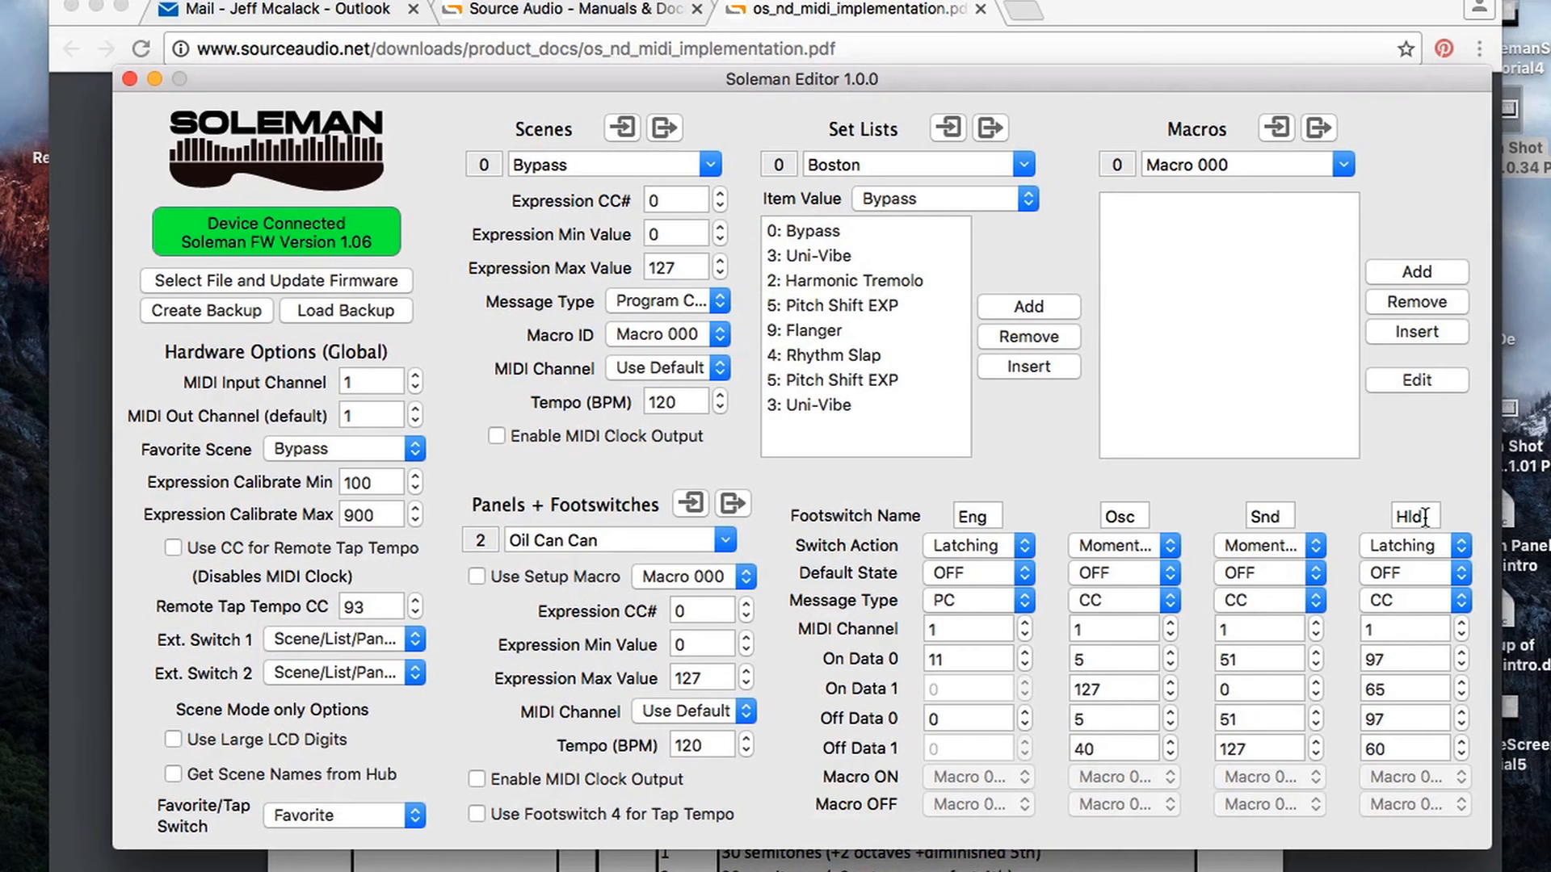
mouse_move(1441, 552)
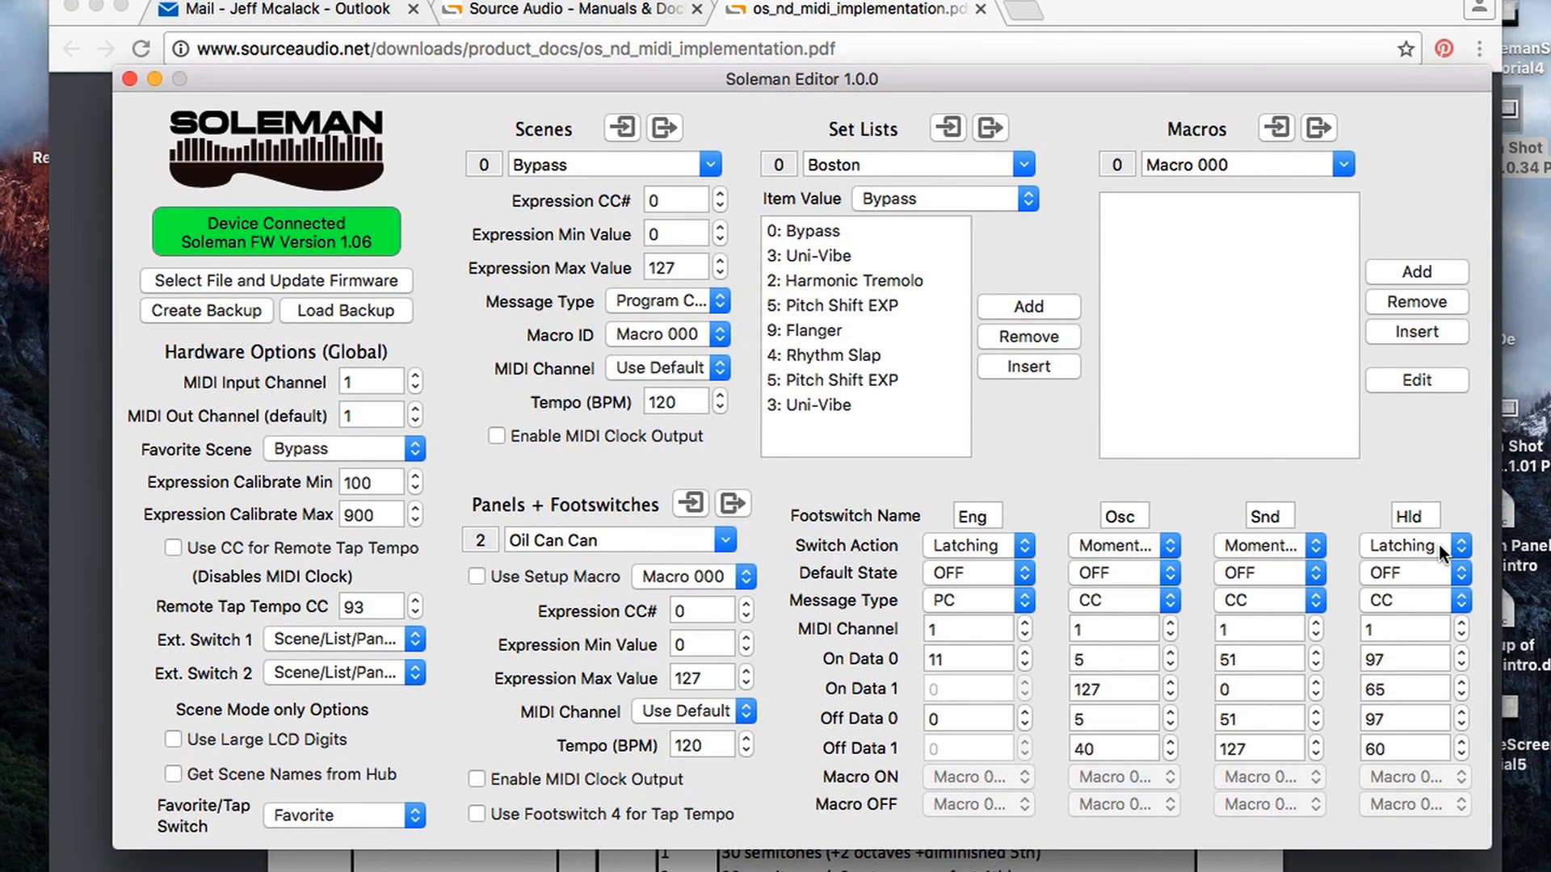
mouse_move(1464, 556)
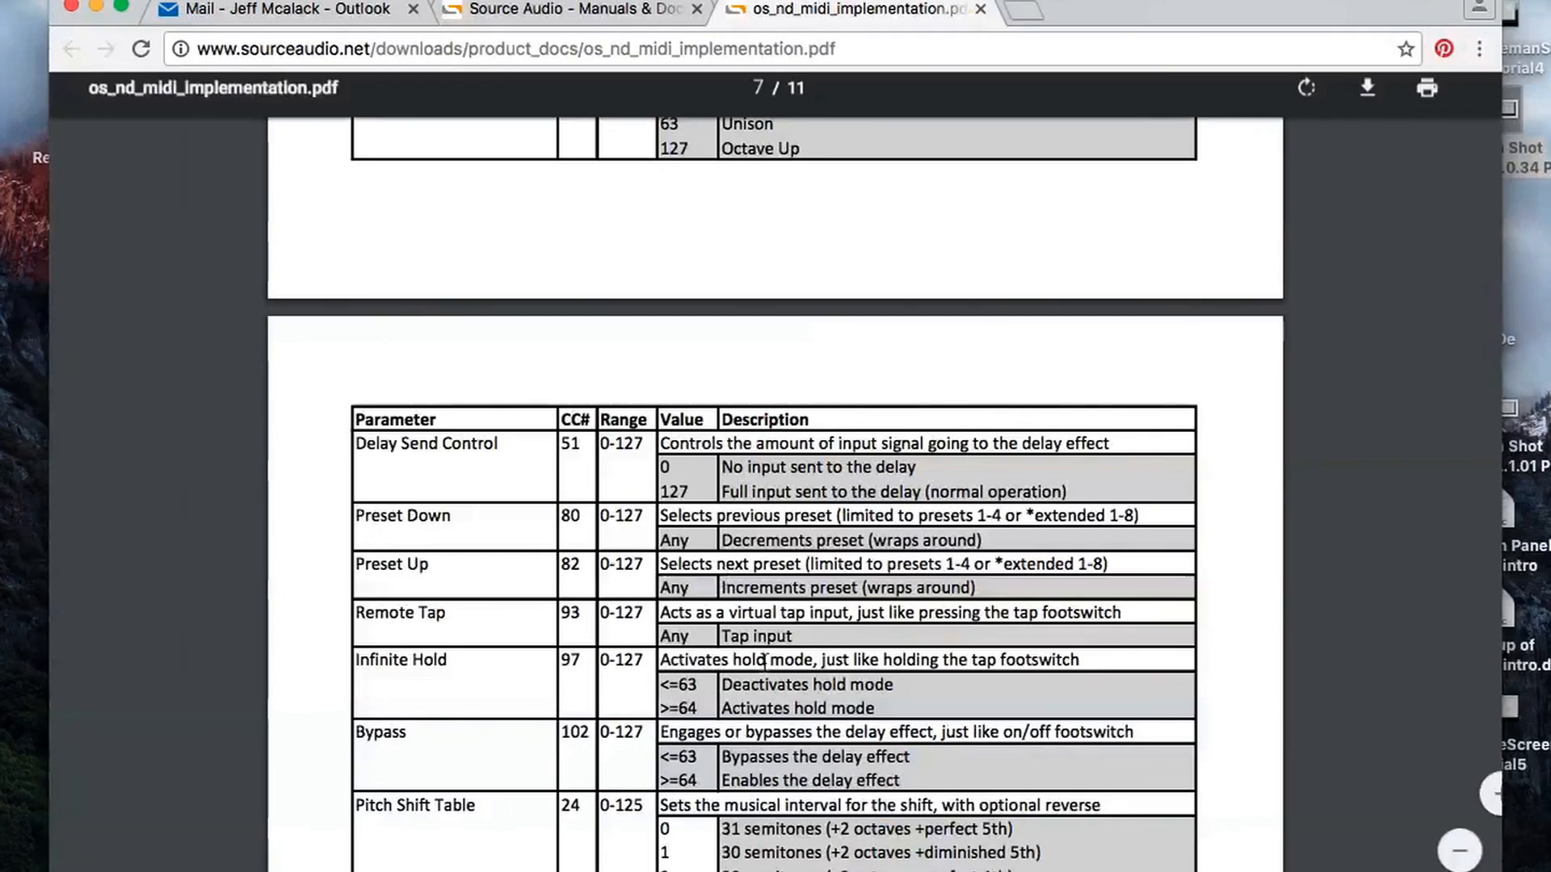
scroll("down", 3)
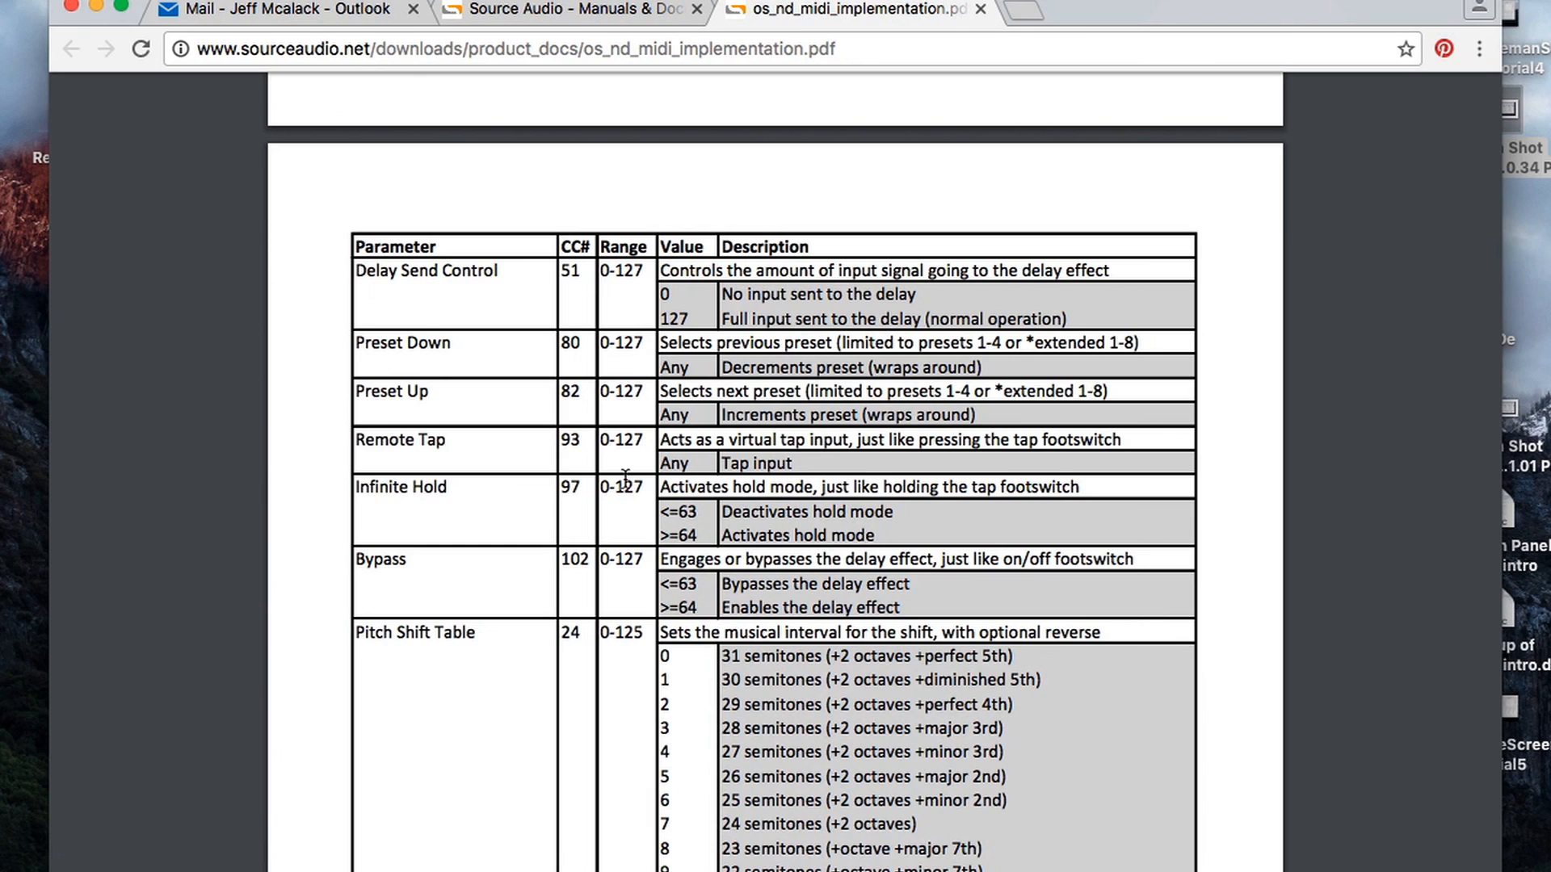
mouse_move(675, 512)
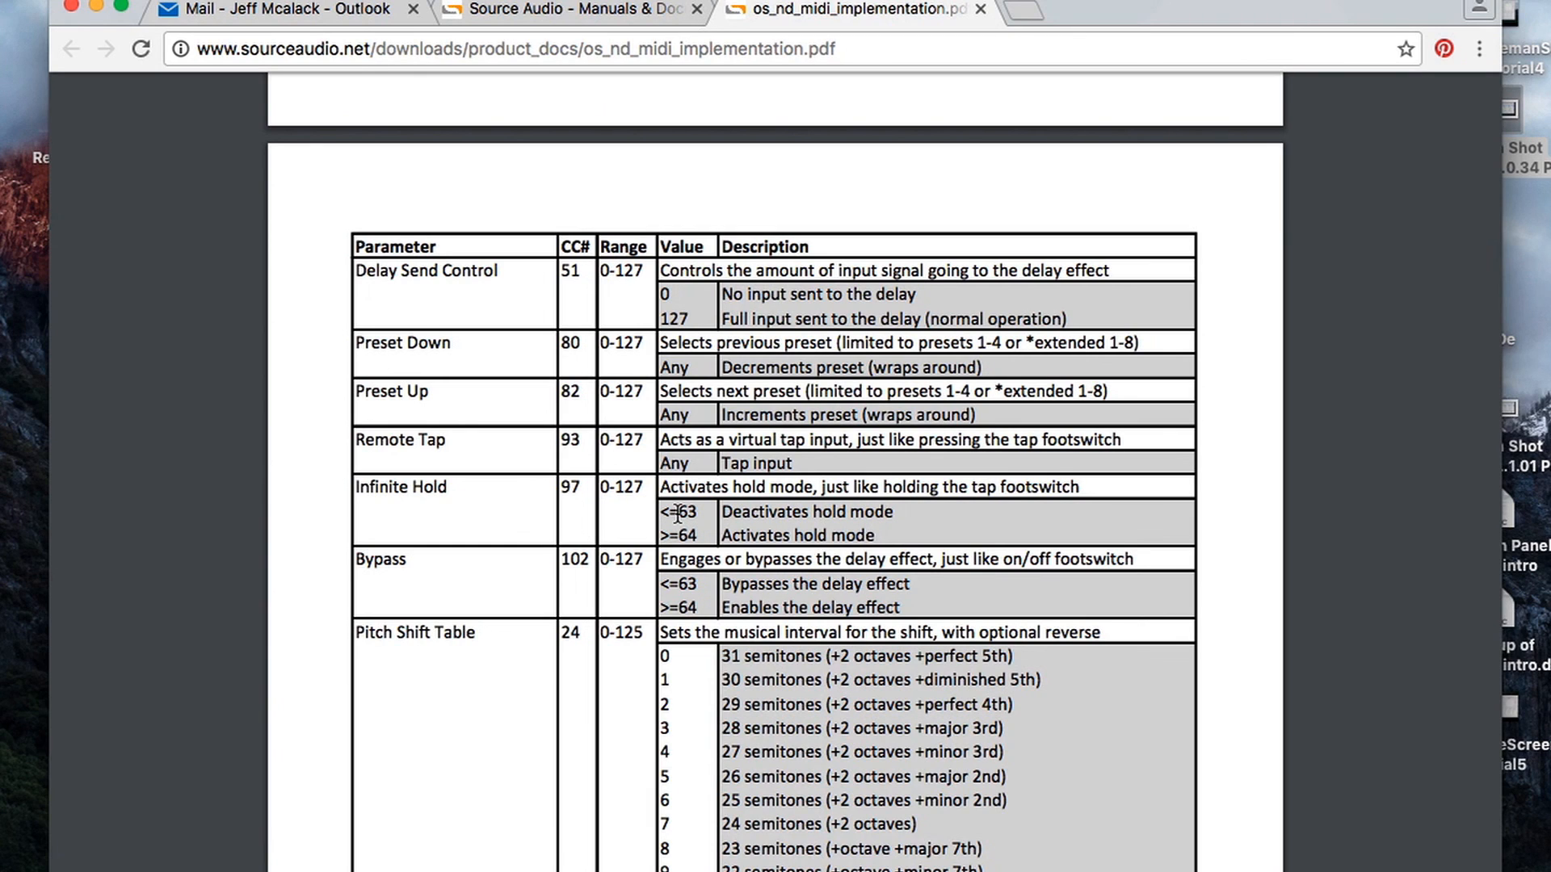
mouse_move(686, 516)
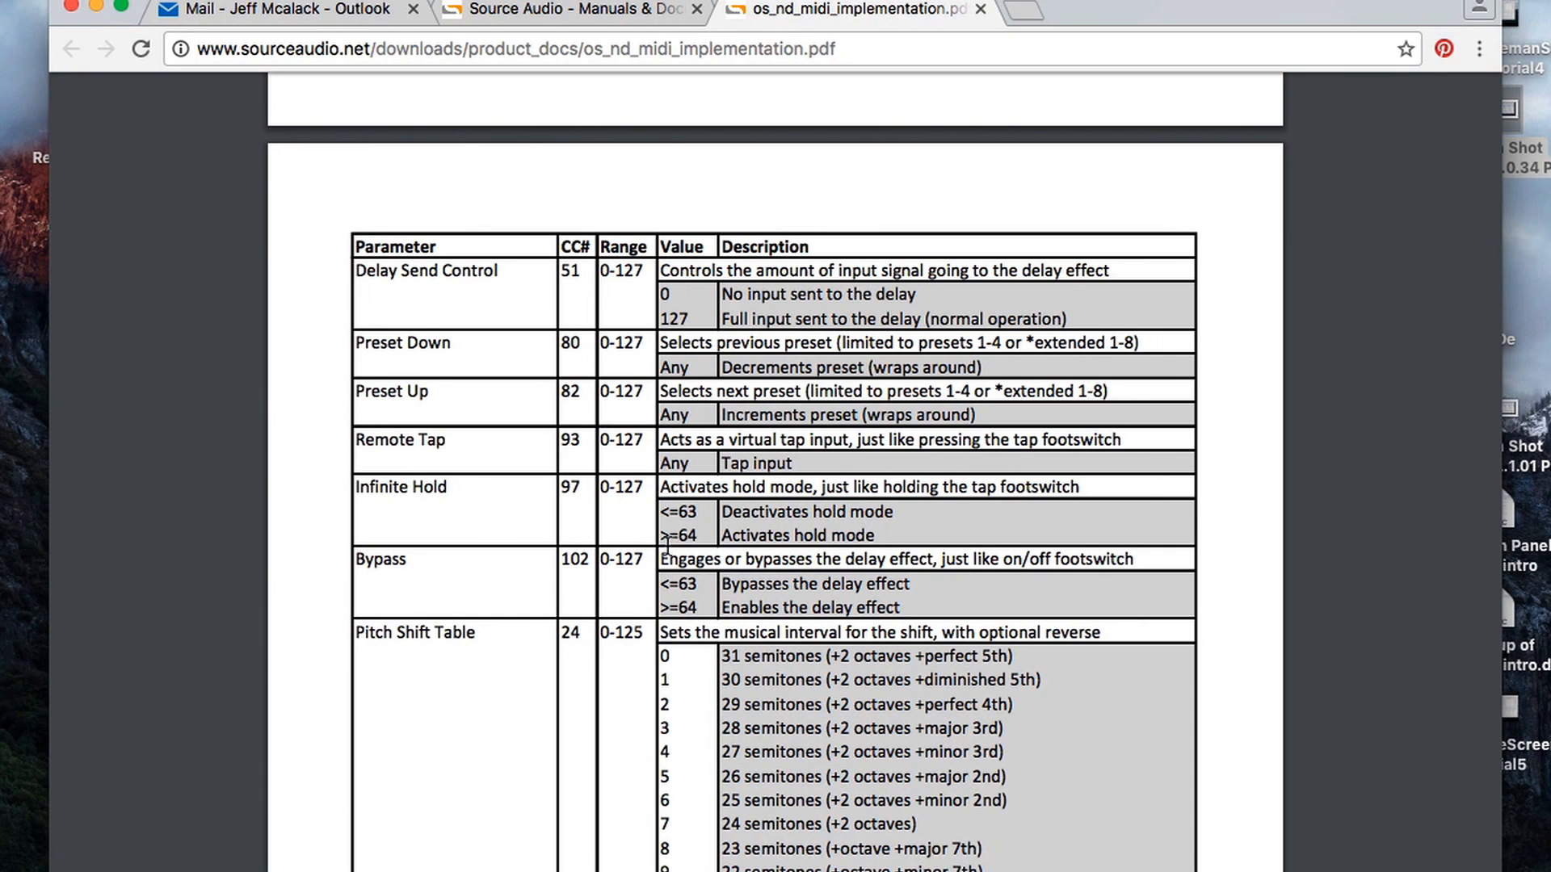
mouse_move(761, 543)
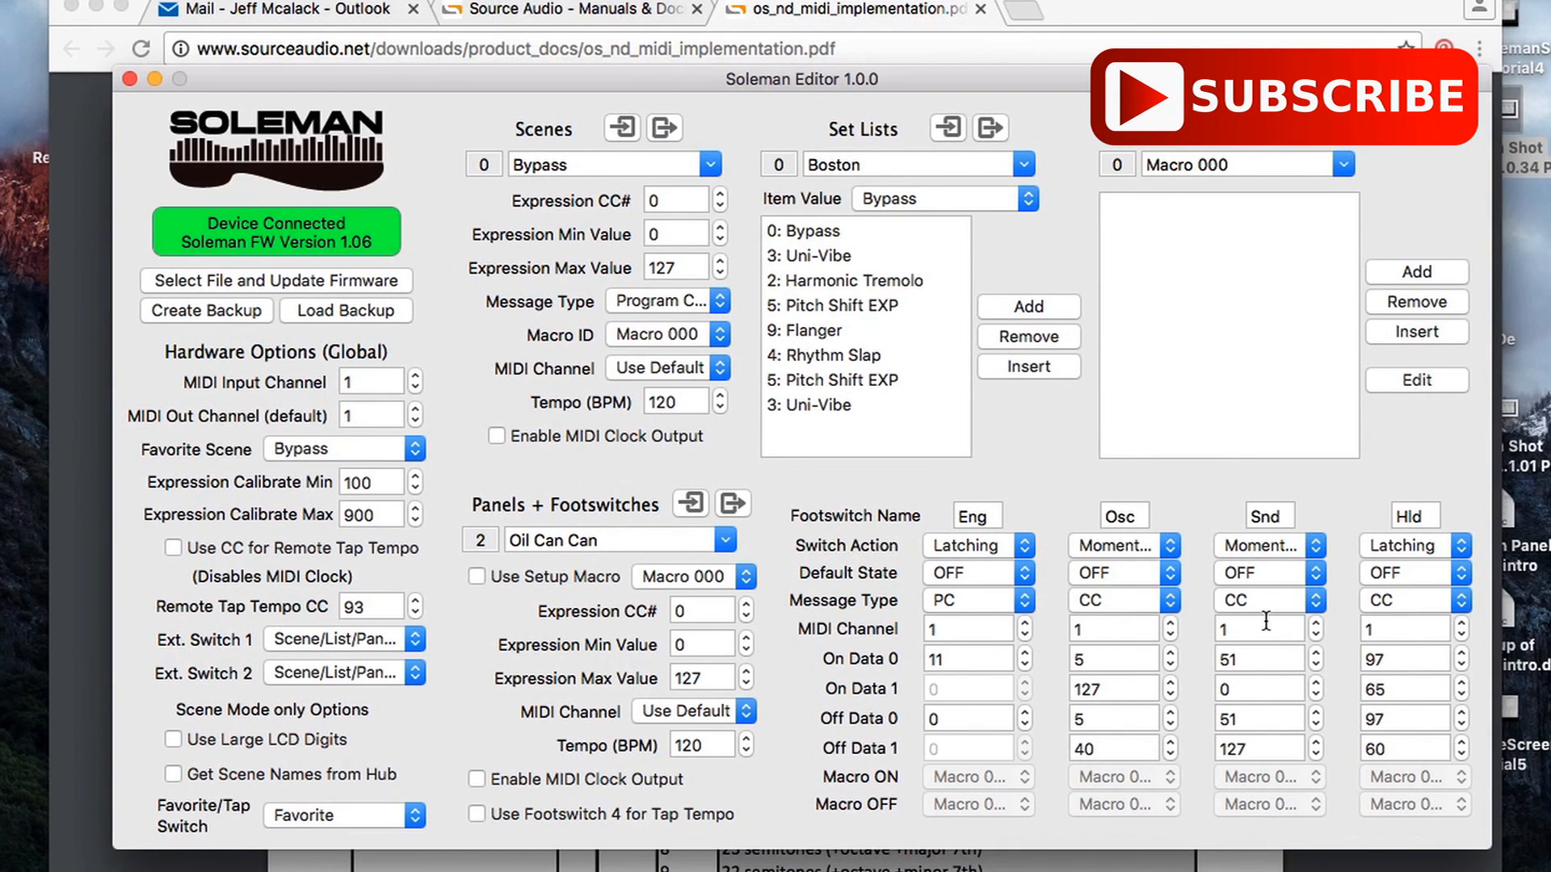
mouse_move(1400, 688)
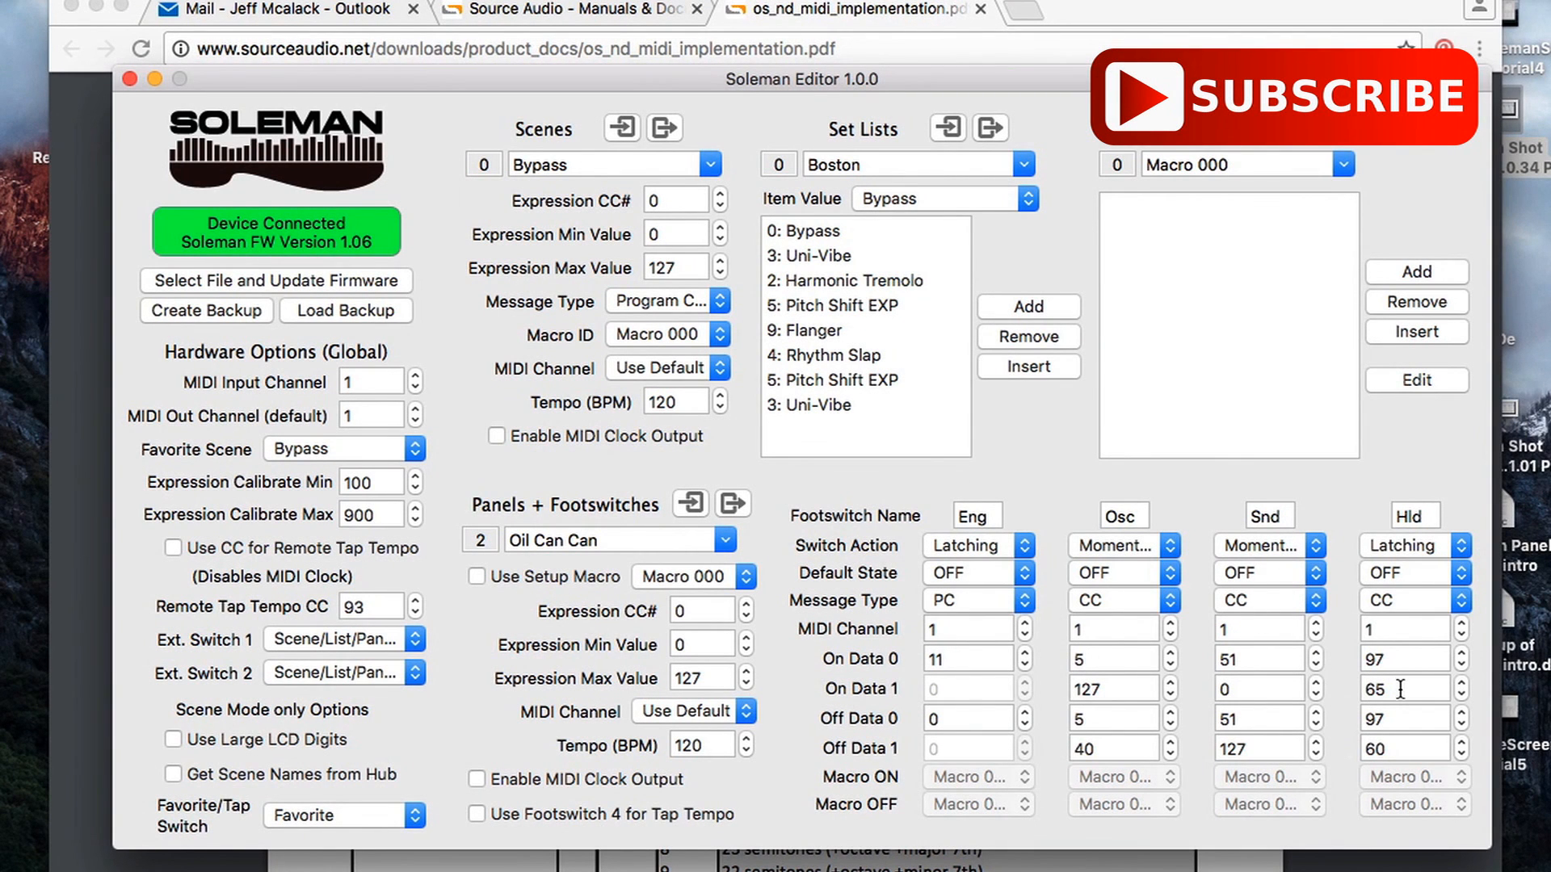